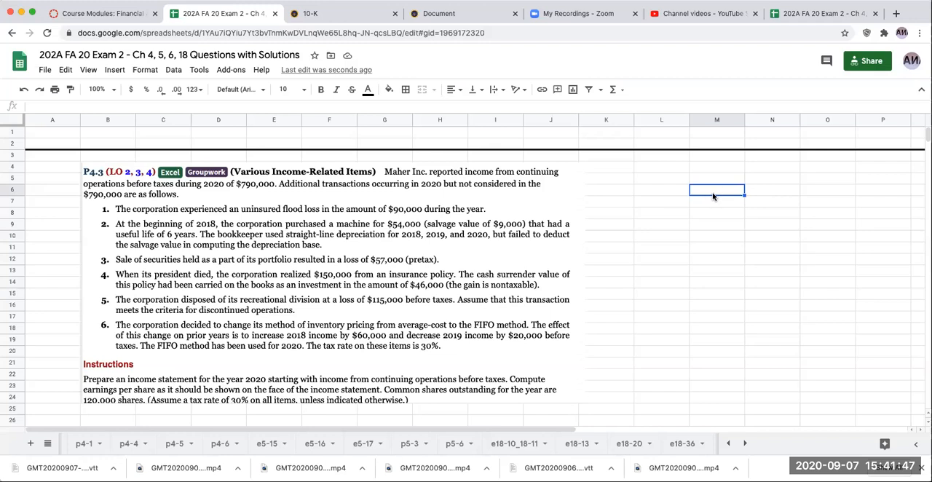
# Enter 'unadjusted continuing operations before taxes' with amount 790000 in the side list.
pyautogui.click(662, 190)
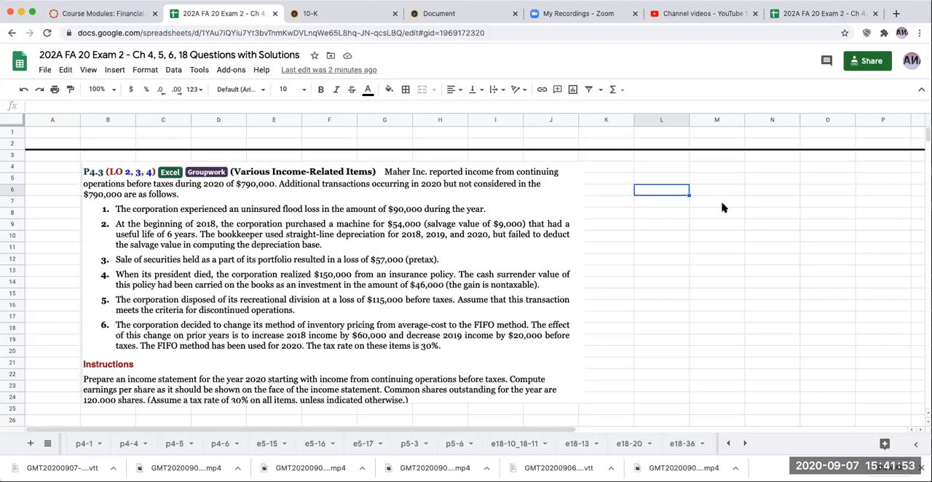
pyautogui.write('unadjusted')
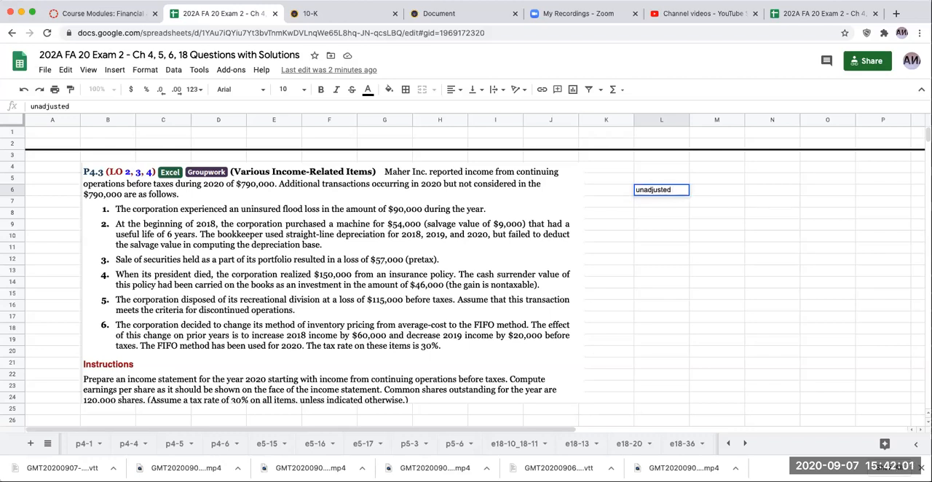
pyautogui.write('continuing operations before taxe')
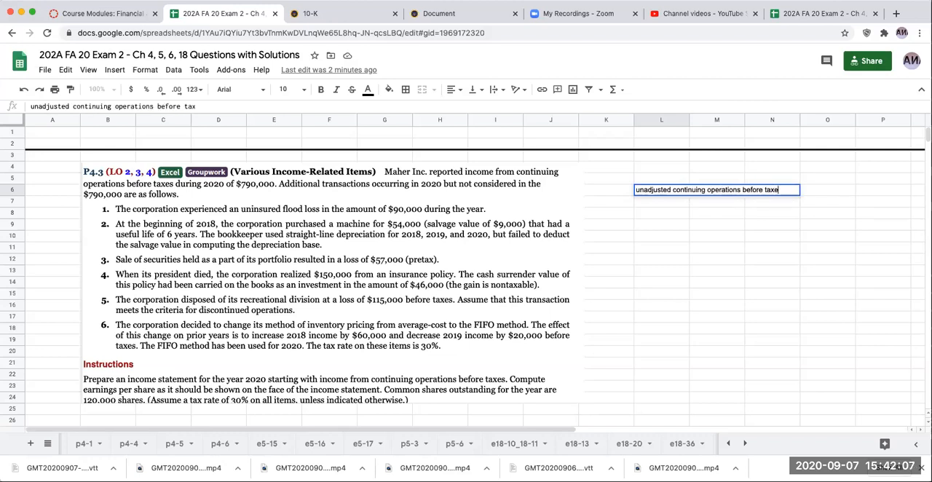
pyautogui.write('790000')
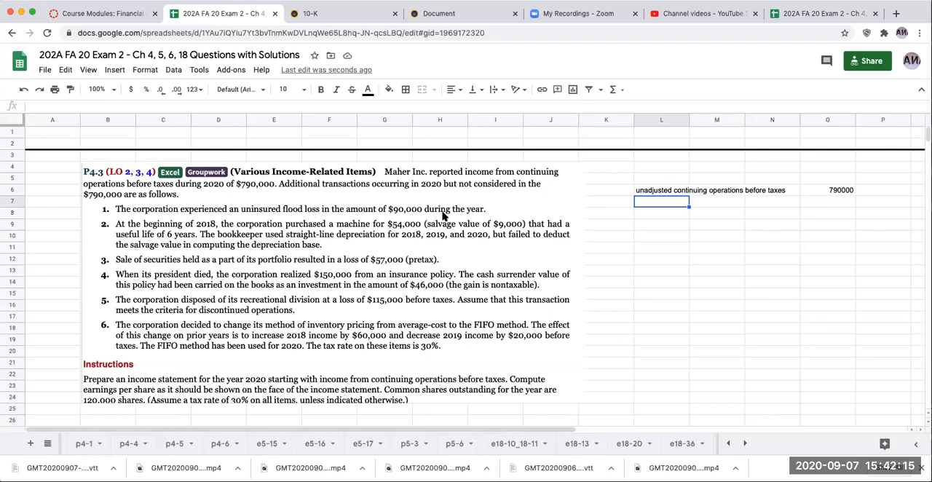
pyautogui.moveTo(653, 214)
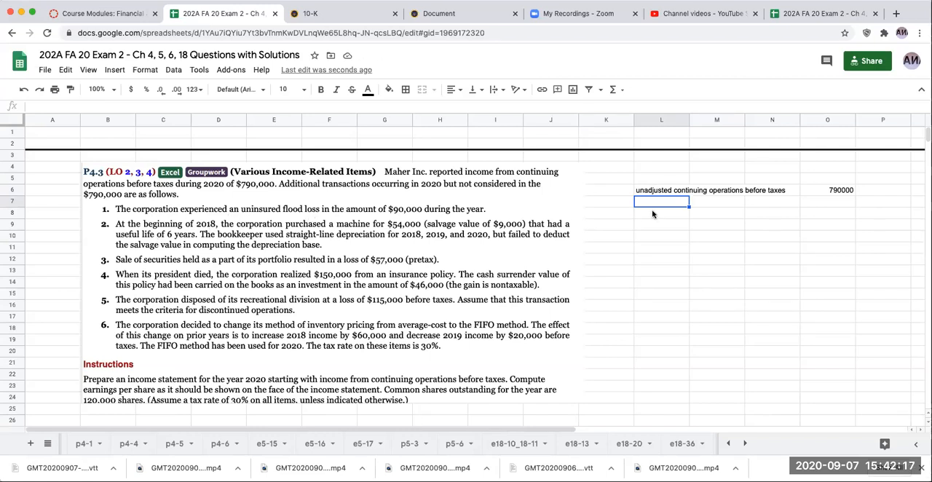
pyautogui.moveTo(671, 216)
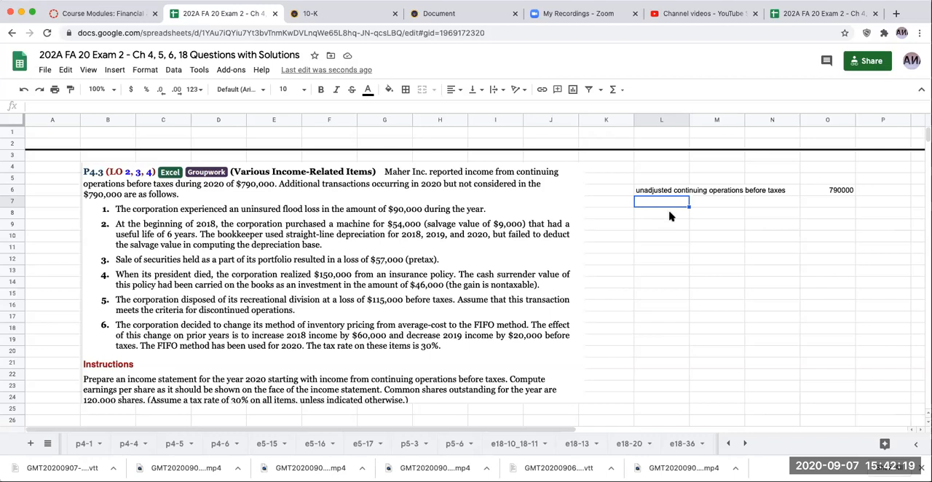
# Add adjustment 1, uninsured flood loss, at -90000.
pyautogui.write('1')
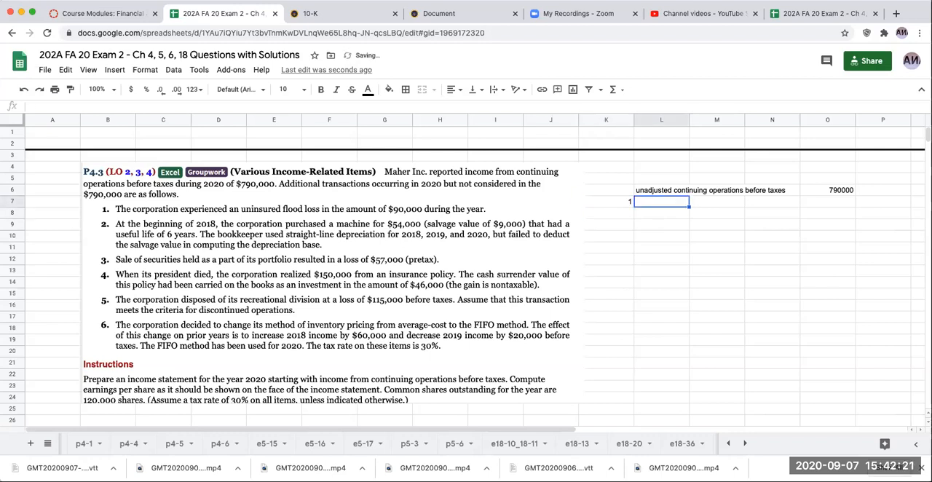
pyautogui.write('uninsured flood loss')
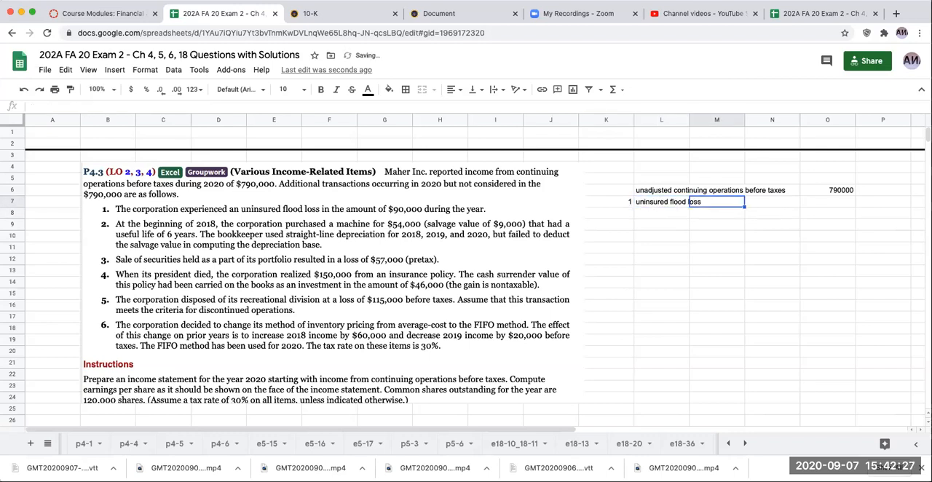
pyautogui.write('-90000')
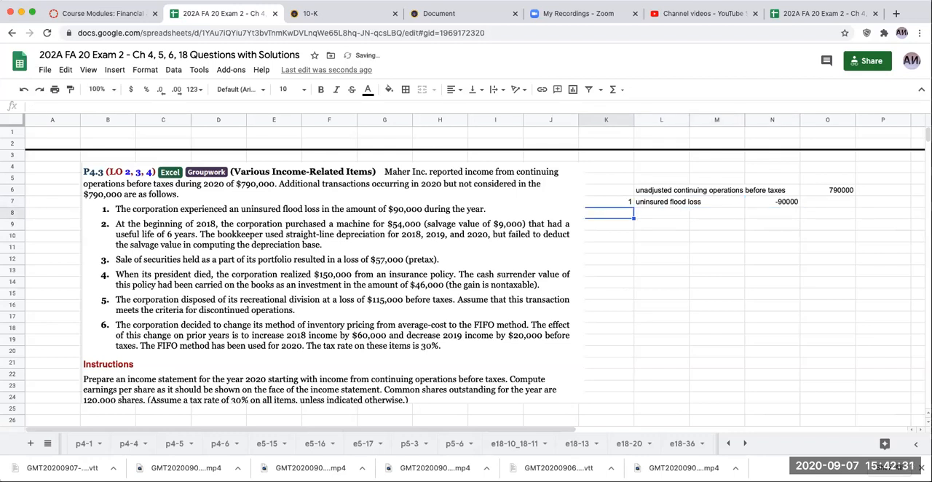
pyautogui.click(771, 190)
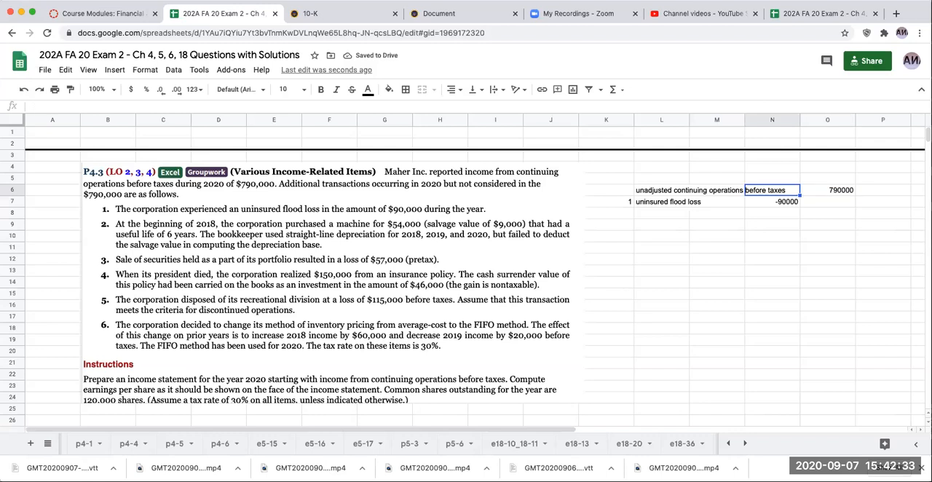
pyautogui.click(606, 212)
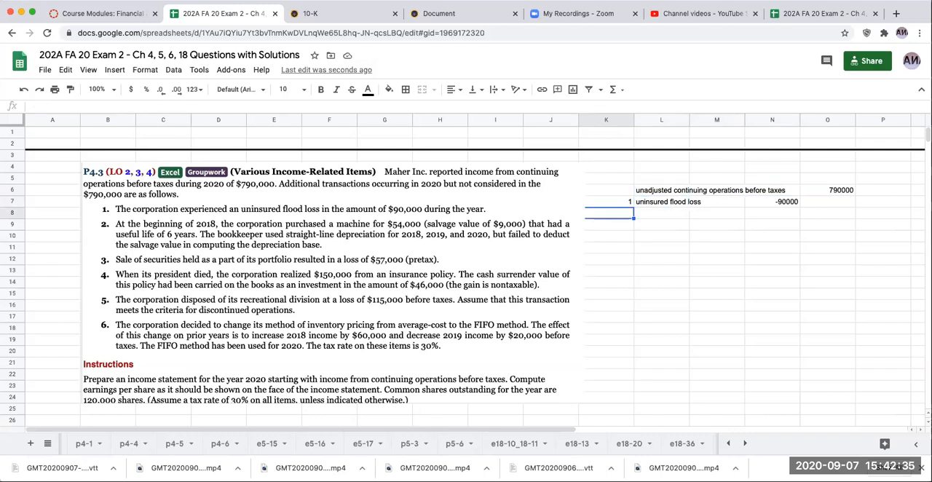
# Number the next adjustment row 2 and scroll to the problem items below the instructions.
pyautogui.write('2')
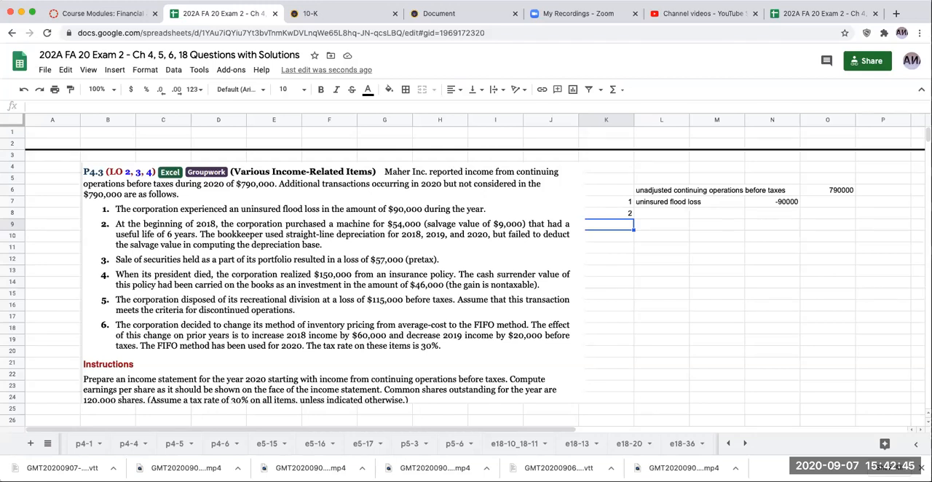
pyautogui.moveTo(500, 242)
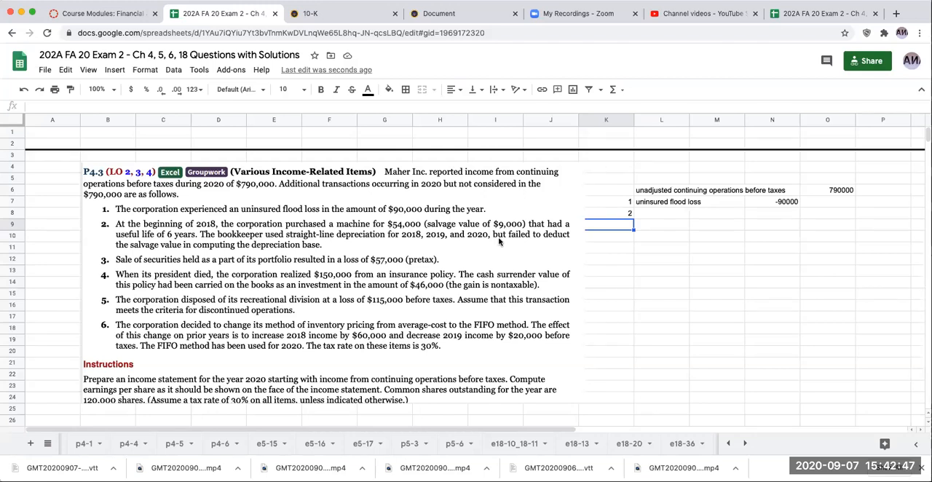
pyautogui.scroll(-3)
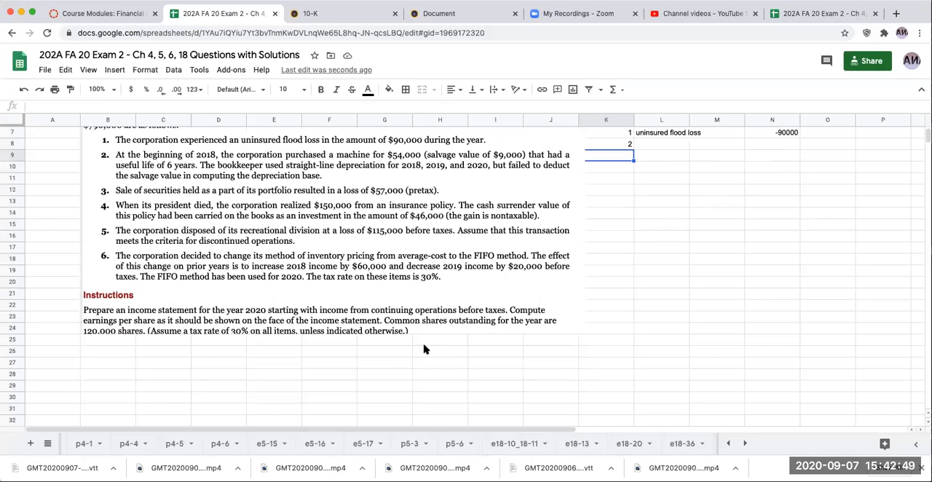
pyautogui.moveTo(247, 352)
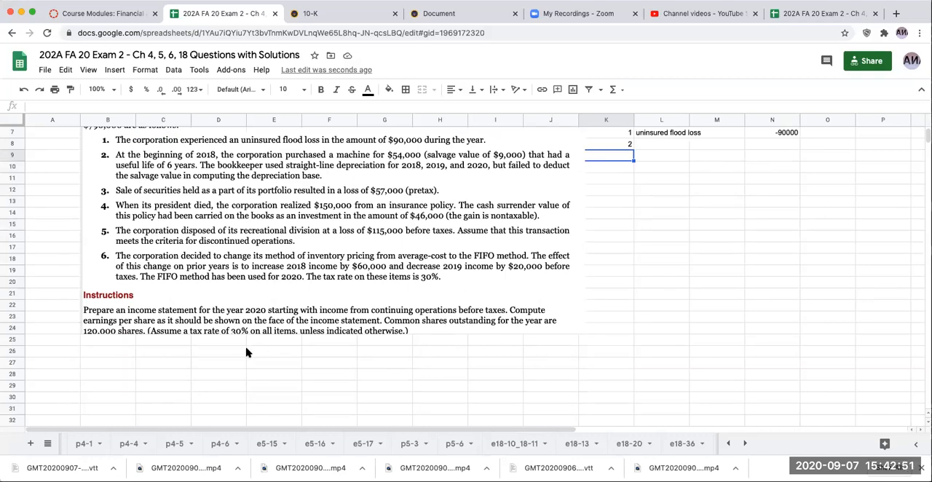
pyautogui.moveTo(175, 346)
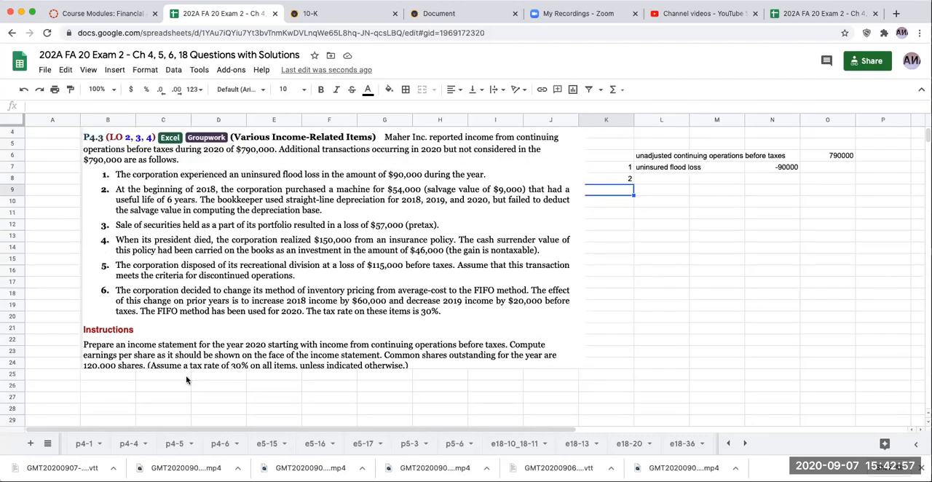
pyautogui.click(153, 389)
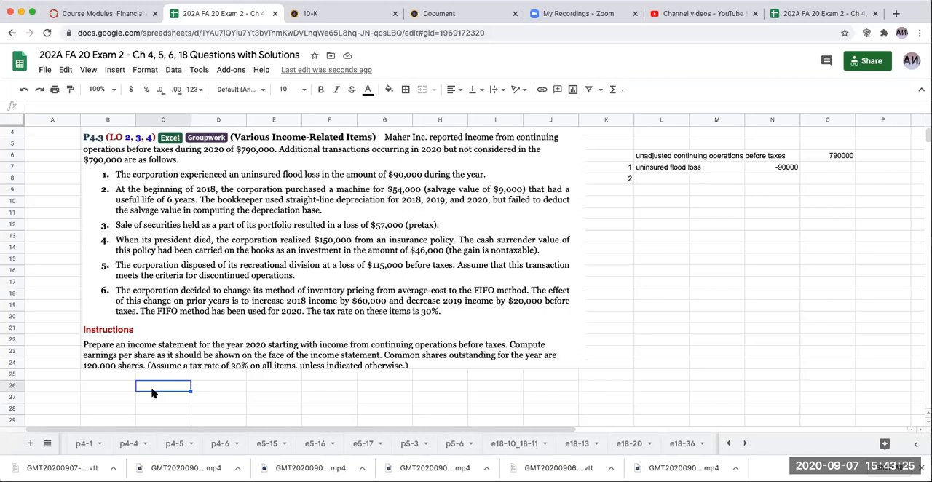
# Note the bookkeeper's depreciation: AC - SV over EUL, 54 -0 / 6 years, 9000.
pyautogui.write('bi')
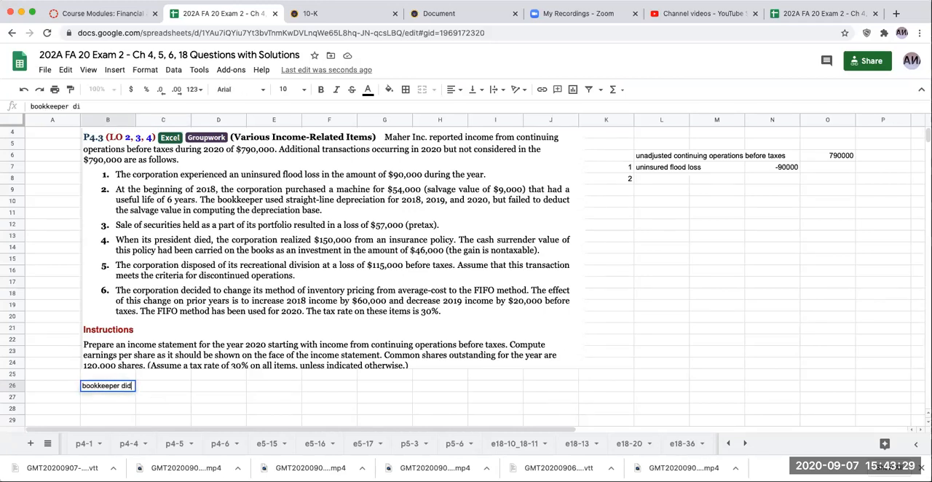
pyautogui.write('54')
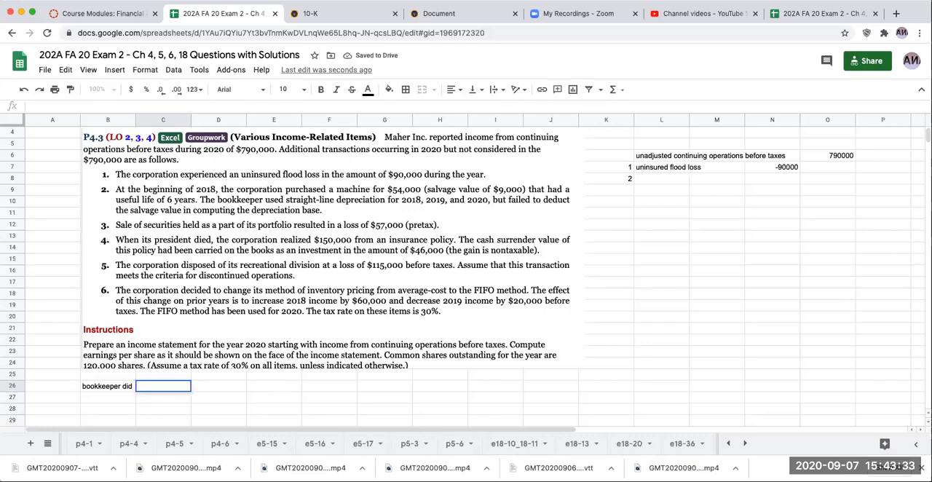
pyautogui.write('AC - SV')
pyautogui.click(163, 397)
pyautogui.write('EUL')
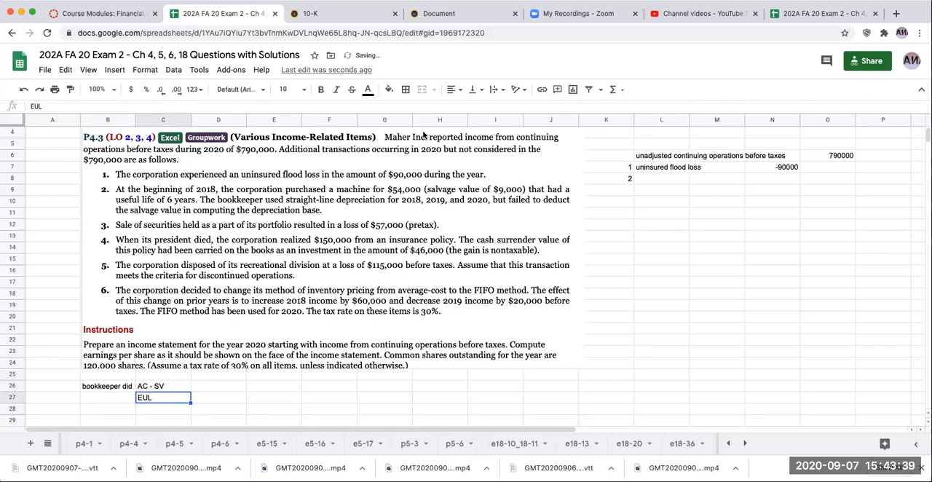
pyautogui.click(404, 89)
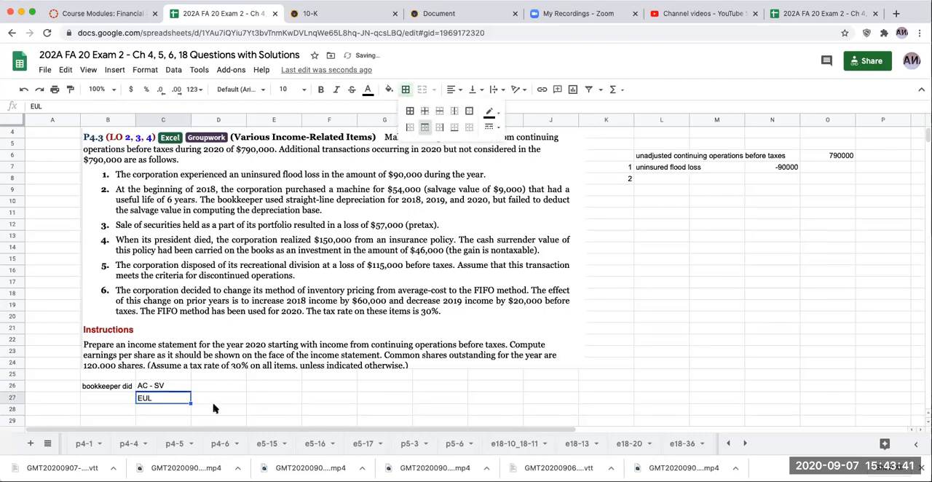
pyautogui.write('540')
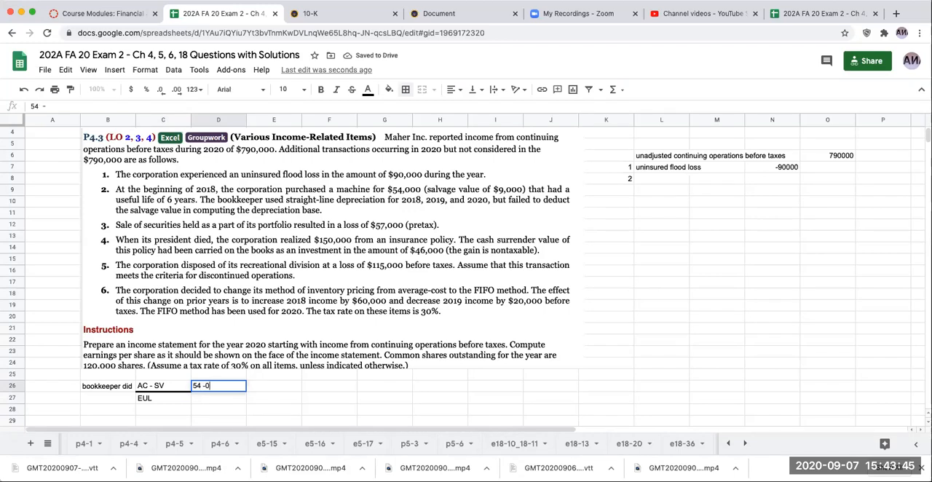
pyautogui.write('/')
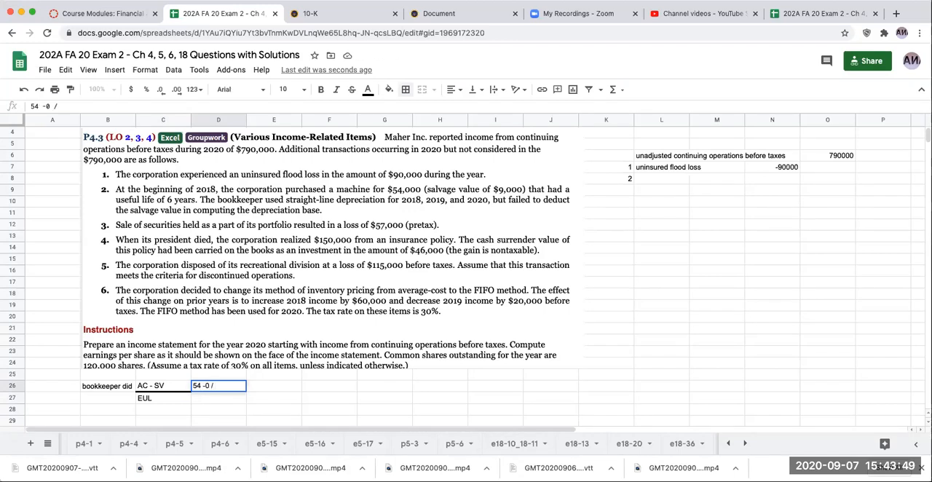
pyautogui.write('6 years')
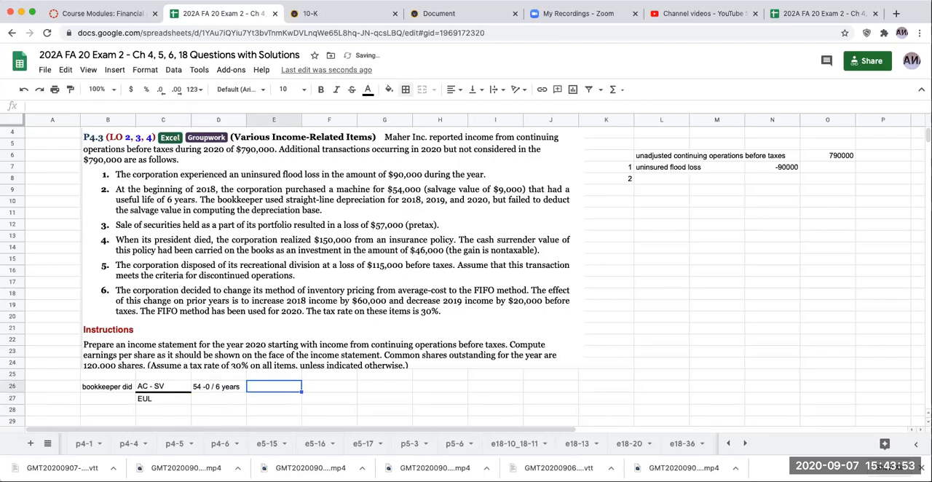
pyautogui.write('+54000/')
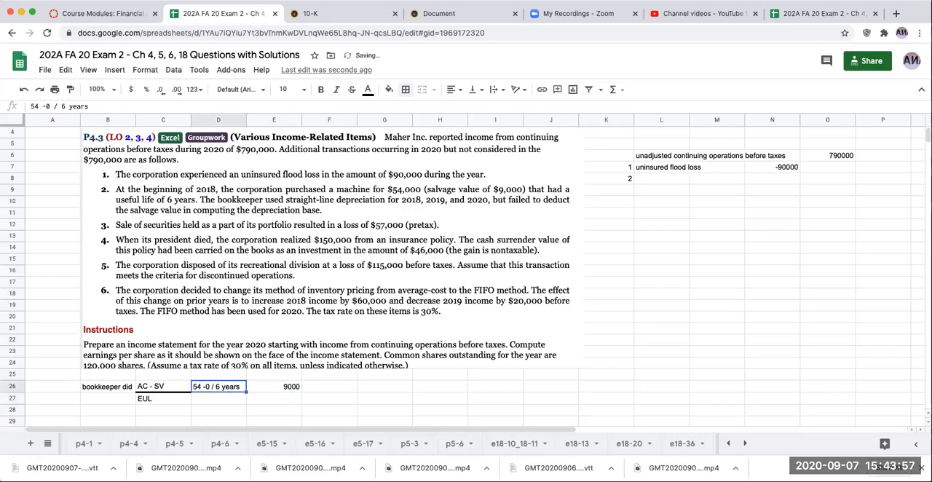
pyautogui.click(105, 413)
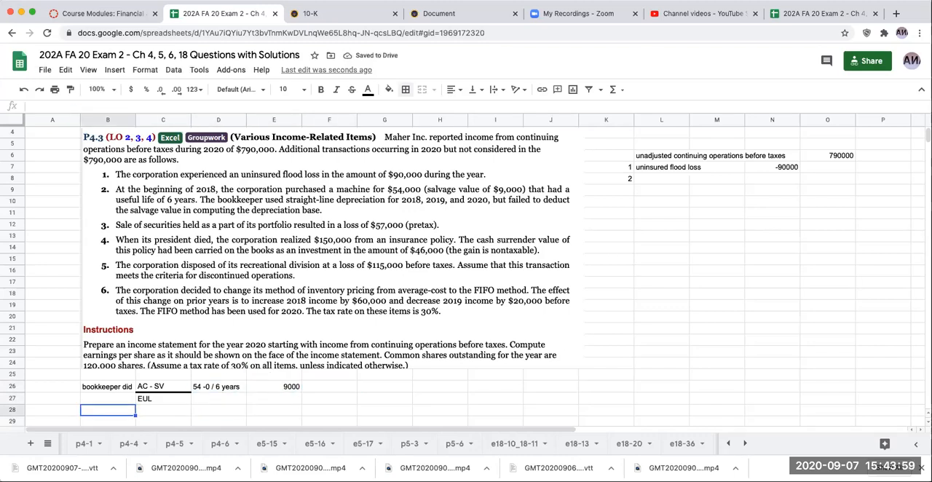
pyautogui.scroll(-3)
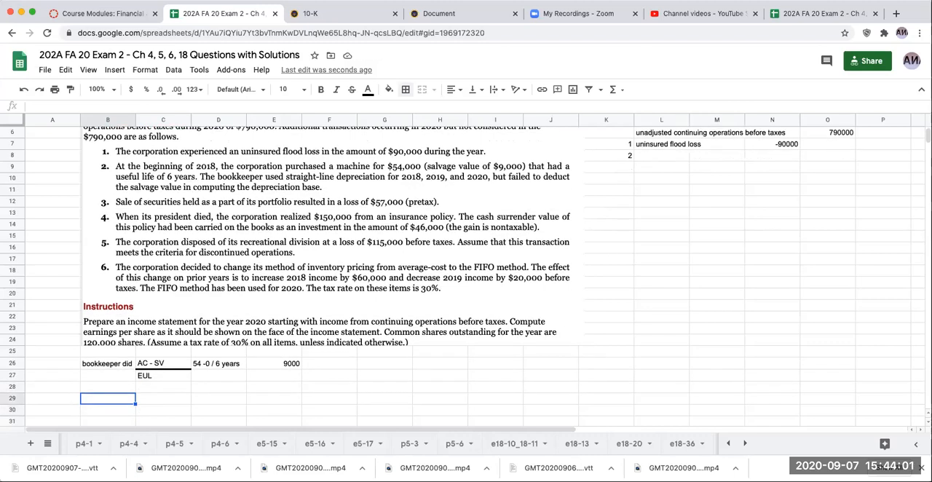
# Start a corrected depreciation line reading 54-9/6 years.
pyautogui.write('corrected')
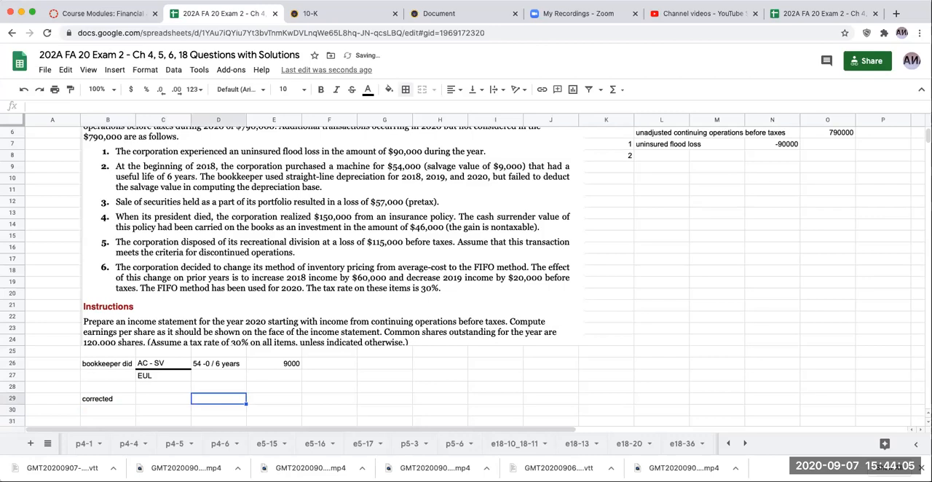
pyautogui.write('54')
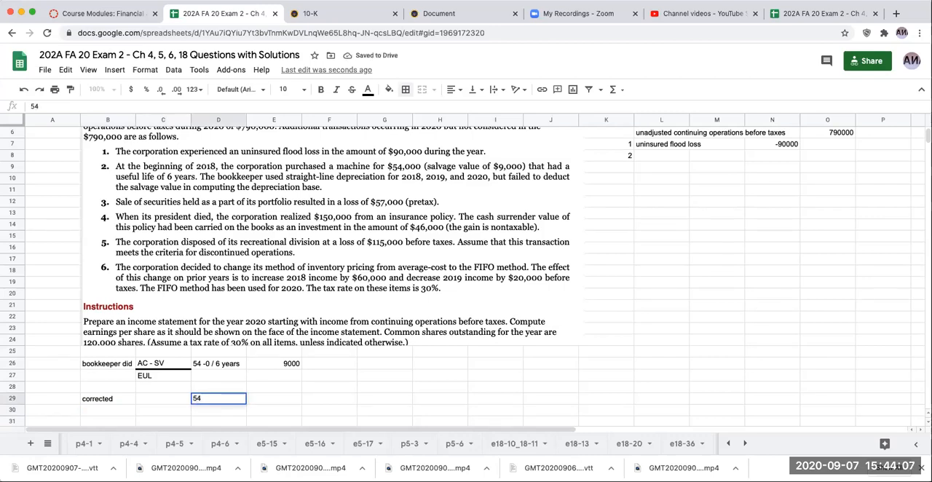
pyautogui.write('-9')
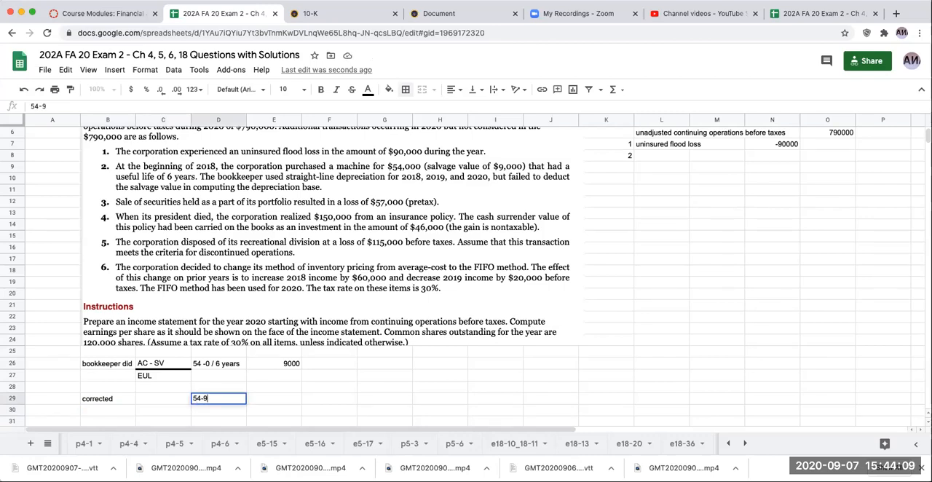
pyautogui.write('/')
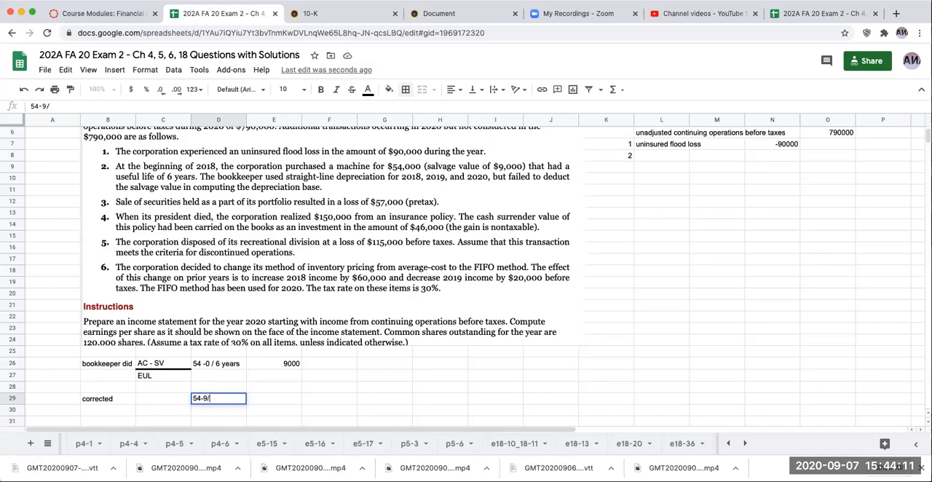
pyautogui.press('Enter')
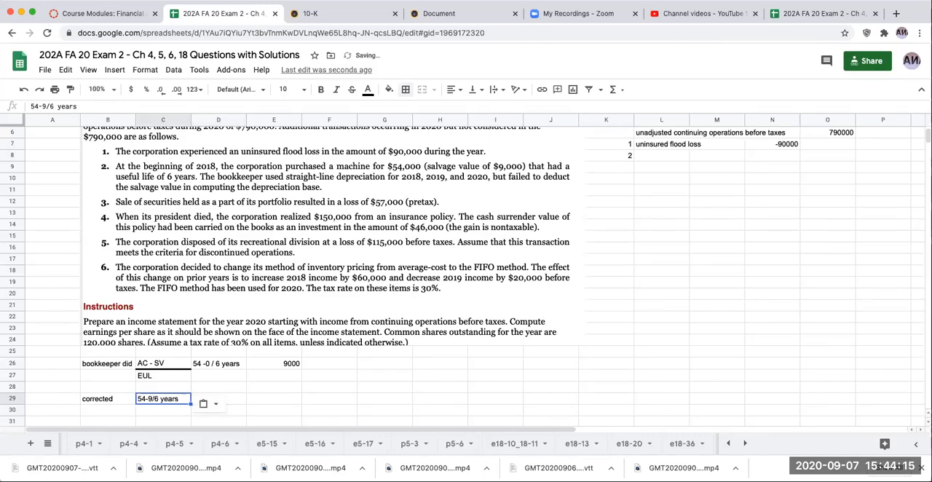
# Compute 45/6 = 7500 and its -1500 difference from the bookkeeper's 9000.
pyautogui.write('45/6')
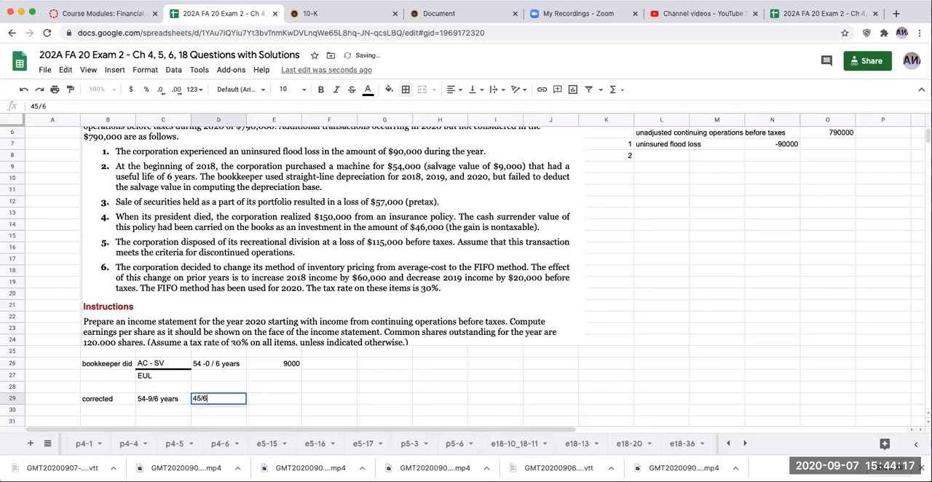
pyautogui.write('+45000/6')
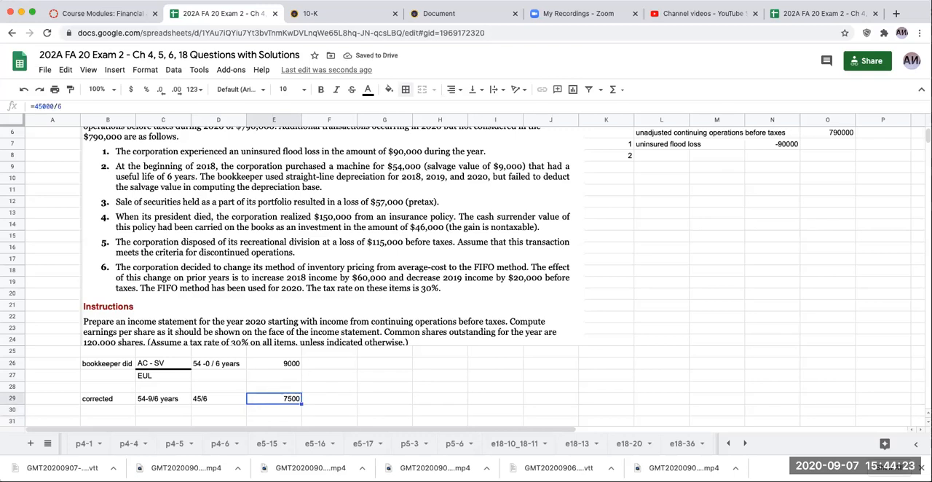
pyautogui.moveTo(289, 400)
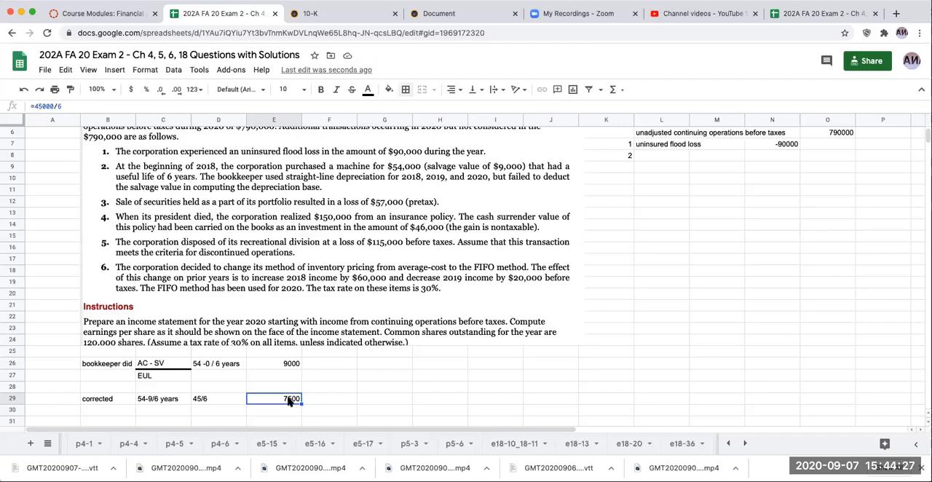
pyautogui.click(275, 363)
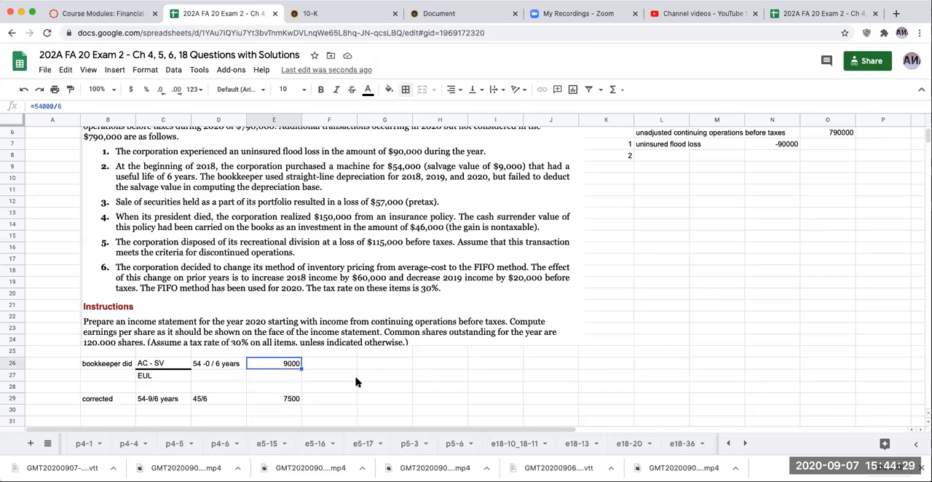
pyautogui.moveTo(708, 162)
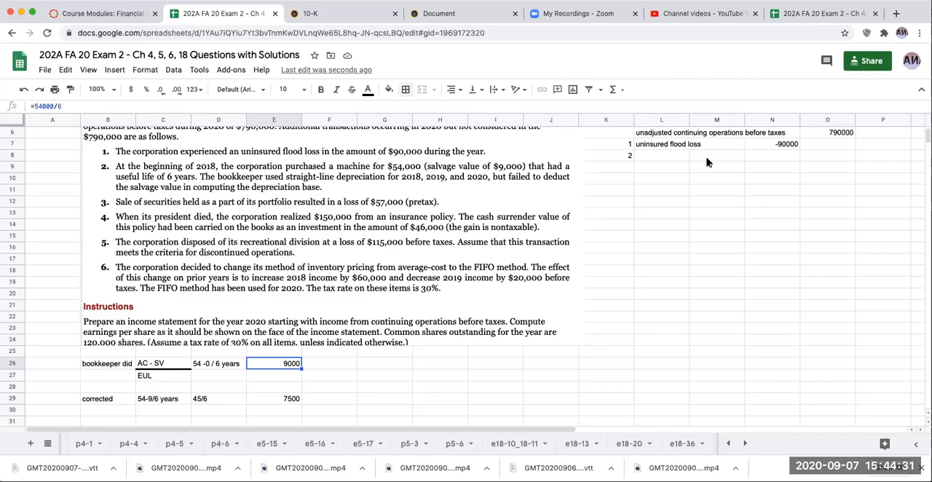
pyautogui.click(381, 402)
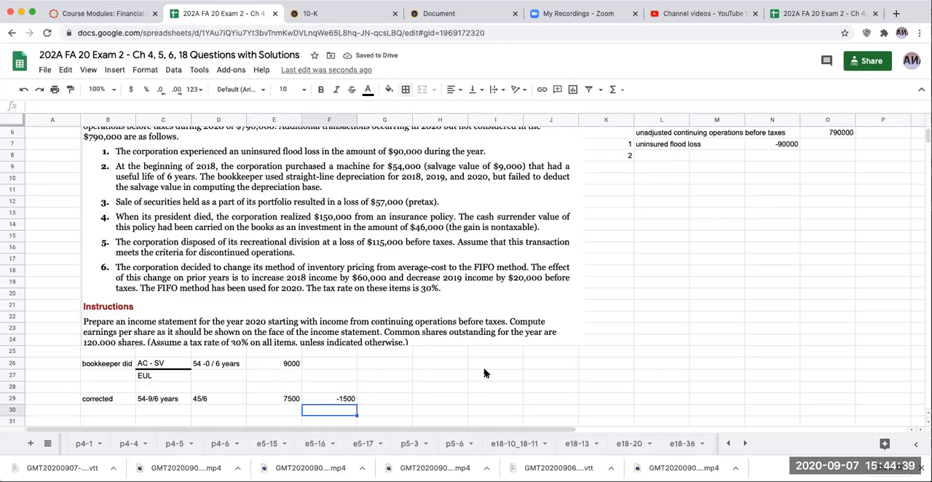
pyautogui.click(772, 156)
pyautogui.write('1500')
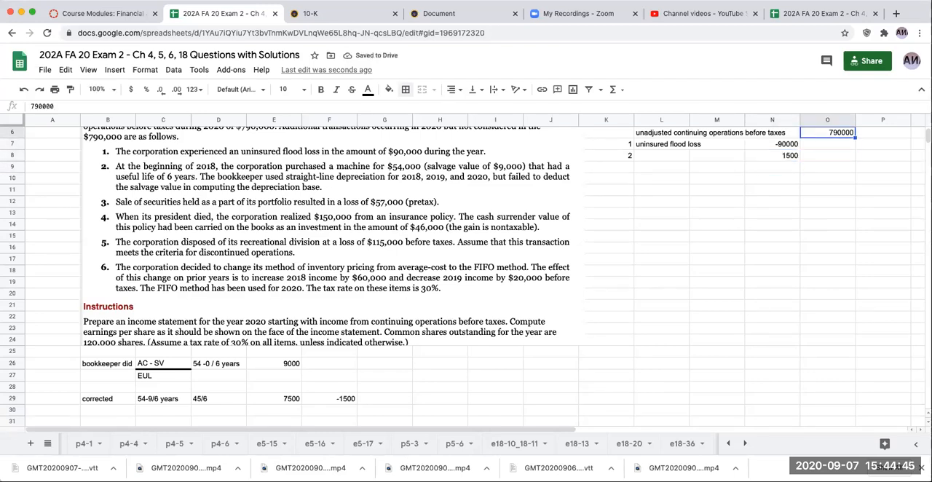
# Label adjustment 2 'depreciation adjustment 2020' with its 1500 amount.
pyautogui.click(772, 144)
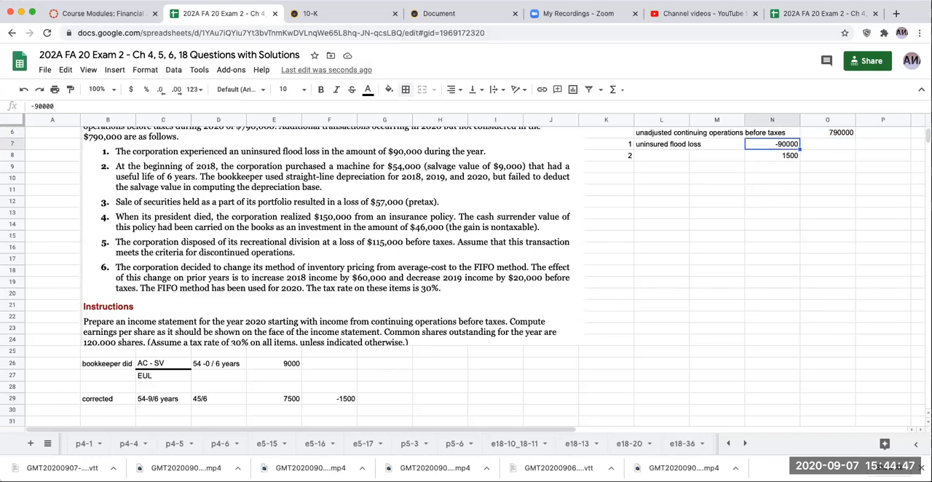
pyautogui.click(661, 155)
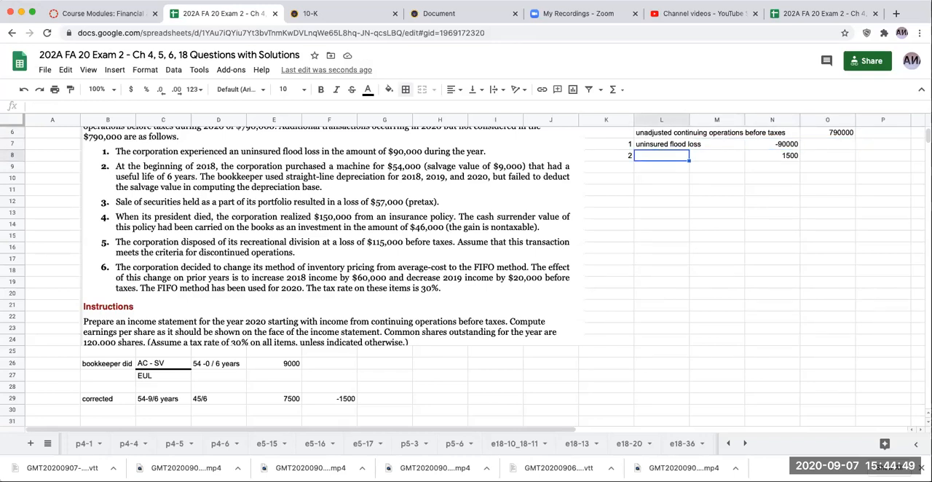
pyautogui.write('depreciation adjustment 202')
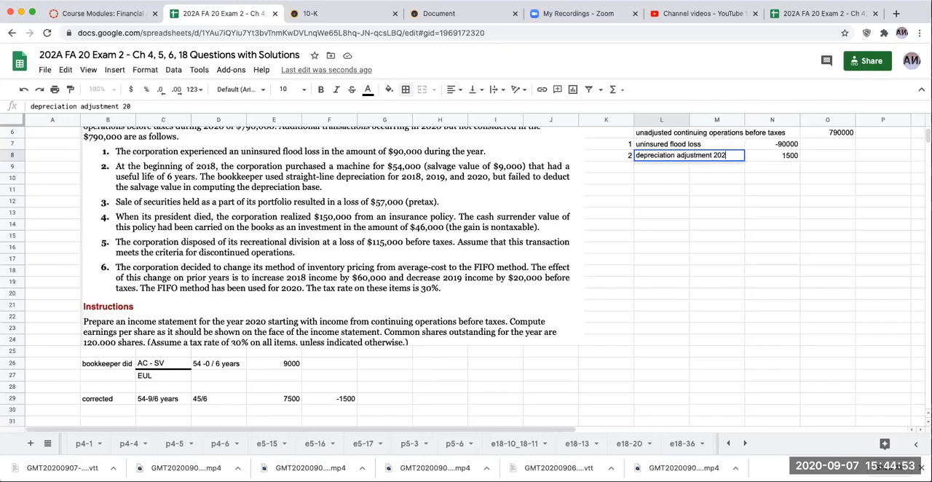
pyautogui.press('Enter')
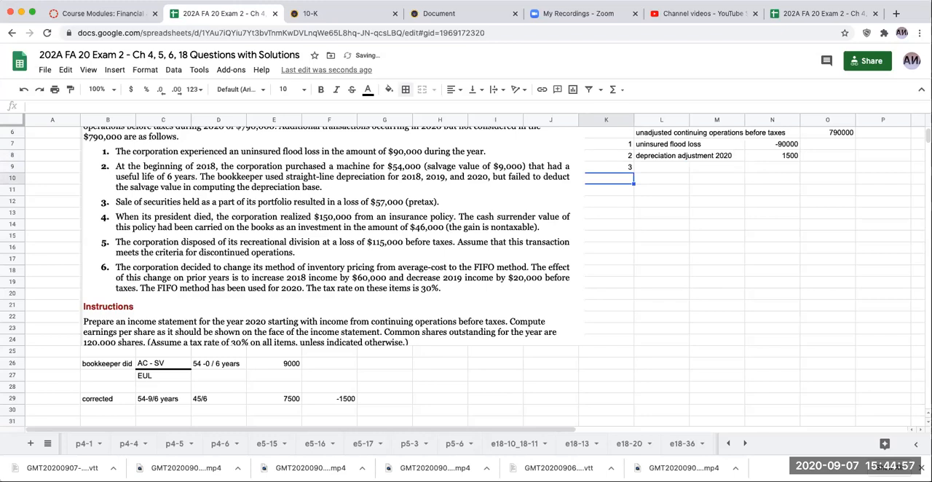
# Add item 3, sale of securities at 57000, and fill the empty item 4 row yellow.
pyautogui.write('sale of securities')
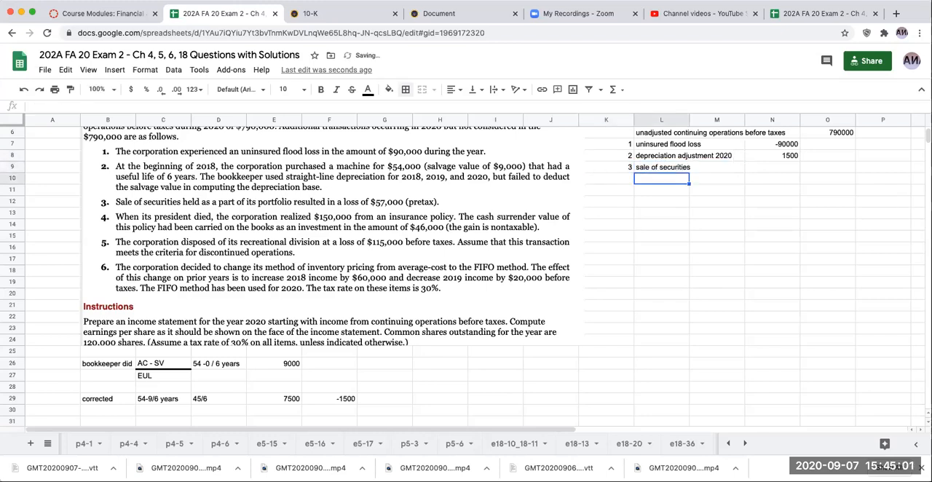
pyautogui.write('57000')
pyautogui.click(606, 178)
pyautogui.write('4')
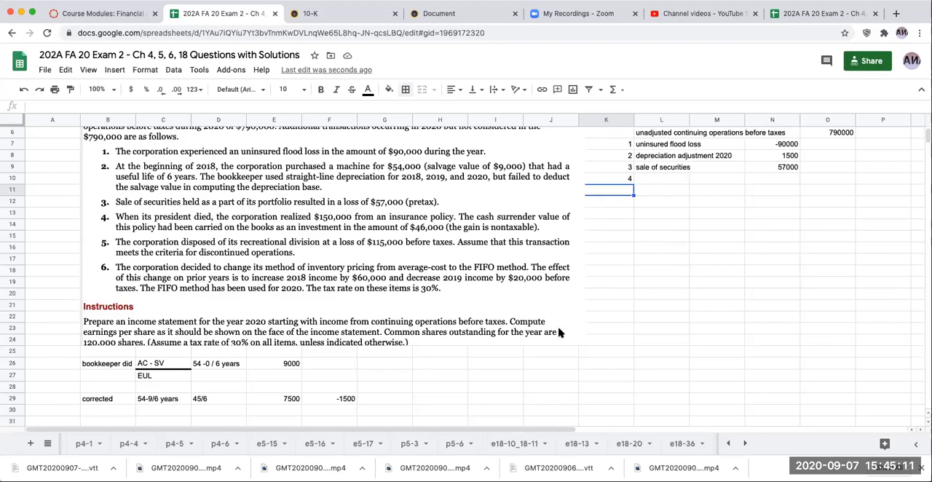
pyautogui.moveTo(445, 344)
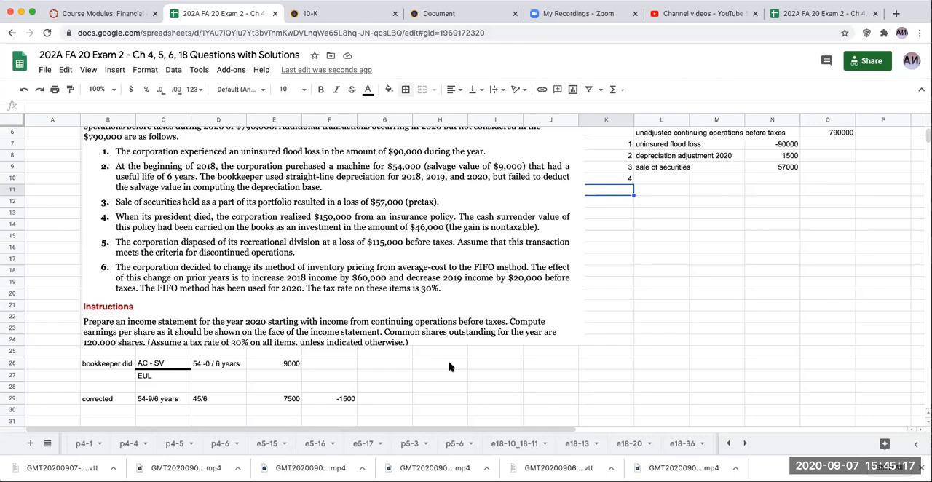
pyautogui.moveTo(527, 355)
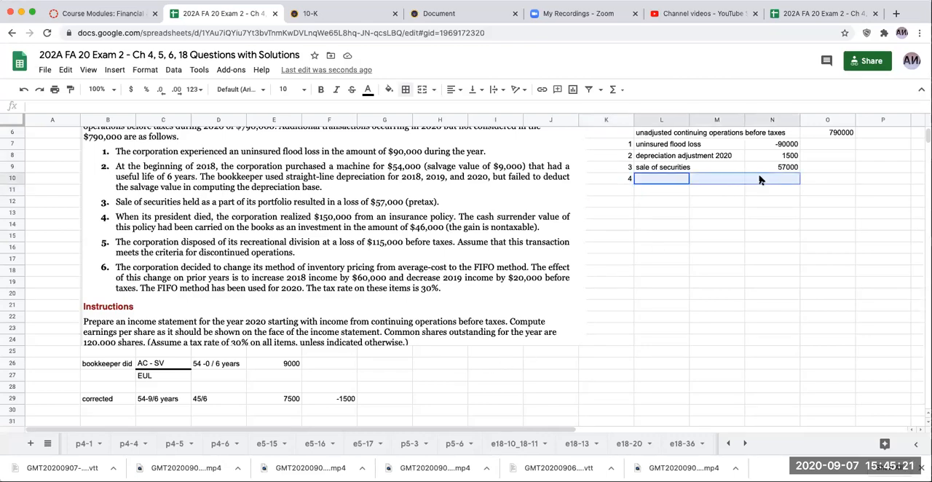
pyautogui.click(388, 89)
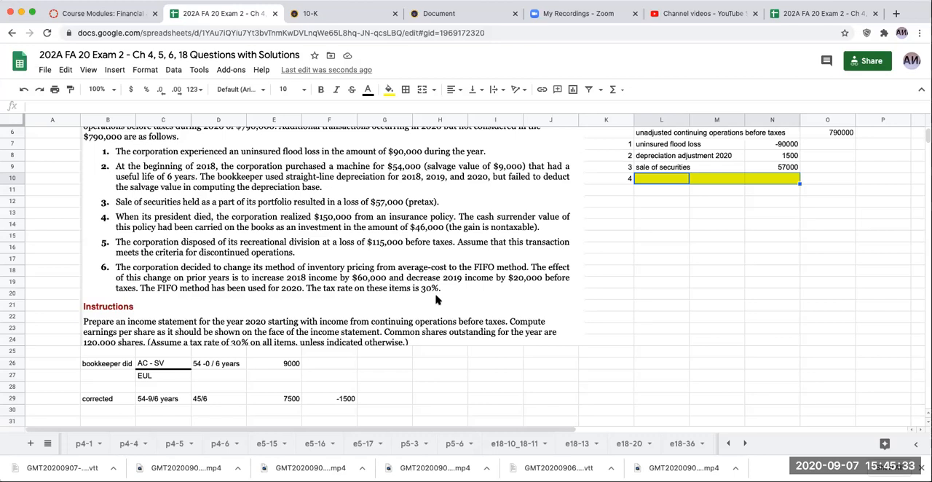
pyautogui.moveTo(475, 321)
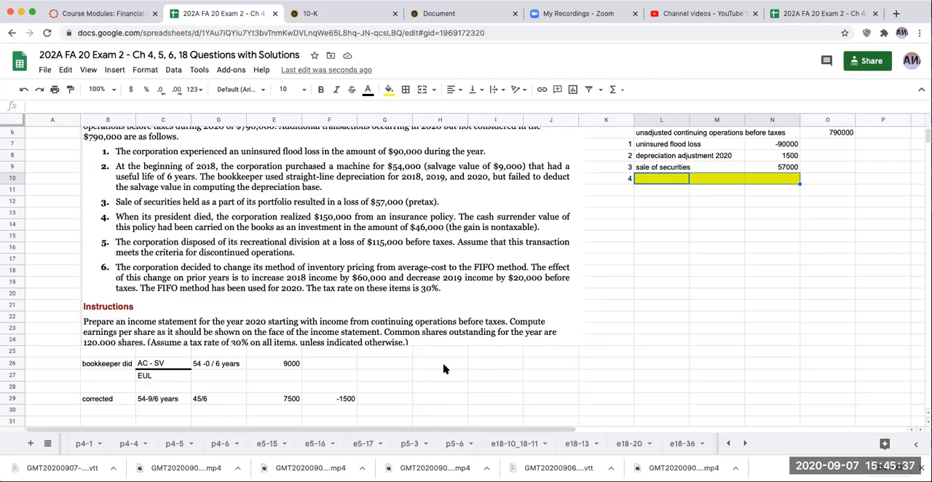
# Start the #4 proceeds working with 150000 policy proceeds.
pyautogui.click(440, 367)
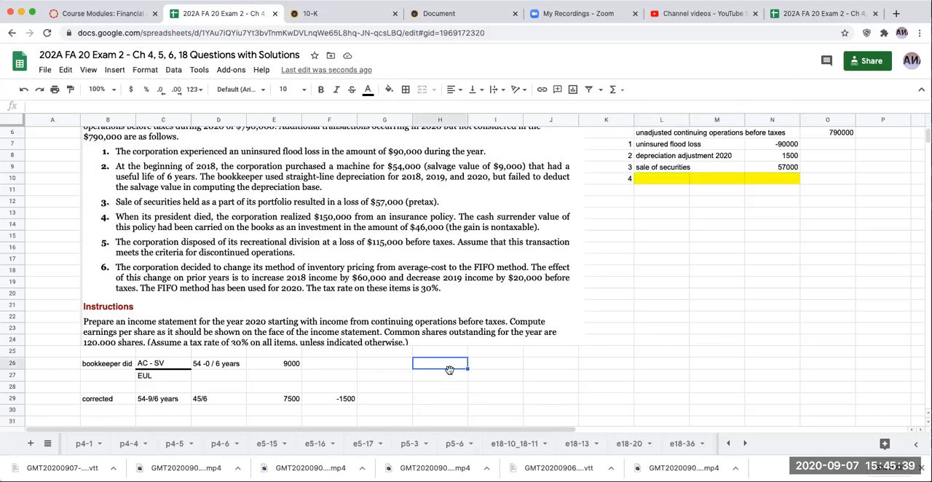
pyautogui.moveTo(445, 370)
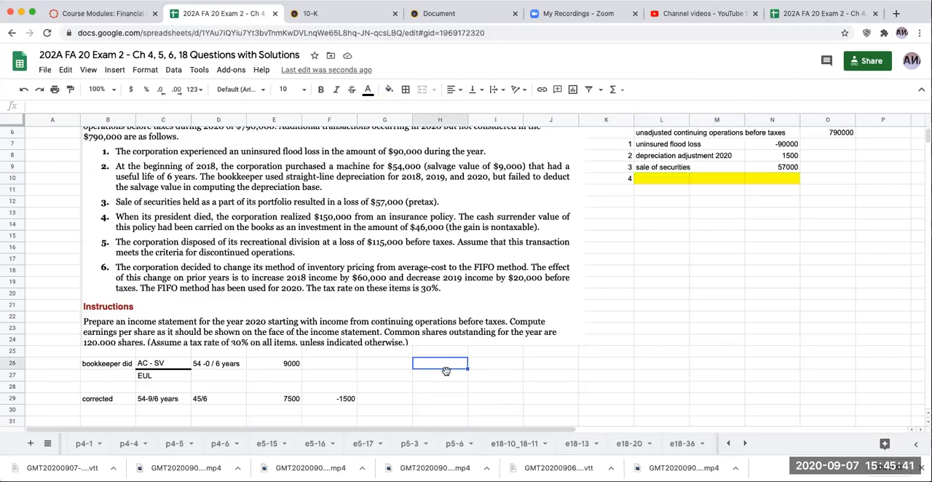
pyautogui.write('proc')
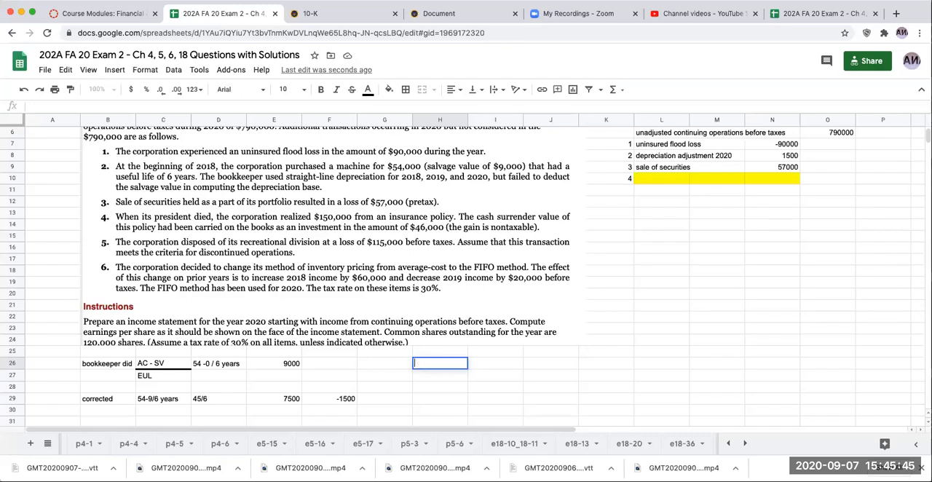
pyautogui.write('#4 proceeds')
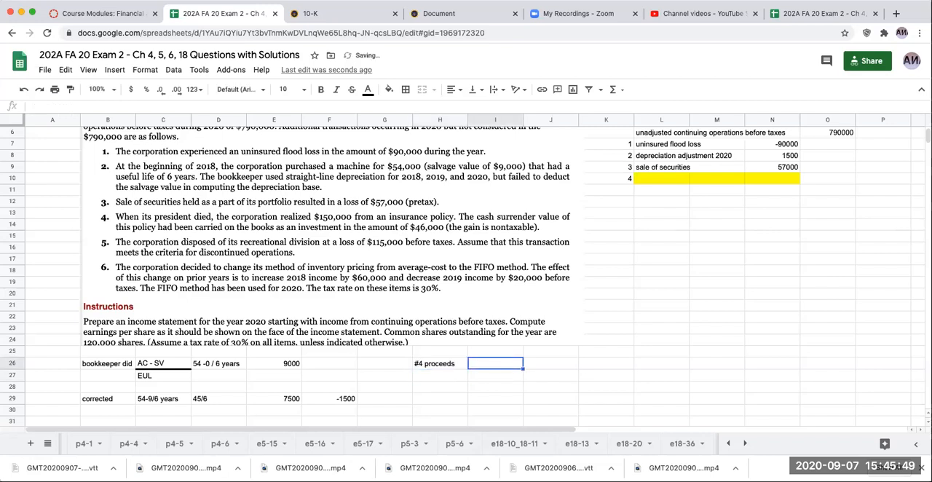
pyautogui.write('proceeds from policy')
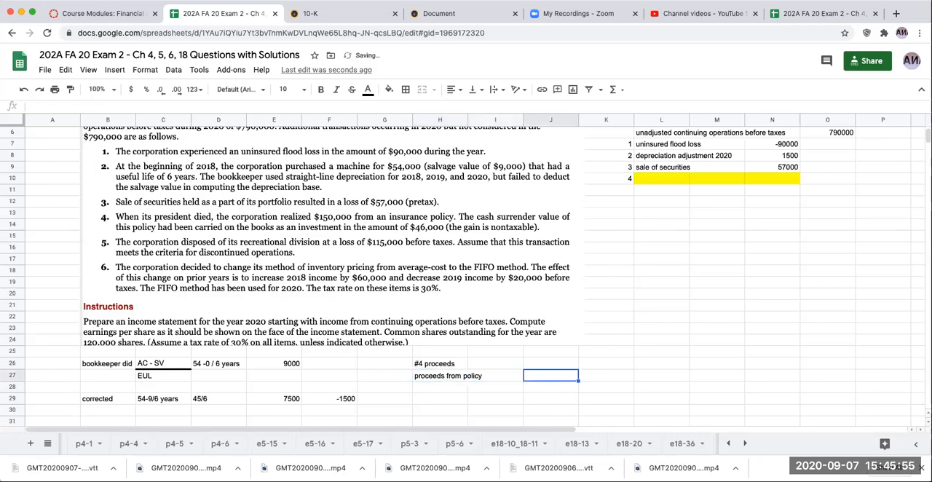
pyautogui.write('150000')
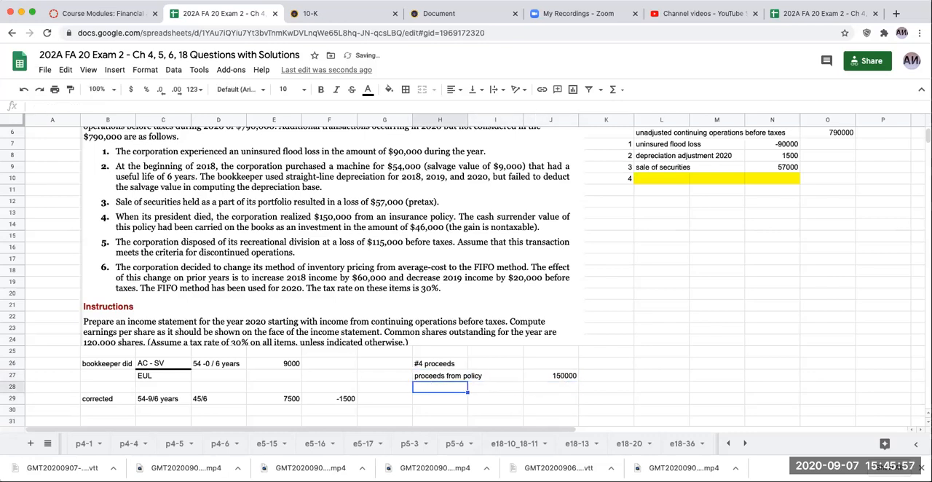
# Subtract 46000 cash surrender value for a 104000 gain, listed as gain on life insurance policy.
pyautogui.write('cash')
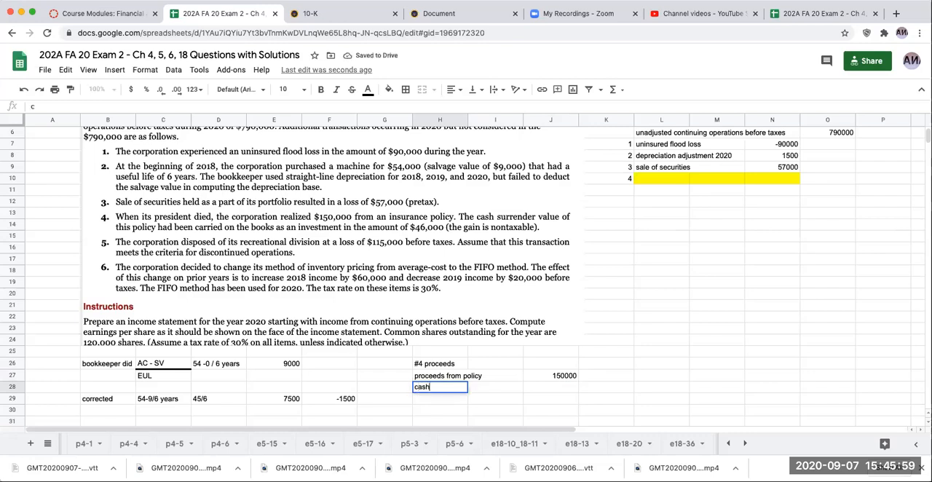
pyautogui.write('surrender value')
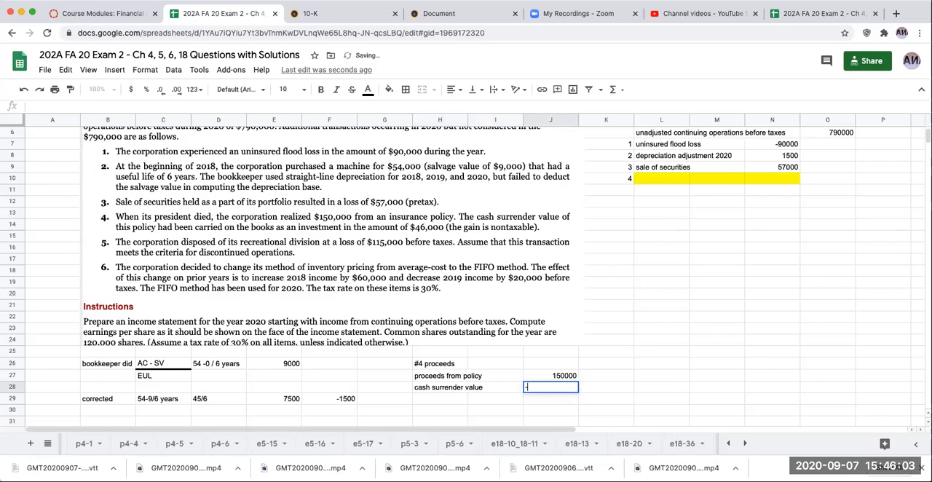
pyautogui.write('-46000')
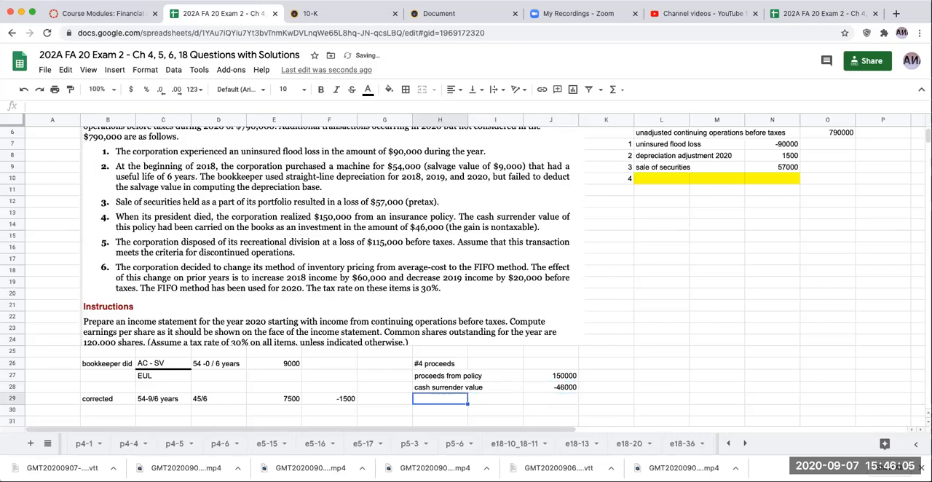
pyautogui.write('gain on policy')
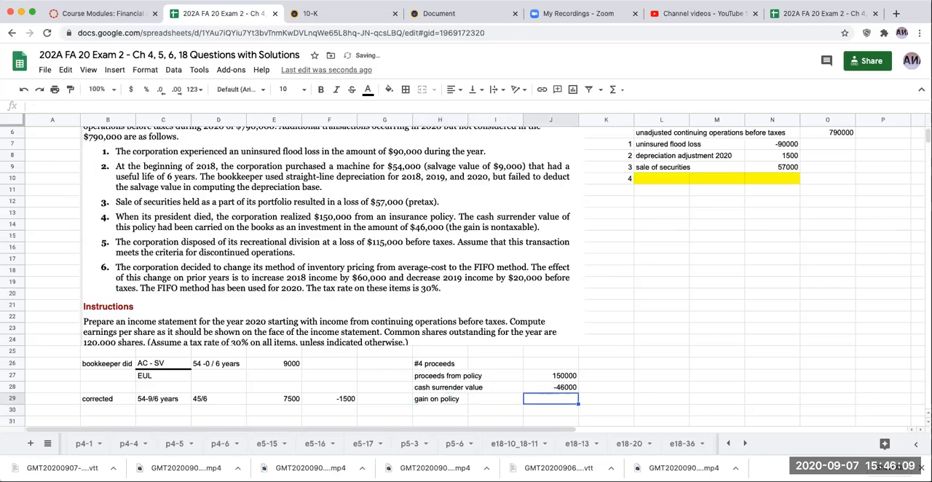
pyautogui.write('104000')
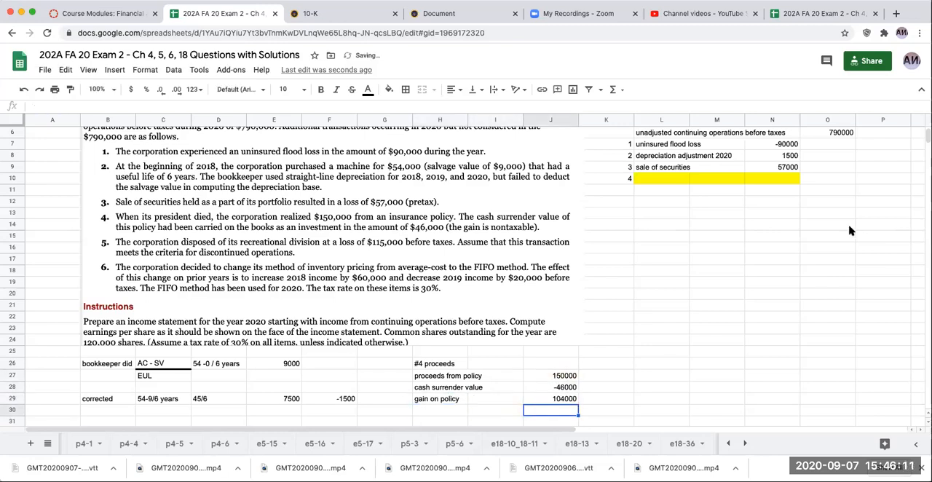
pyautogui.write('gain on life insurance policy')
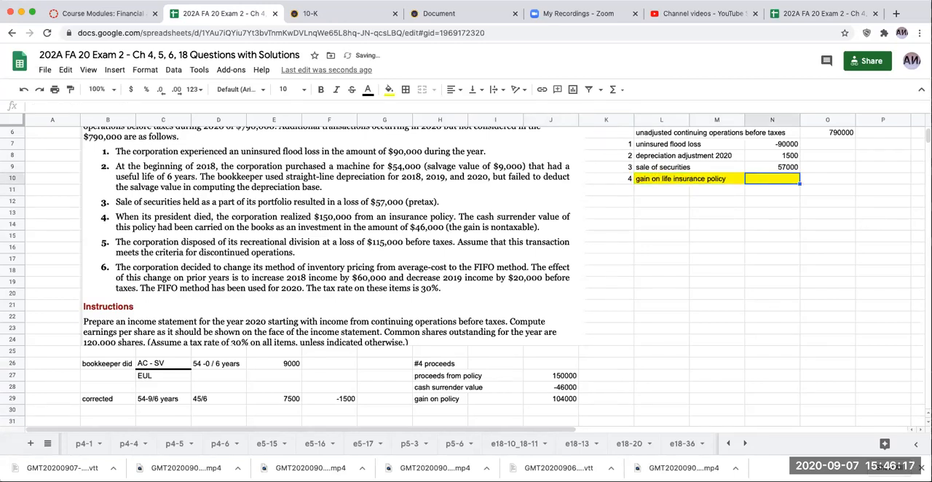
pyautogui.write('104000')
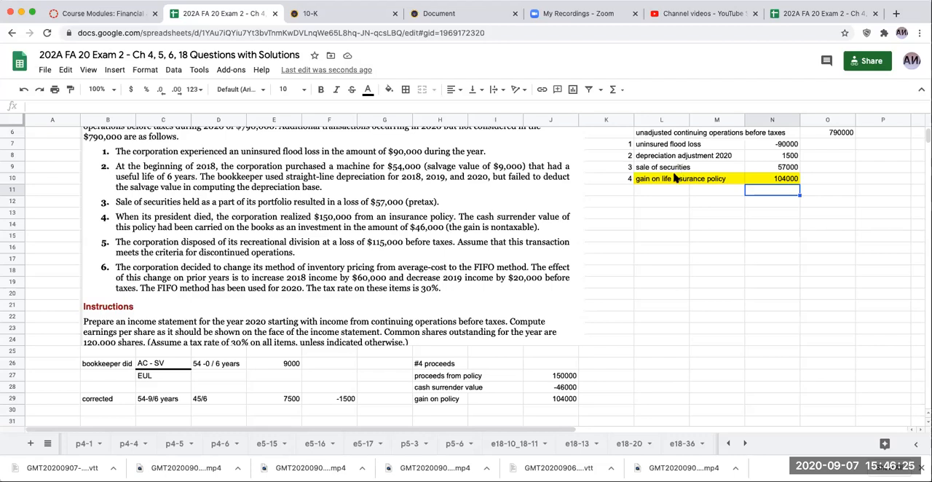
pyautogui.click(674, 179)
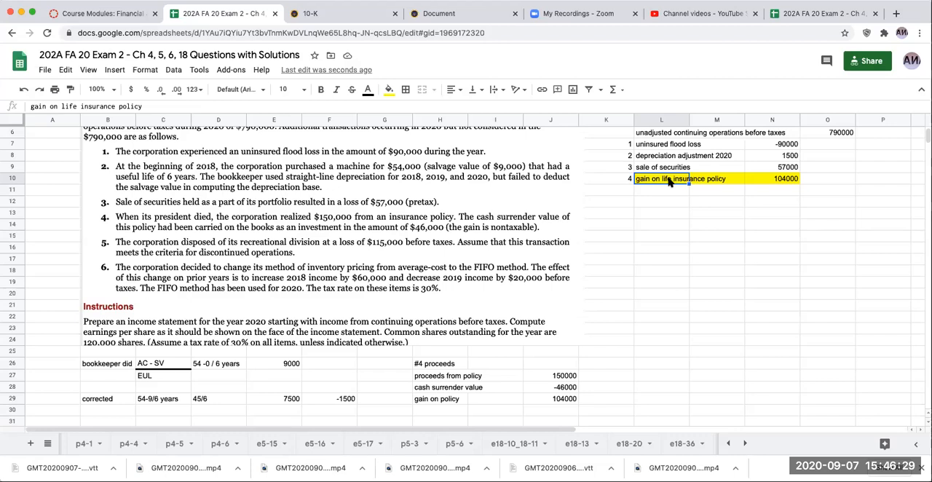
pyautogui.moveTo(777, 182)
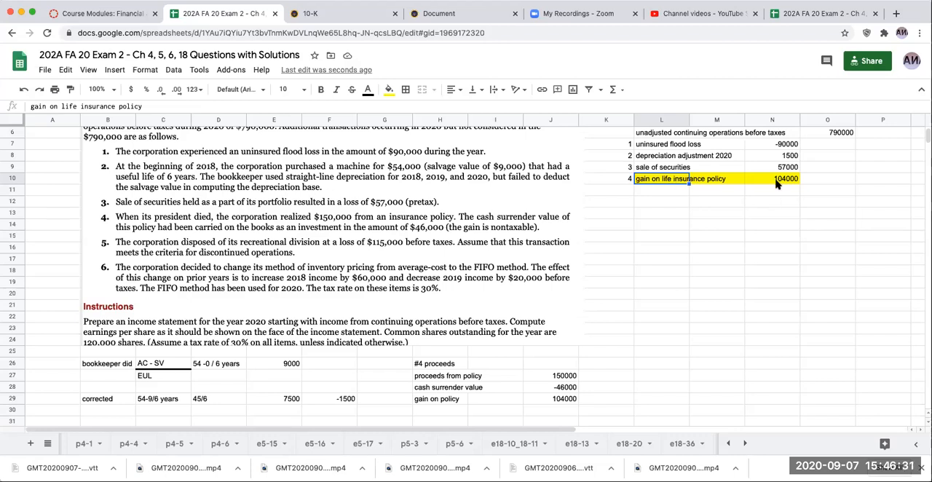
pyautogui.moveTo(765, 185)
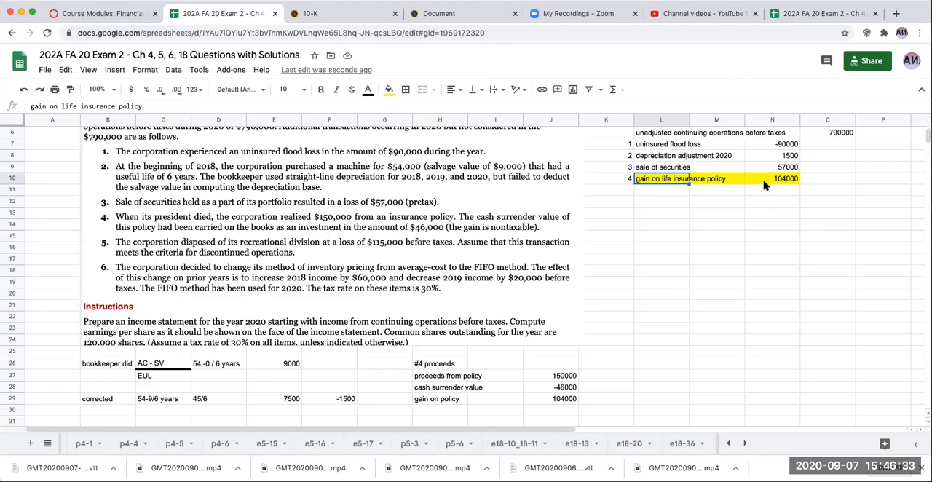
pyautogui.moveTo(642, 294)
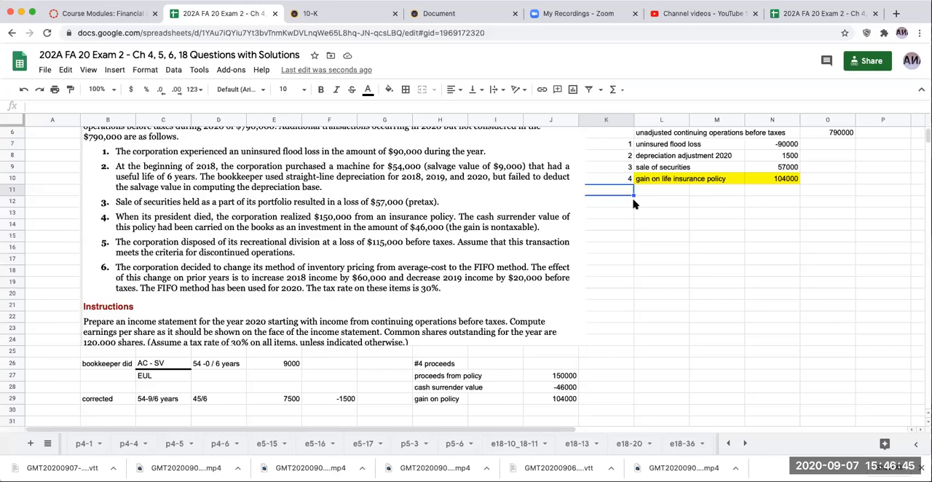
pyautogui.moveTo(628, 230)
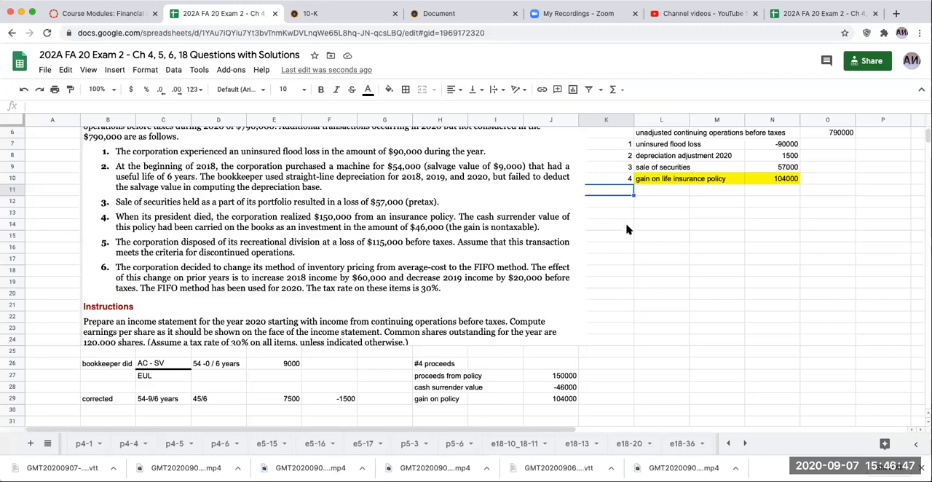
pyautogui.moveTo(635, 240)
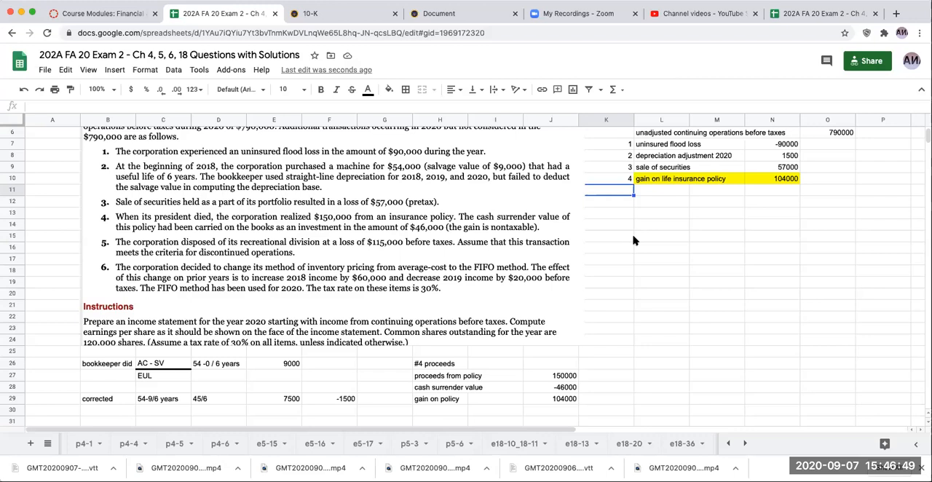
pyautogui.moveTo(672, 271)
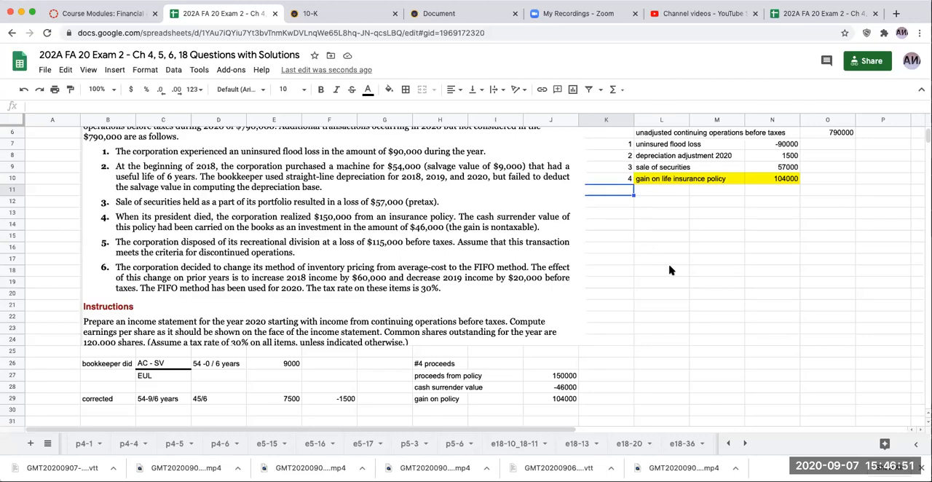
pyautogui.moveTo(693, 164)
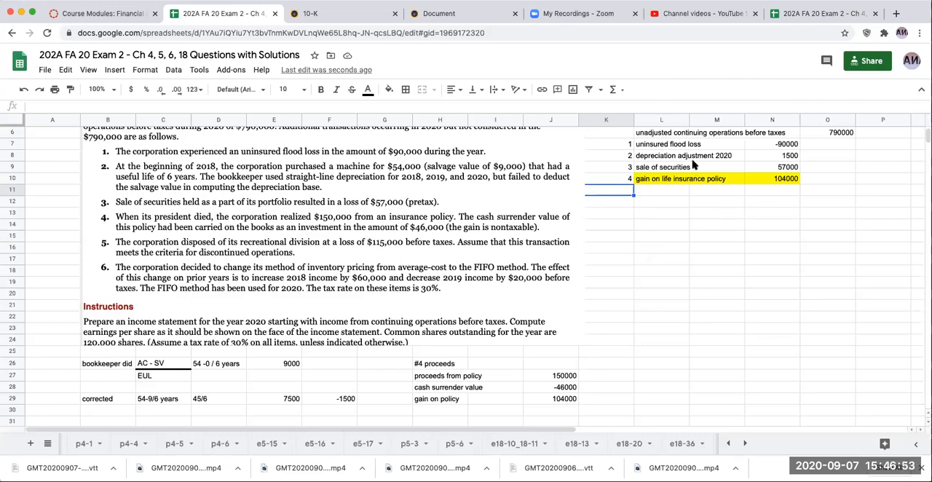
pyautogui.moveTo(732, 210)
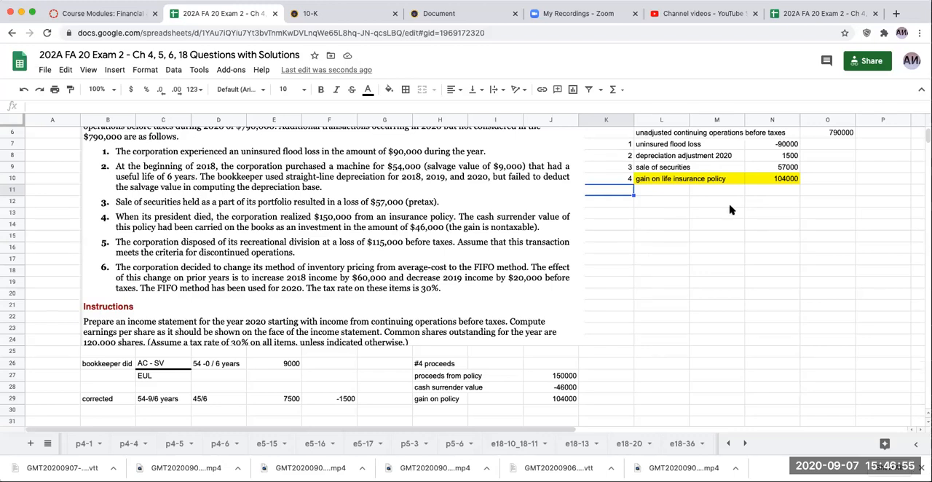
pyautogui.moveTo(214, 322)
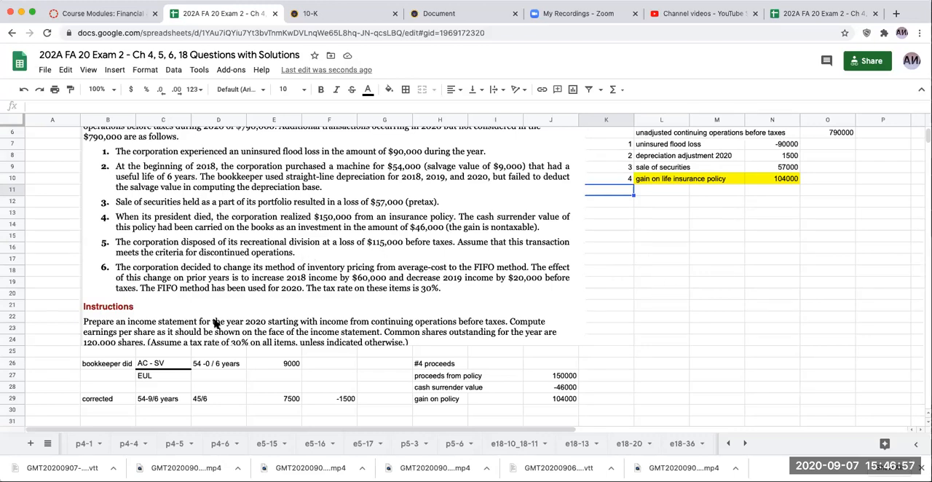
pyautogui.moveTo(175, 277)
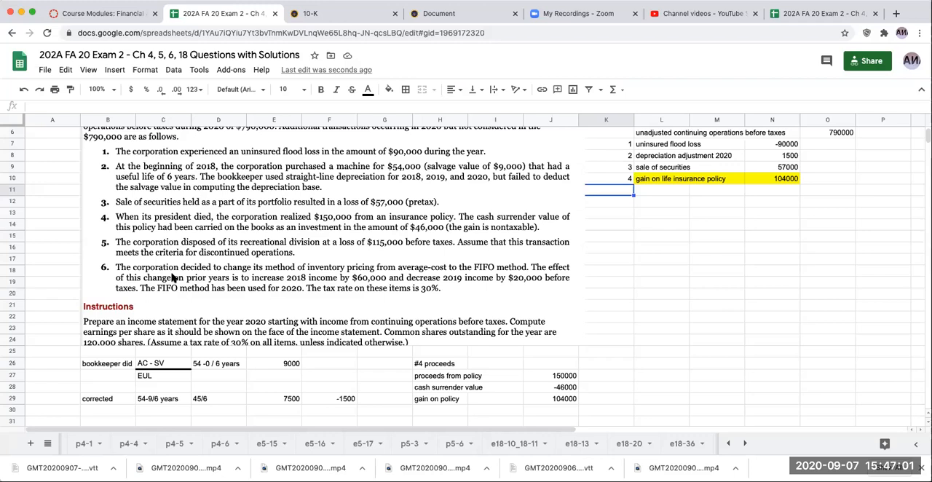
pyautogui.moveTo(360, 263)
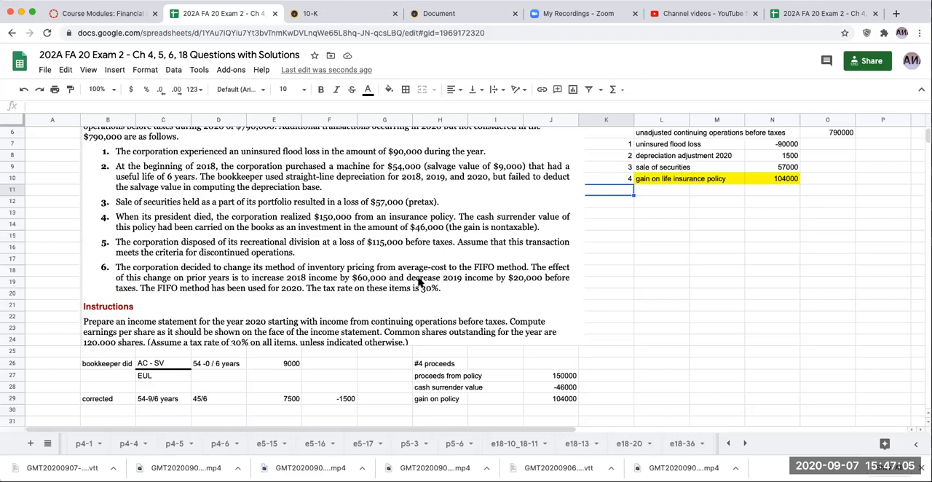
pyautogui.moveTo(289, 279)
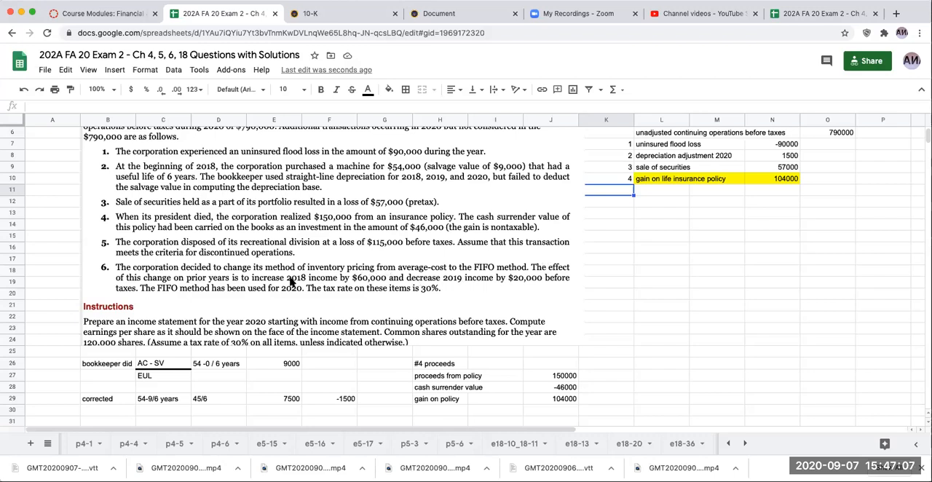
pyautogui.moveTo(377, 284)
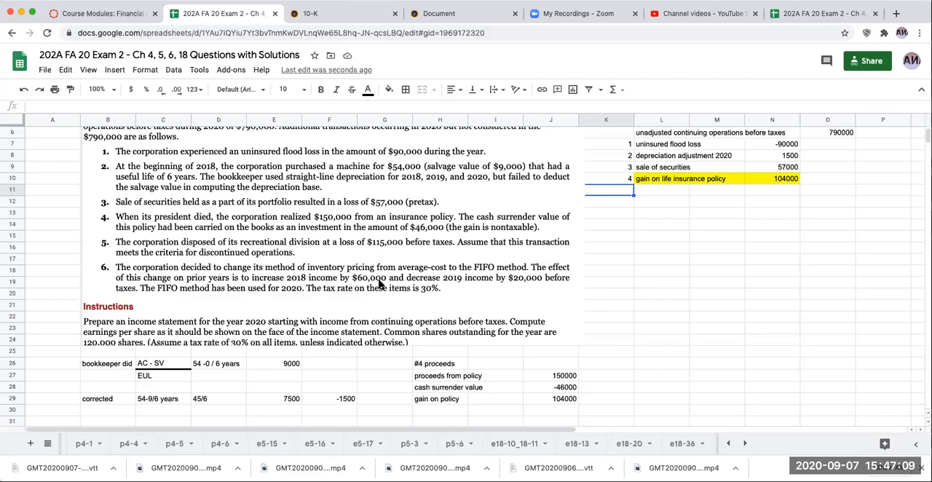
pyautogui.moveTo(548, 278)
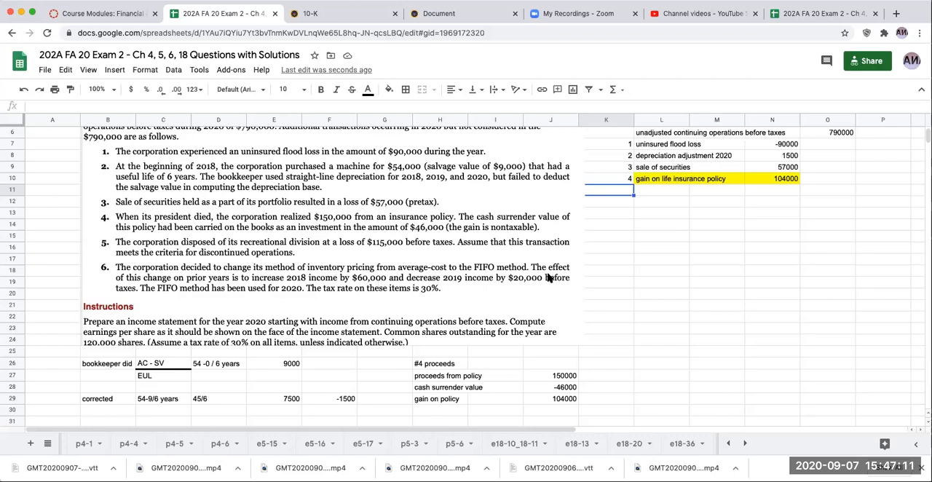
pyautogui.moveTo(536, 284)
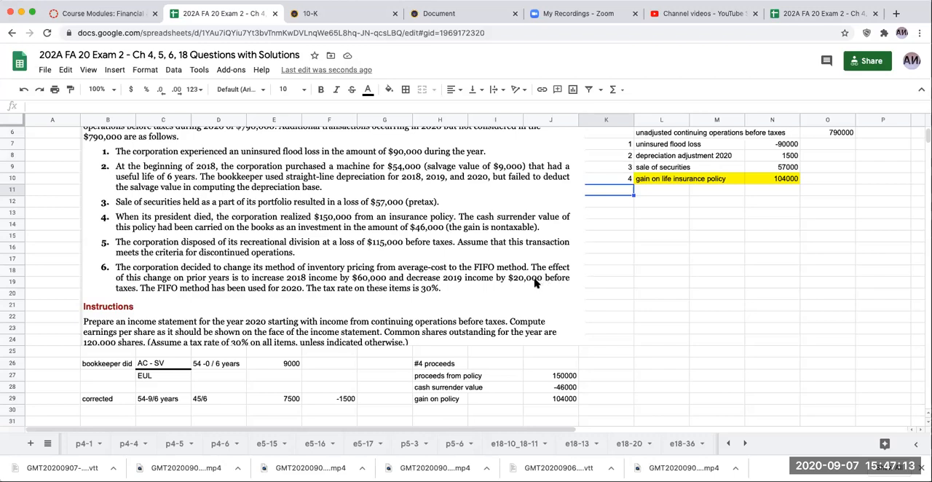
pyautogui.moveTo(151, 306)
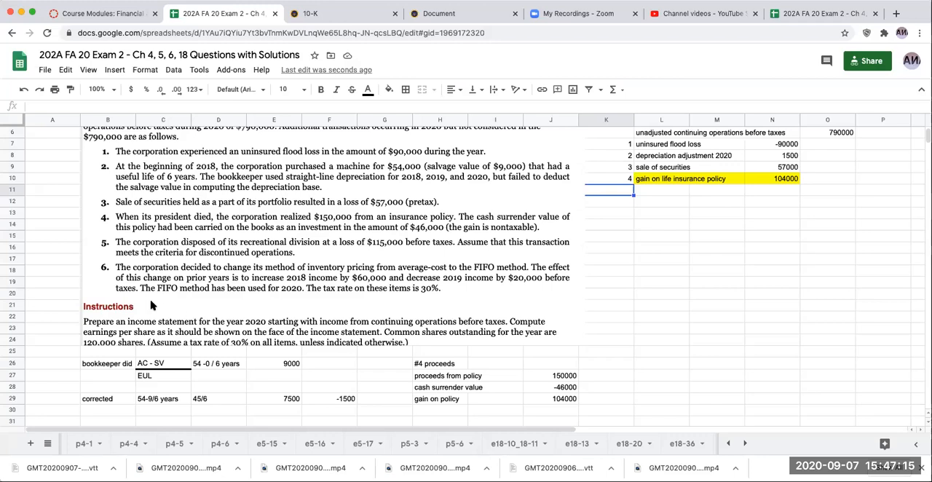
pyautogui.moveTo(324, 300)
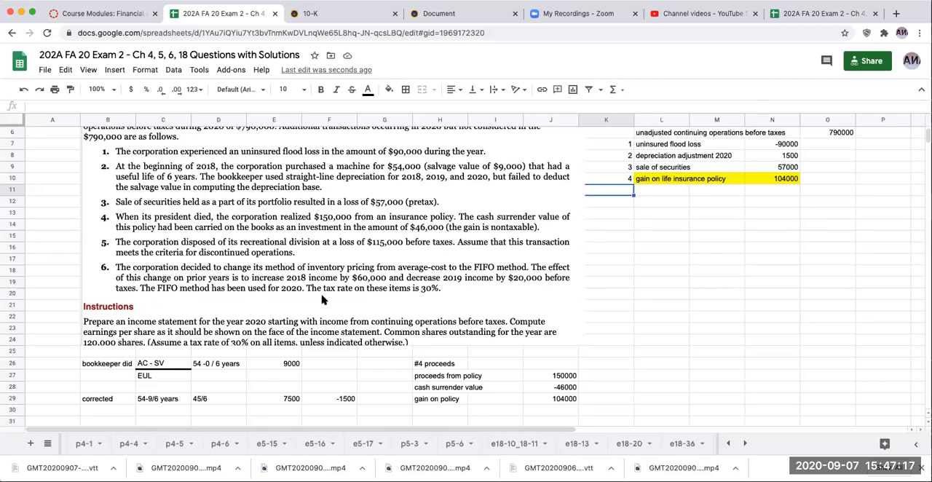
pyautogui.moveTo(426, 301)
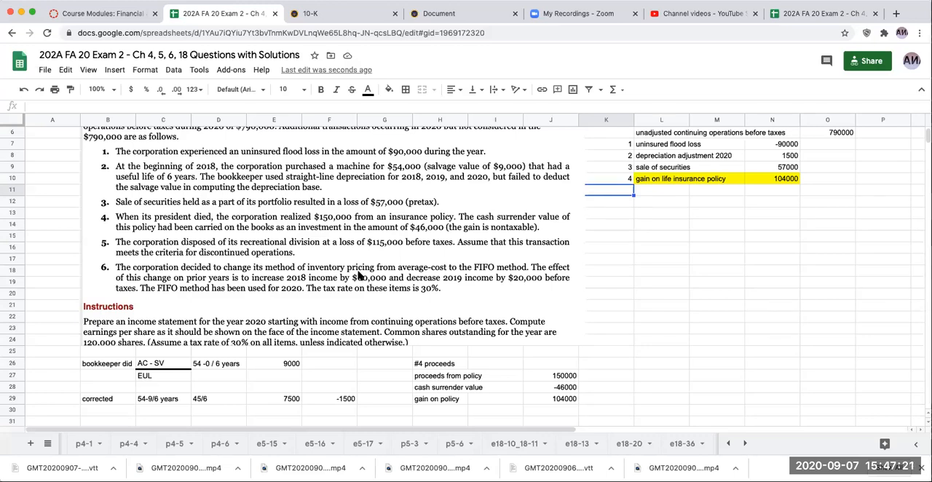
pyautogui.moveTo(657, 207)
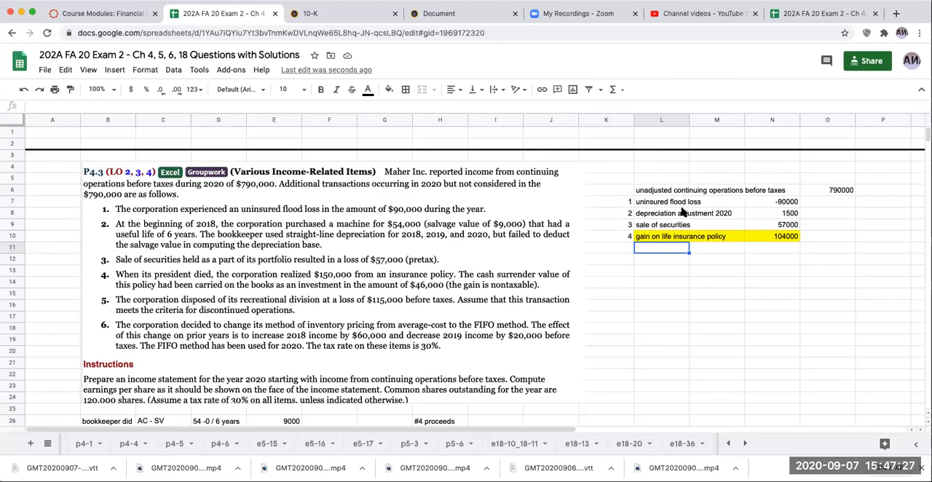
# Label the income from continuing operations row and enter an initial +O6+N7 formula.
pyautogui.write('con')
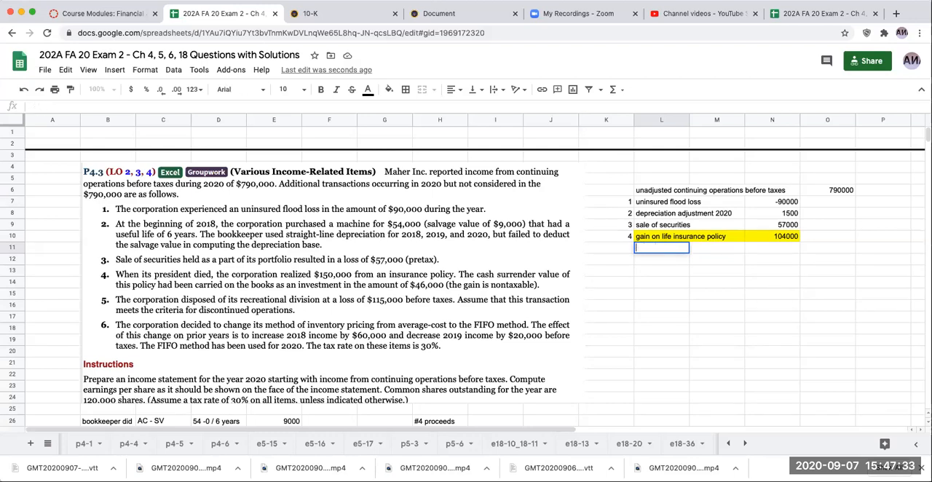
pyautogui.write('net i')
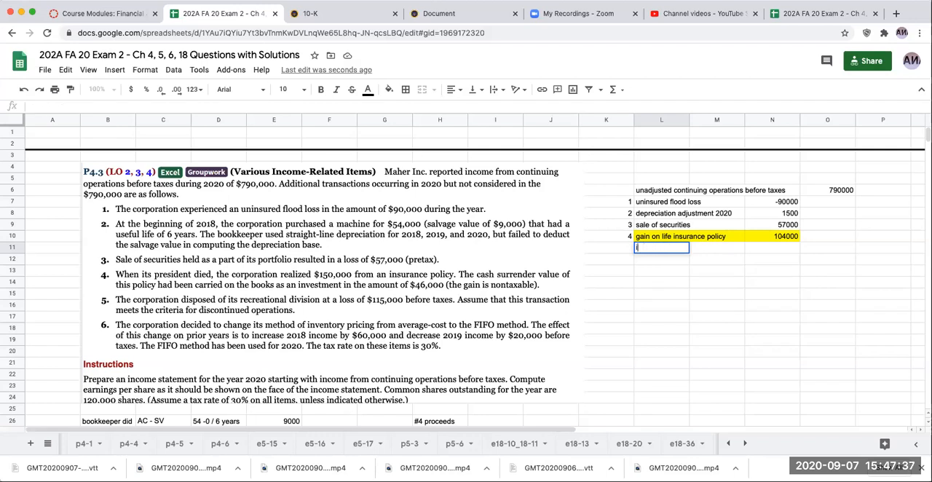
pyautogui.write('income from continu')
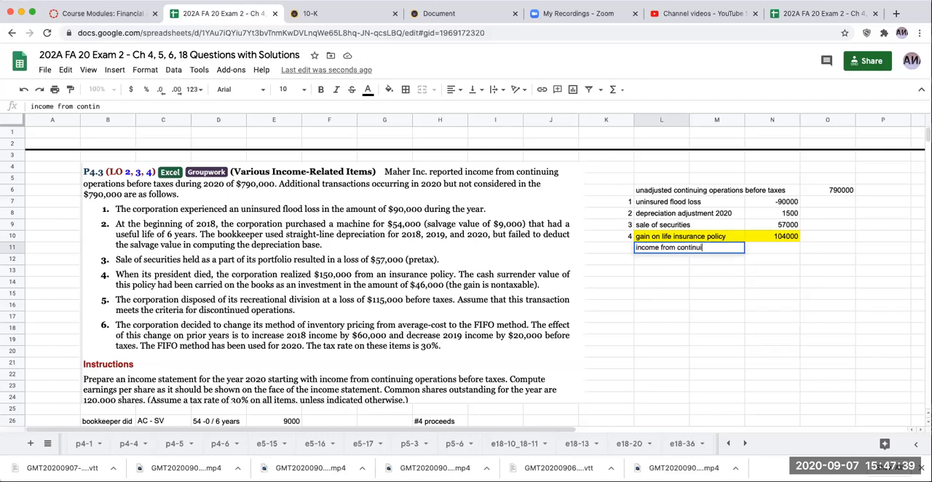
pyautogui.write('ing operations')
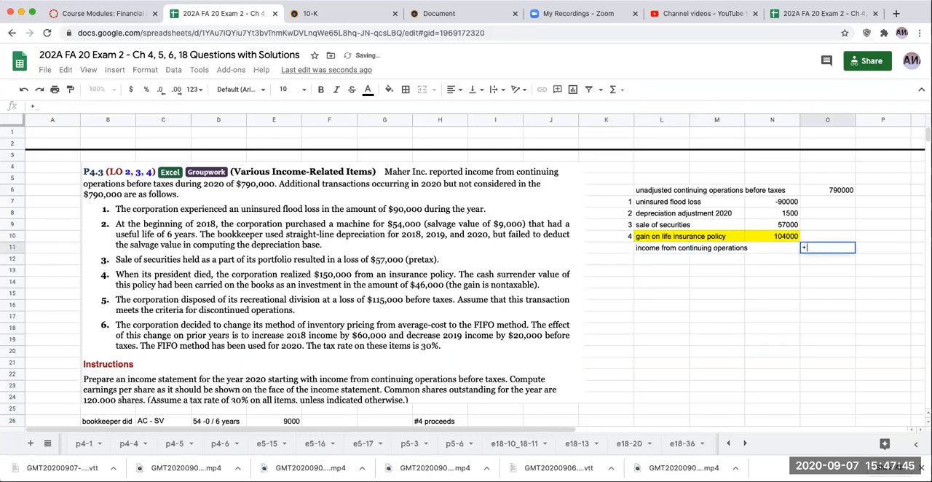
pyautogui.write('+O6+N7+N8+N9+N10')
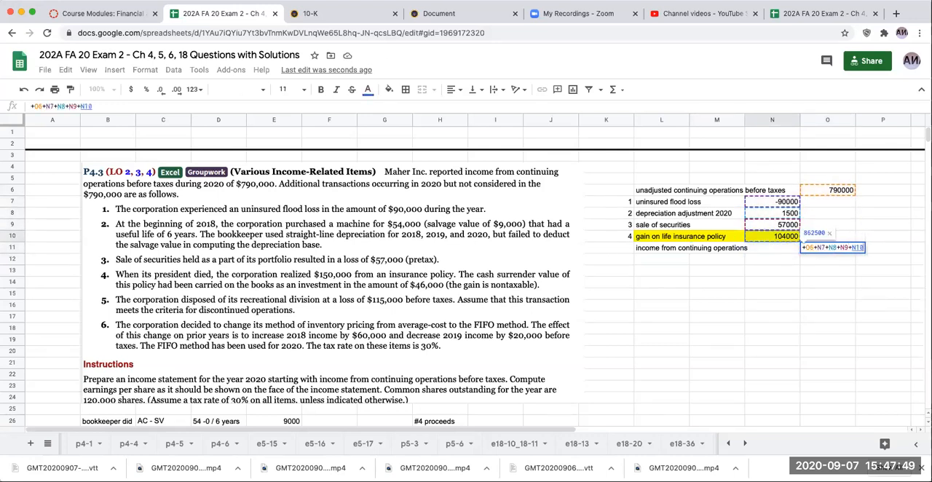
pyautogui.press('Enter')
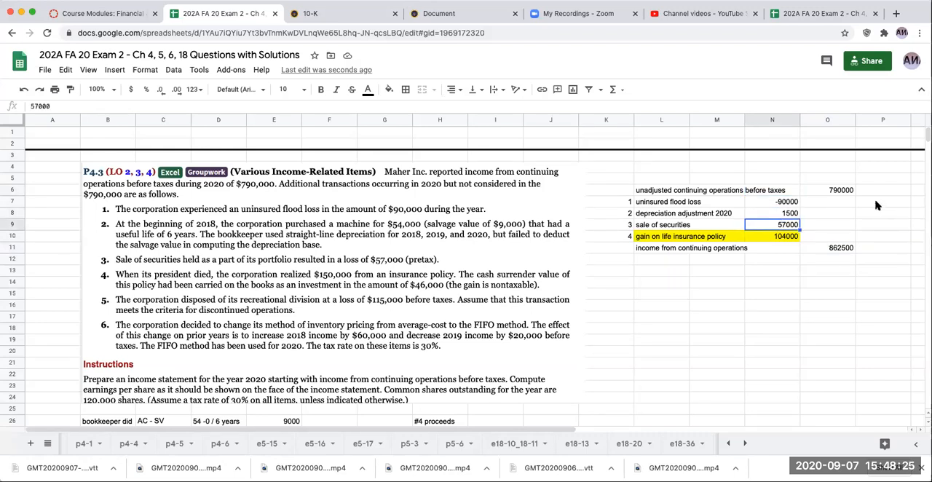
# Rebuild the total as 790000 plus all four adjustments, giving 862500.
pyautogui.click(828, 191)
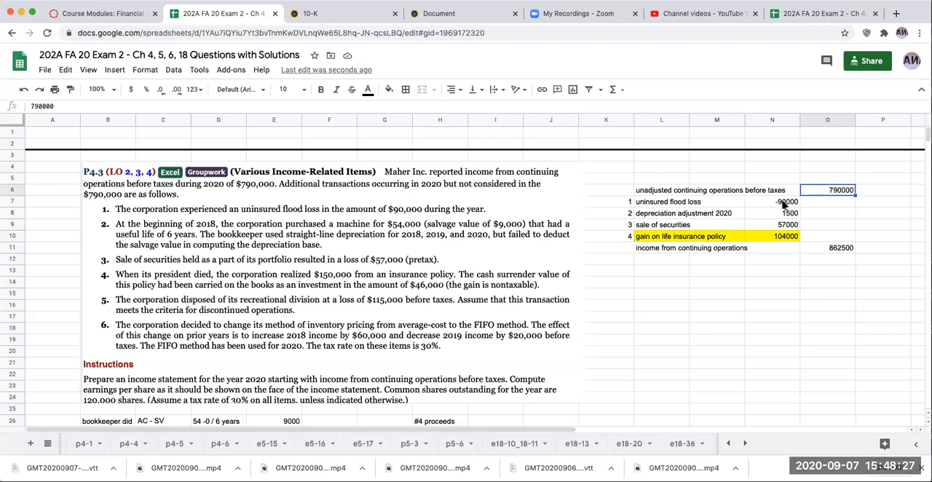
pyautogui.click(772, 202)
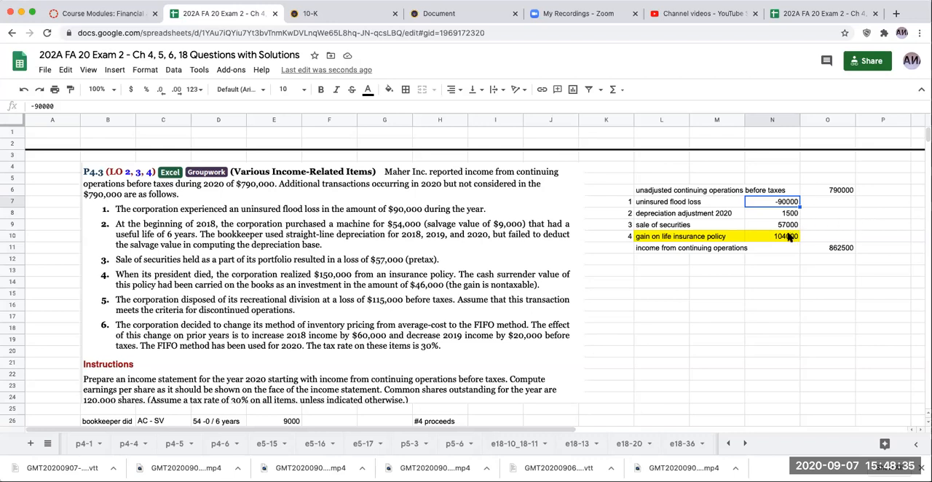
pyautogui.click(771, 236)
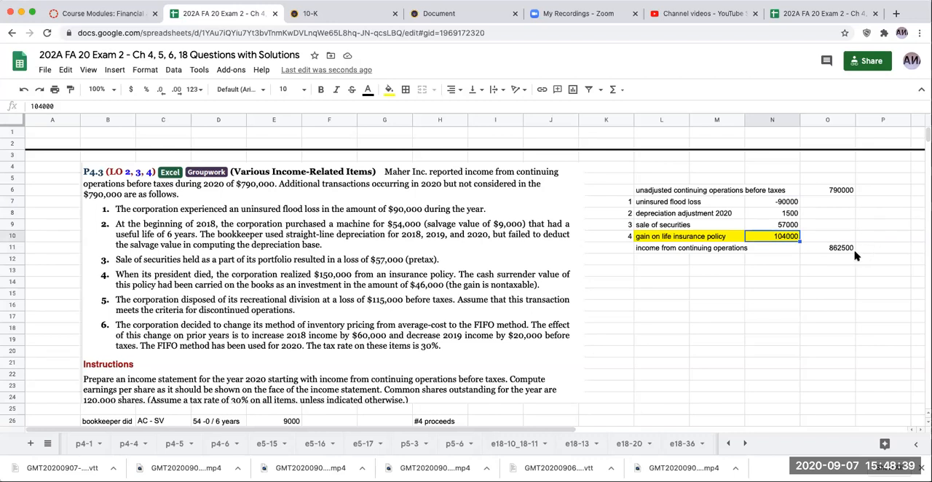
pyautogui.click(828, 247)
pyautogui.write('+O6')
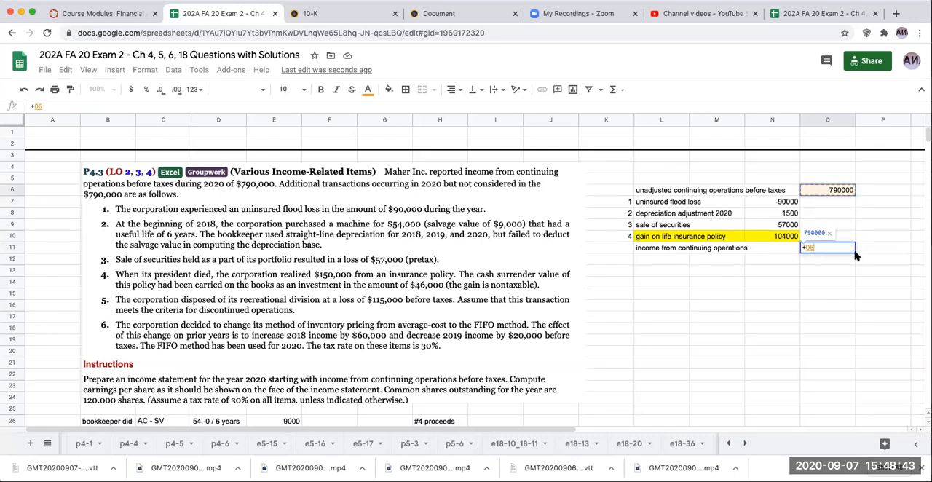
pyautogui.click(773, 224)
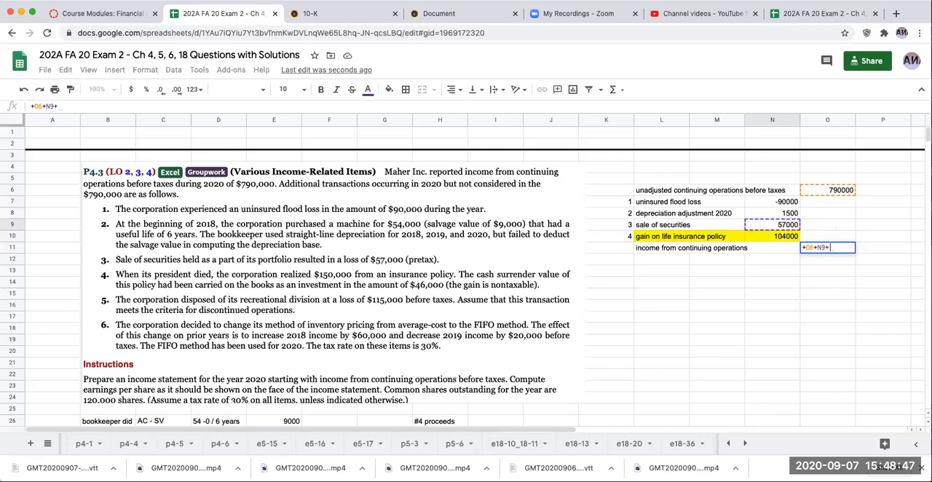
pyautogui.click(772, 236)
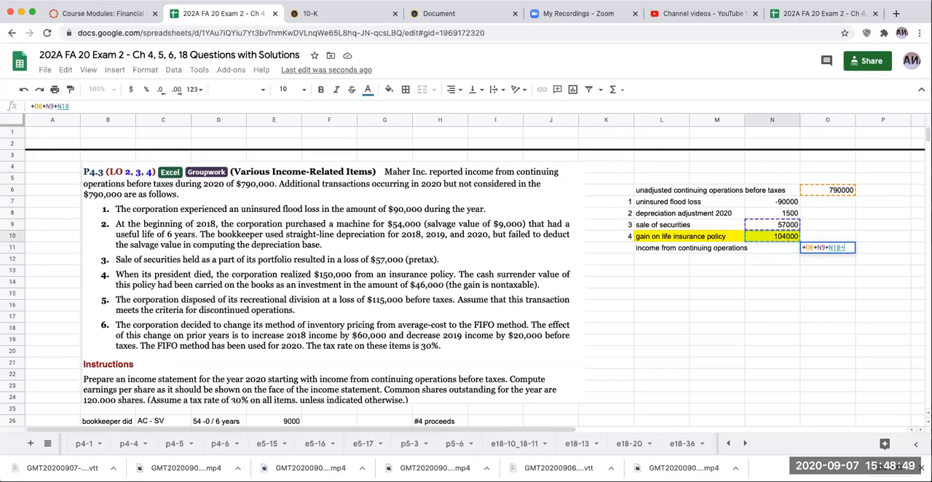
pyautogui.click(772, 202)
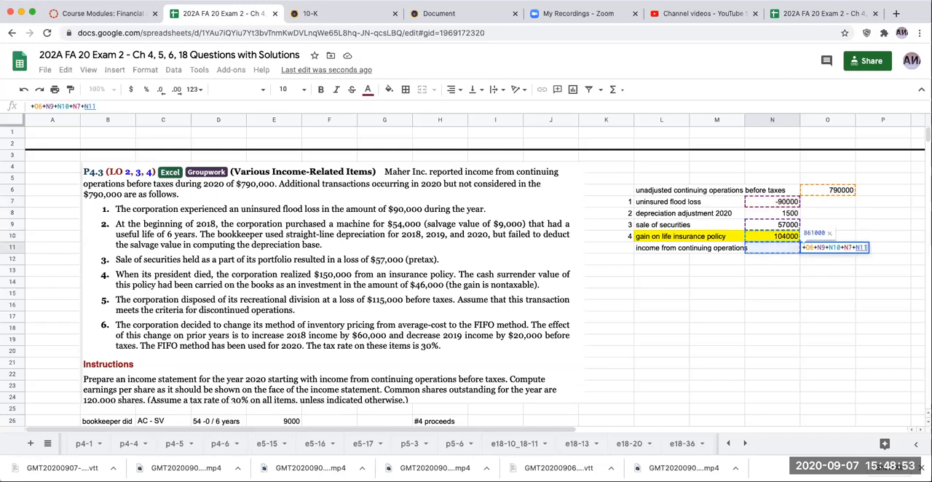
pyautogui.press('Enter')
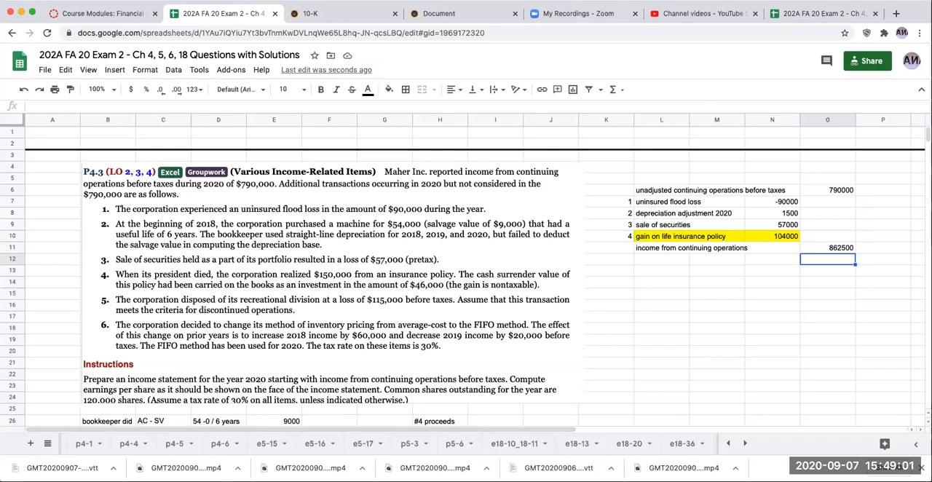
pyautogui.moveTo(277, 6)
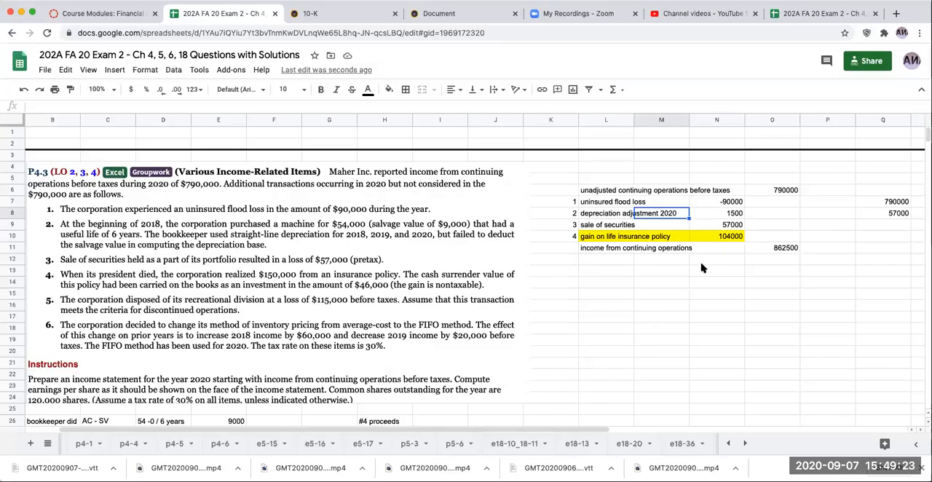
# Rename item 3 'loss on sale of securities' at -57000 and delete the leftover 57000 scratch value.
pyautogui.click(606, 225)
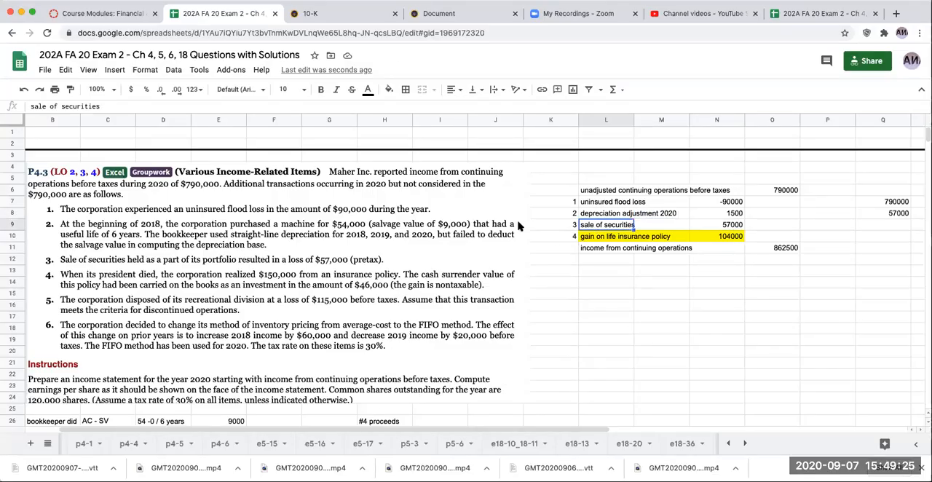
pyautogui.moveTo(43, 223)
pyautogui.write('loss on ')
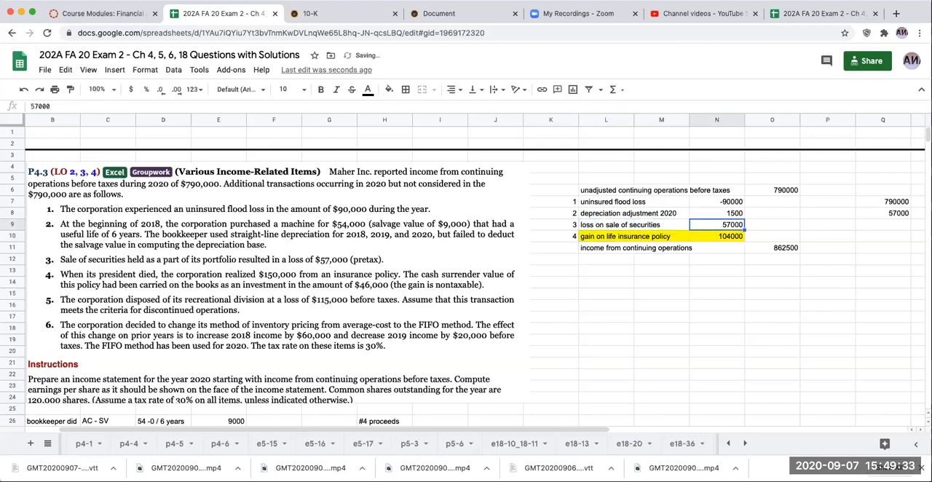
pyautogui.write('-5700')
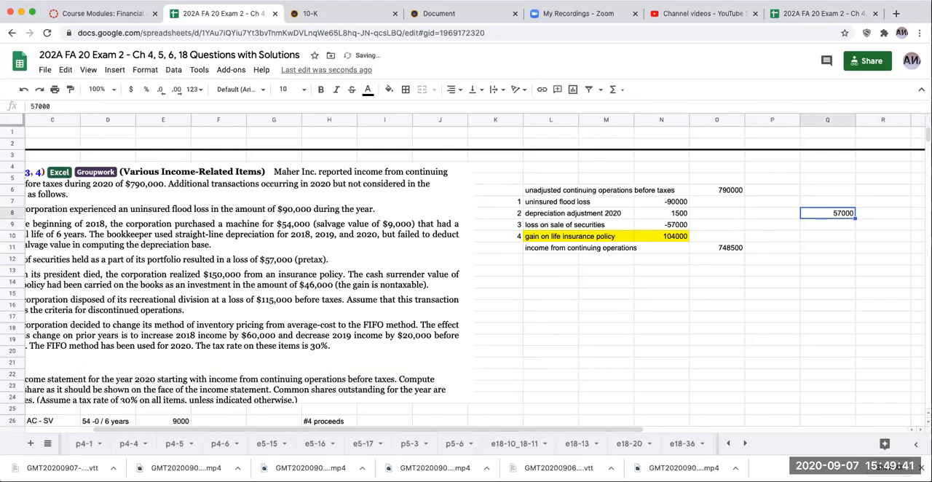
pyautogui.click(606, 212)
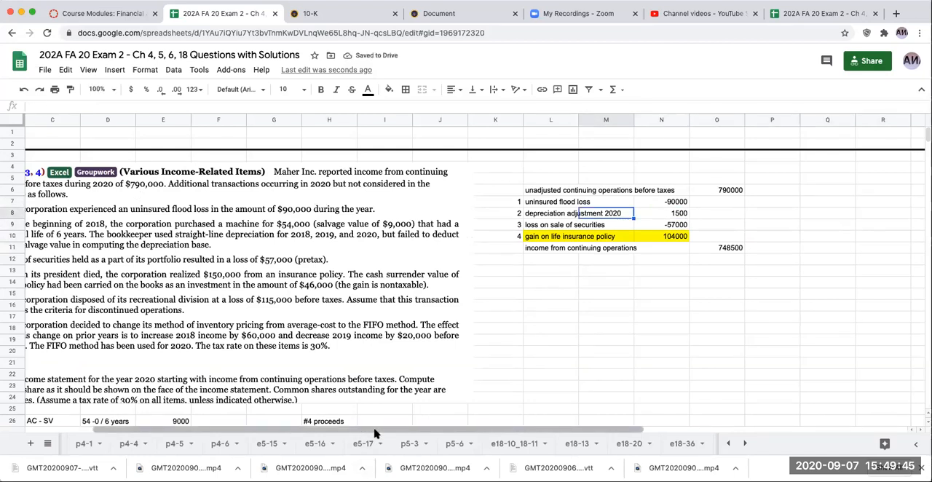
pyautogui.hscroll(-3)
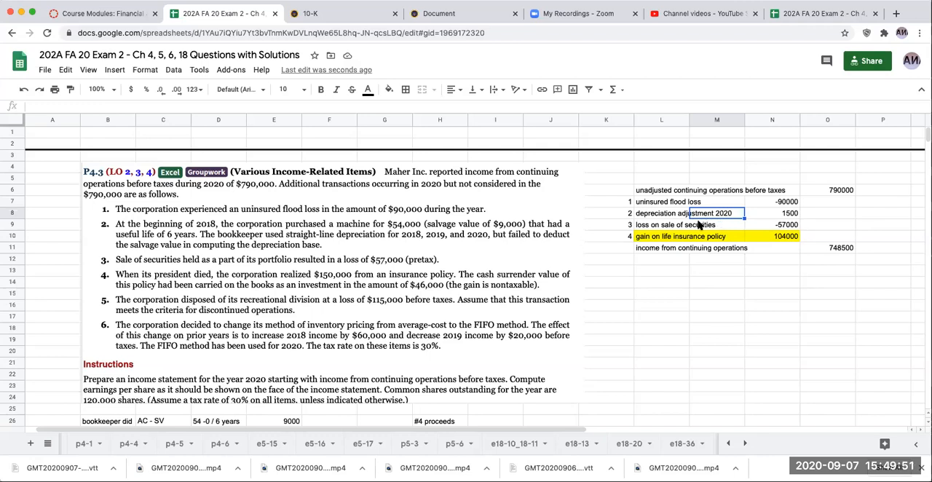
pyautogui.moveTo(812, 253)
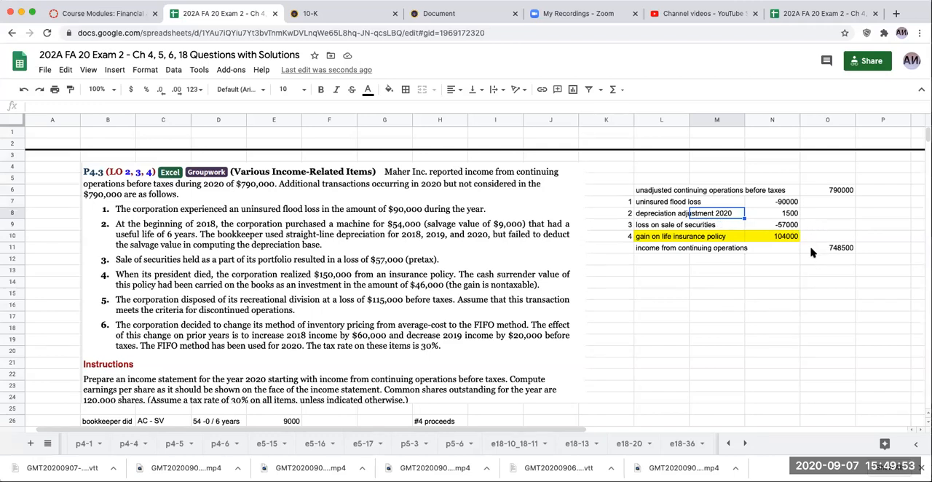
pyautogui.click(828, 259)
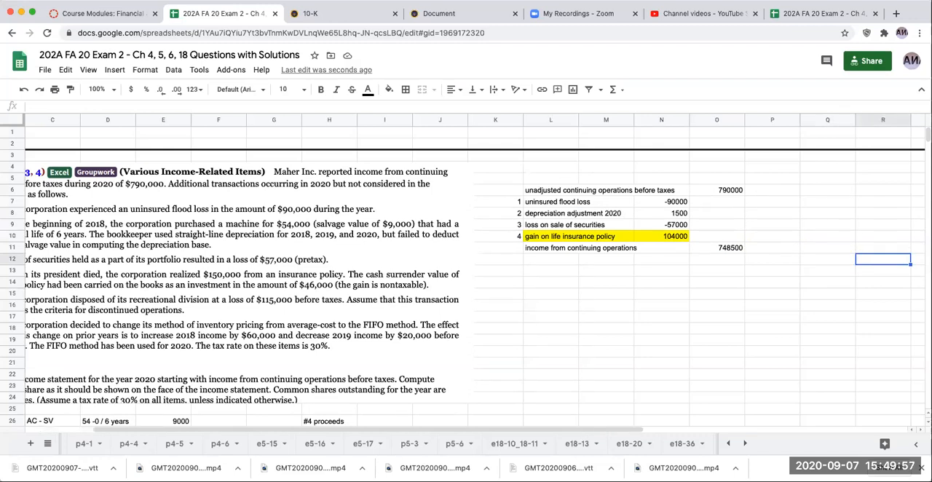
# Tax taxable income 644500 at 0.3: income tax expense -193350, net income from continuing operations 555150.
pyautogui.write('income tax expense')
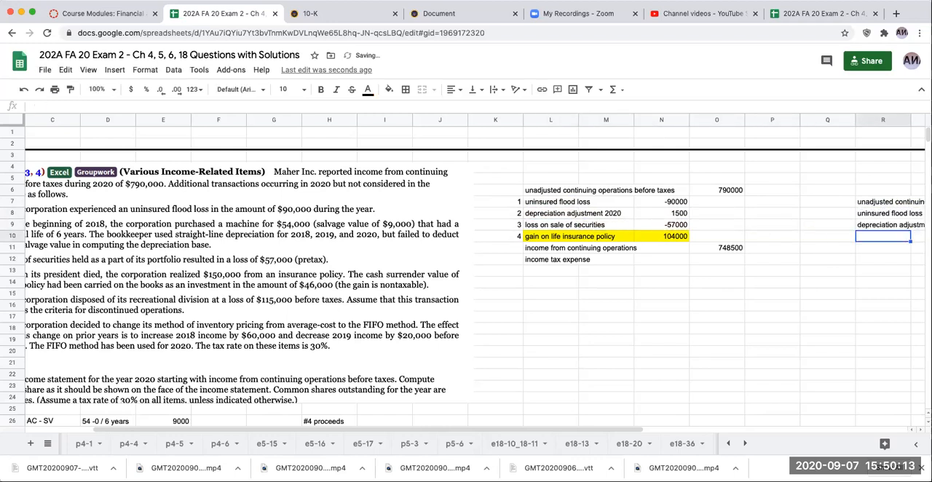
pyautogui.click(828, 236)
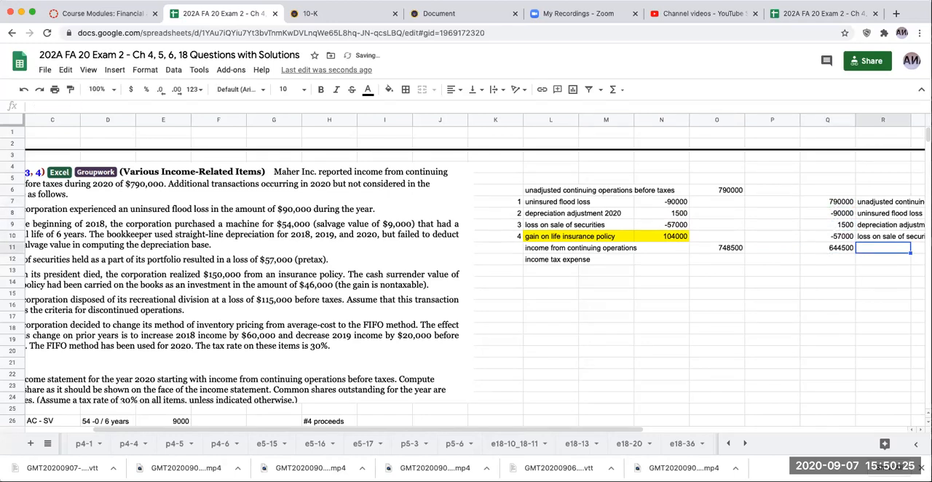
pyautogui.write('taxable income')
pyautogui.click(828, 270)
pyautogui.write('+Q11')
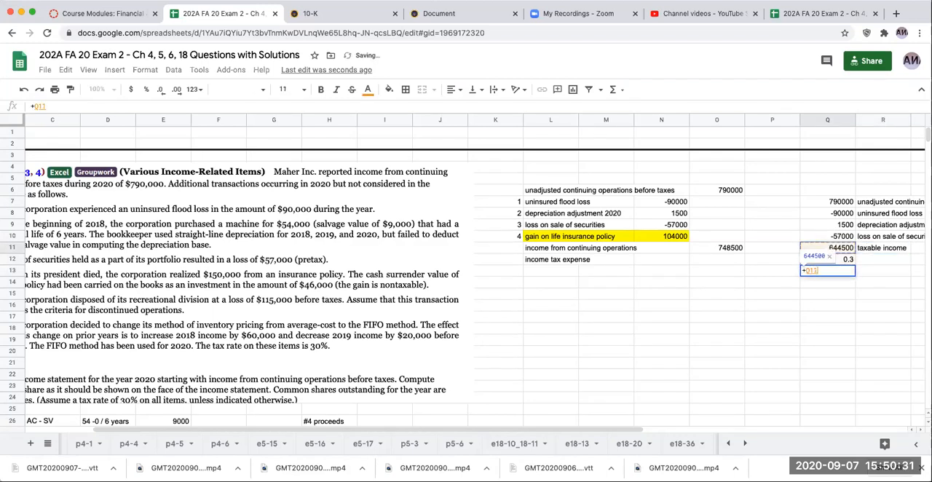
pyautogui.press('Enter')
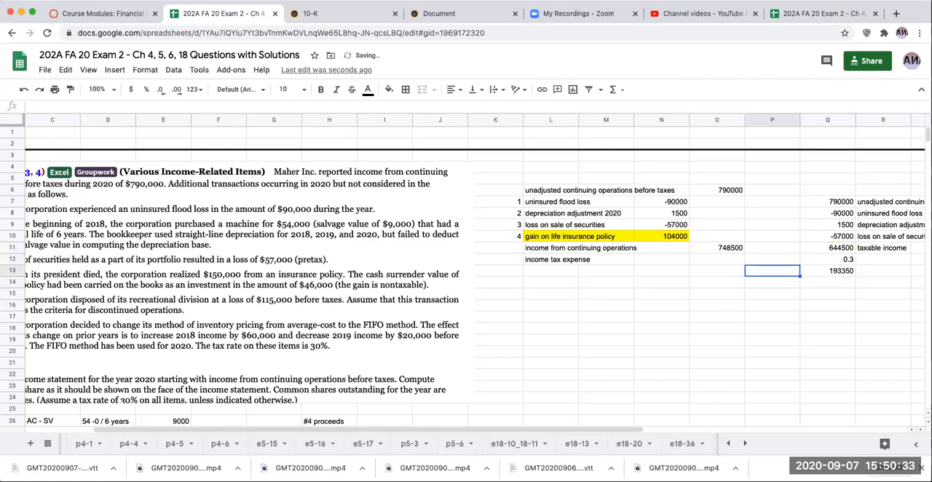
pyautogui.click(717, 259)
pyautogui.write('=-Q13')
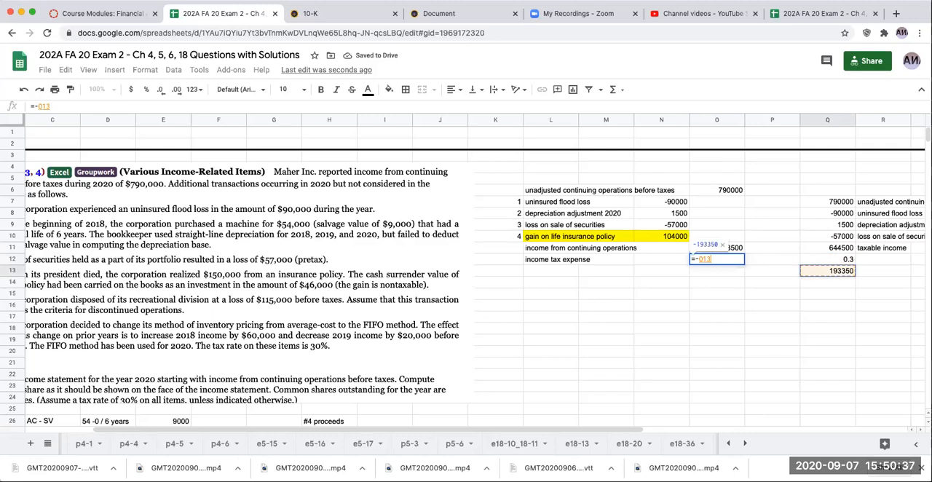
pyautogui.press('Return')
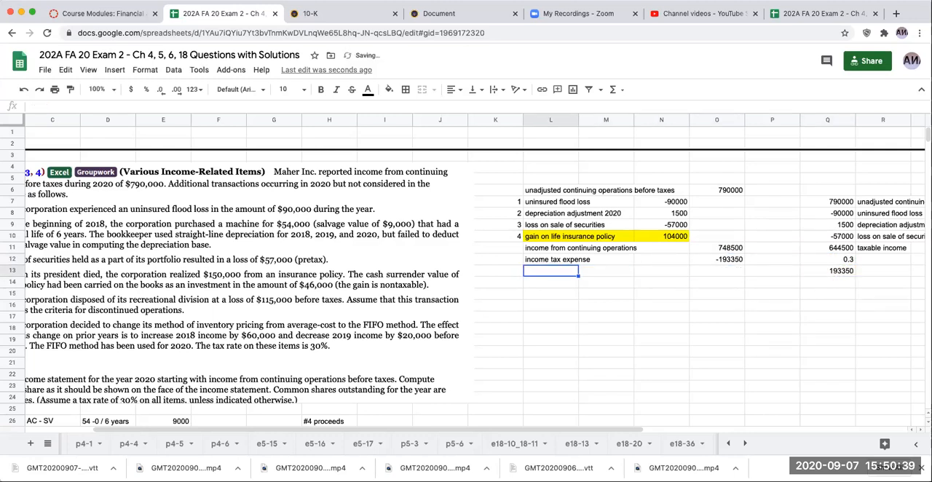
pyautogui.write('net income from continuing operations')
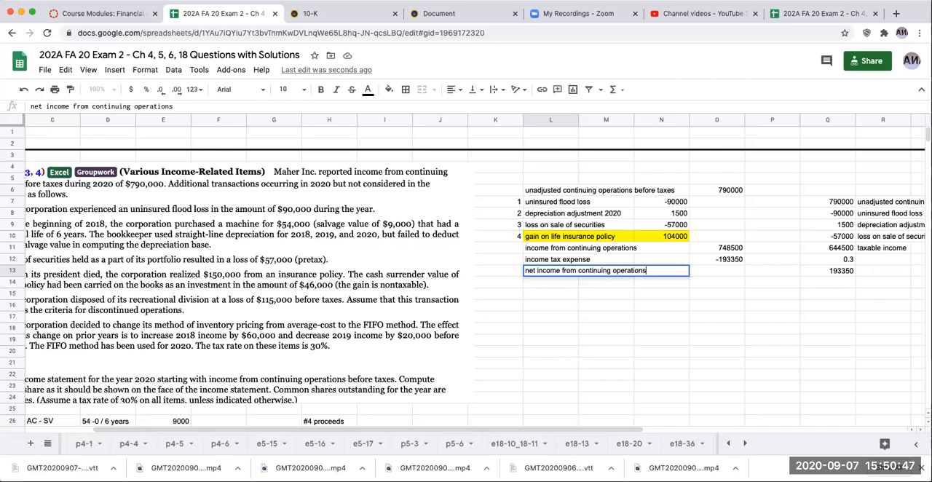
pyautogui.press('Enter')
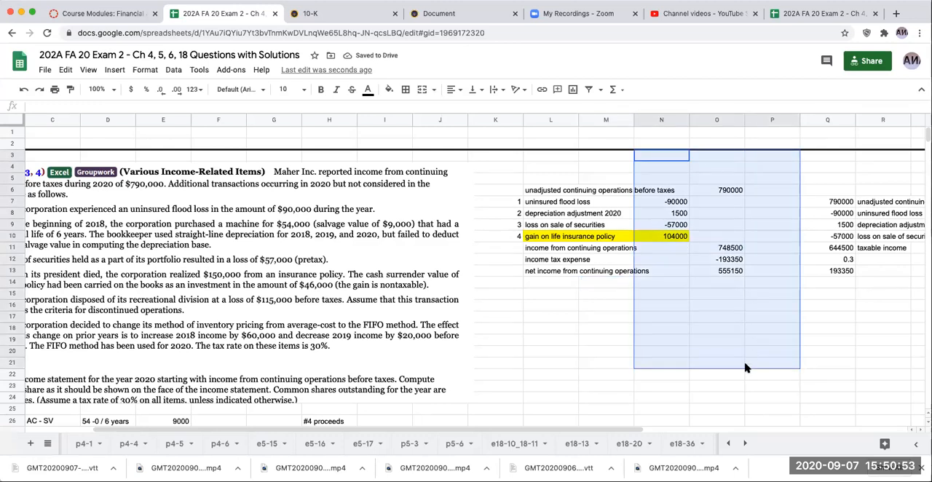
# Format the amounts as currency without cents, e.g. $790,000 and $555,150.
pyautogui.click(162, 90)
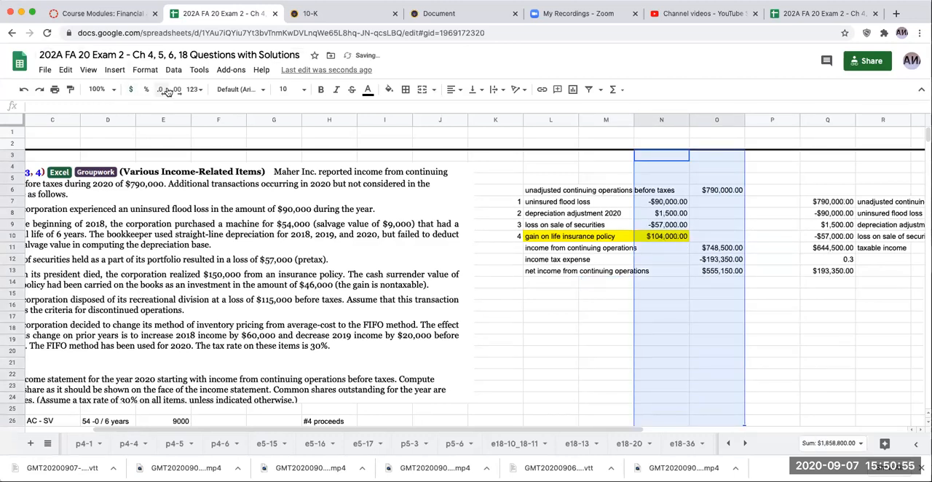
pyautogui.click(550, 271)
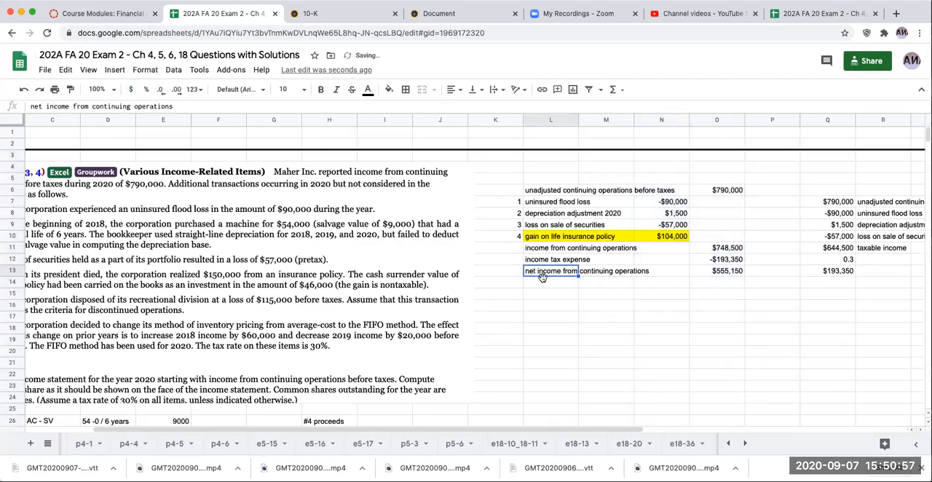
pyautogui.click(550, 283)
pyautogui.write('5')
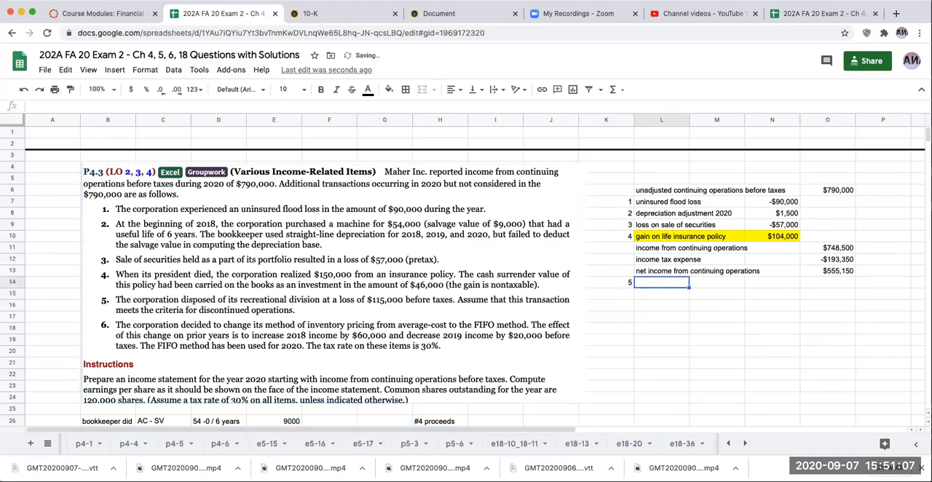
# Label item 5 'less: discontinued operations, disposal of recreation division' and verify O13 is $555,150.
pyautogui.write('less:')
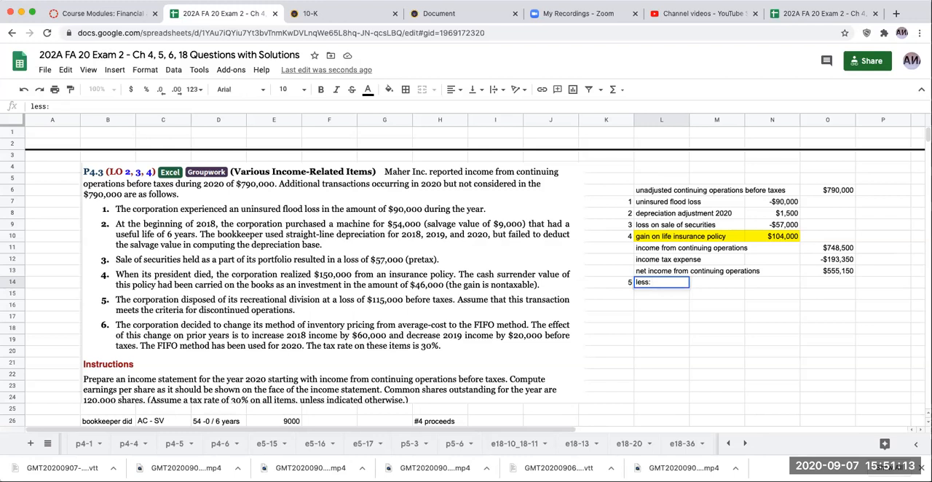
pyautogui.write('dis')
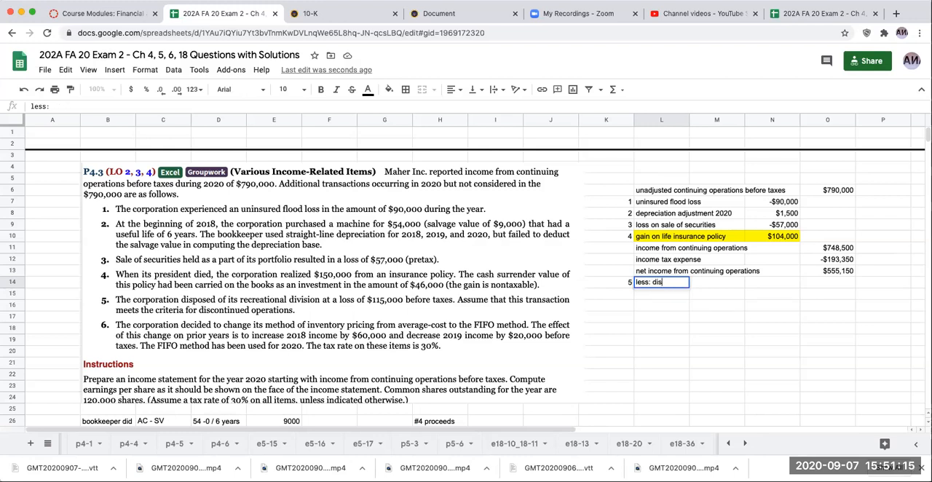
pyautogui.write('co')
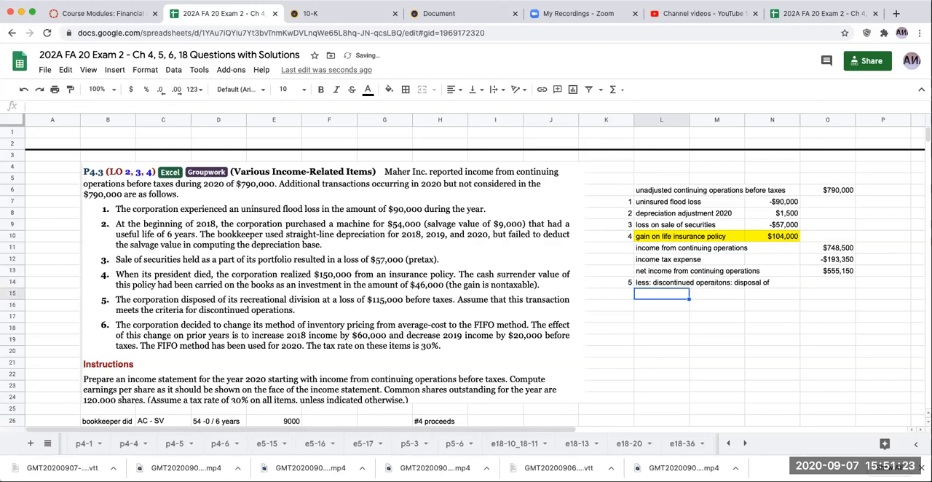
pyautogui.write('recreation division, net of _____ tax')
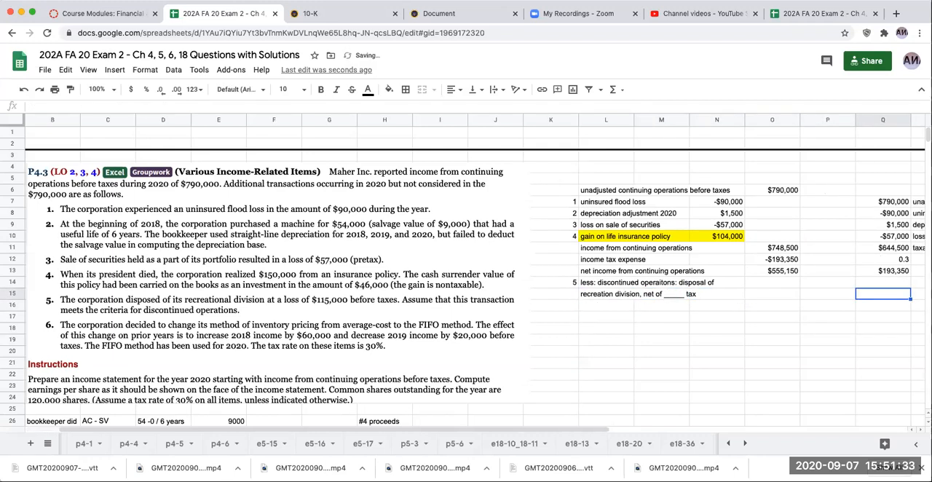
pyautogui.click(827, 282)
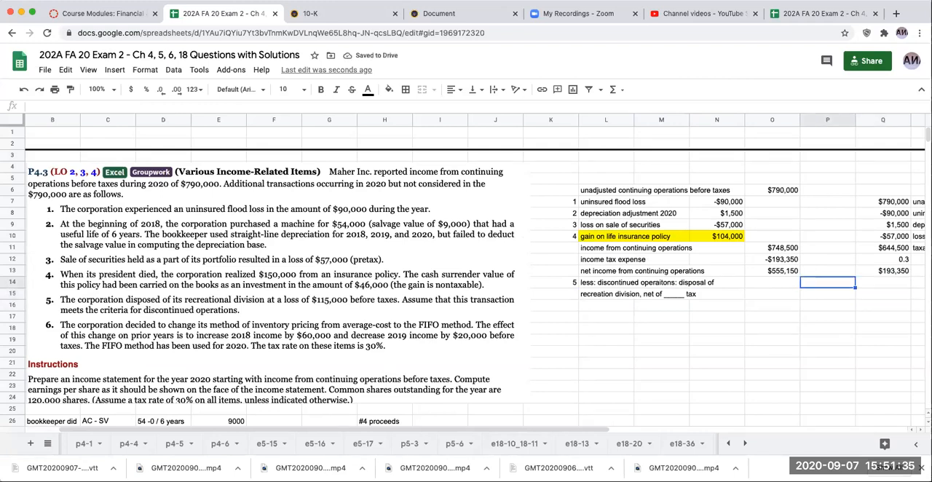
pyautogui.click(772, 271)
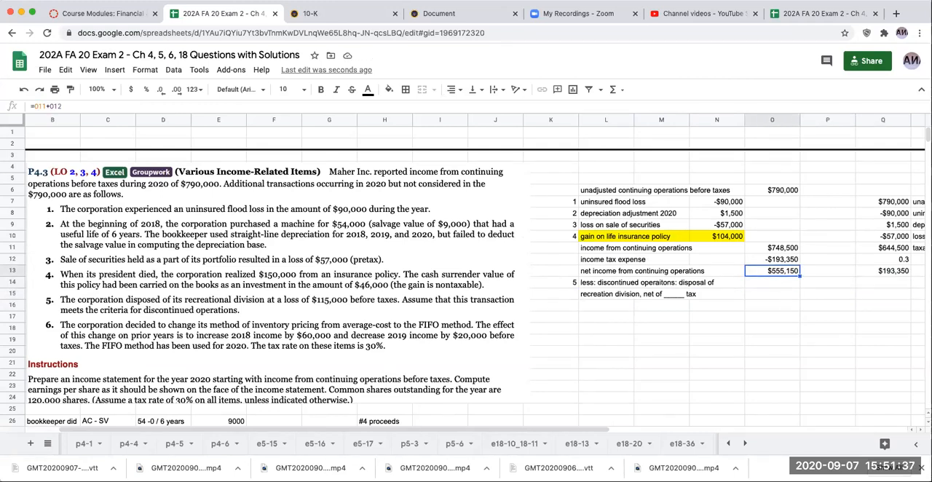
# Build a side calculation of the disposal loss, 0.3 tax rate, taxes and net-of-tax loss.
pyautogui.click(892, 295)
pyautogui.write('115000')
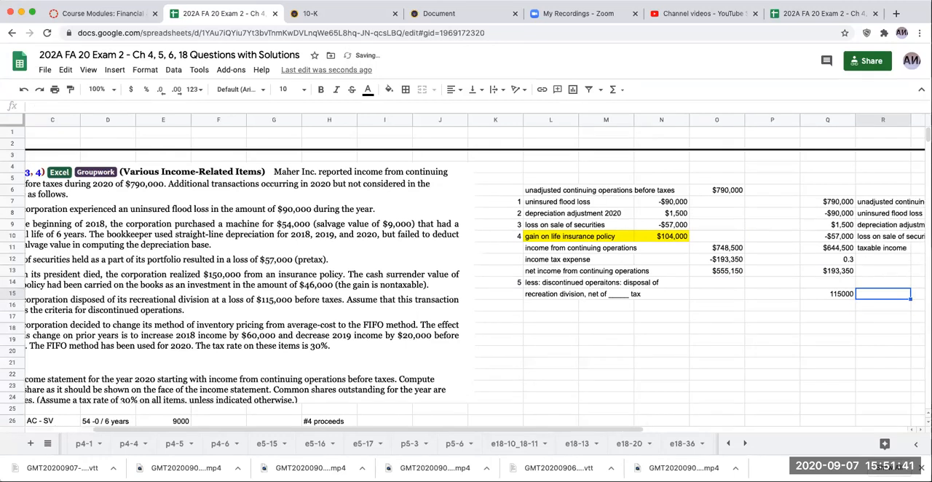
pyautogui.write('discpo')
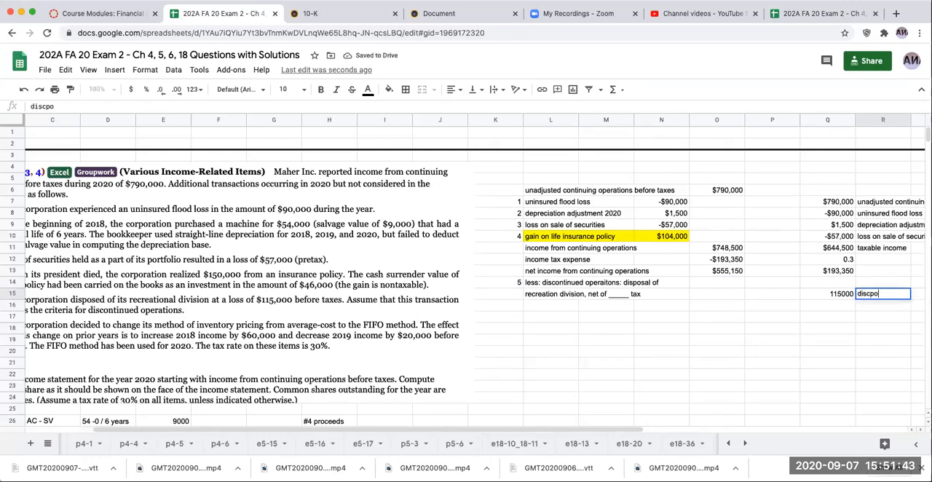
pyautogui.write('disposal loss pre-tax')
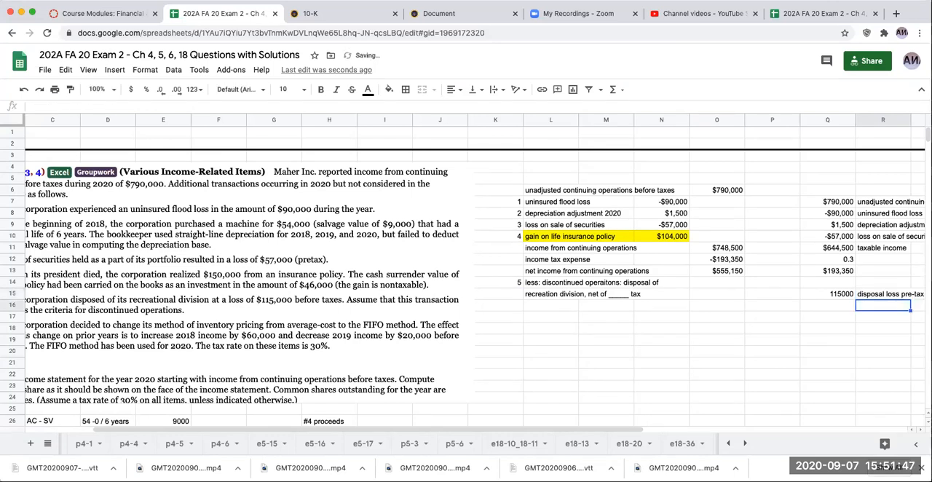
pyautogui.write('0.3')
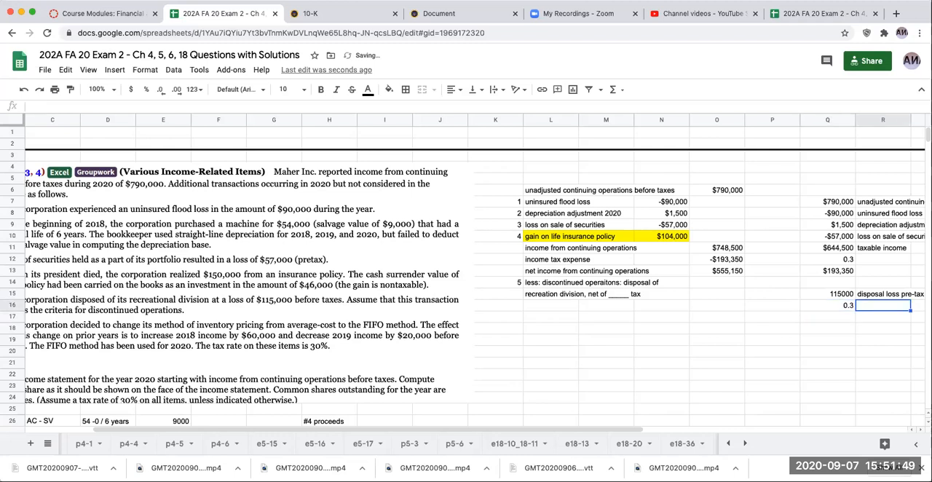
pyautogui.write('tax rate')
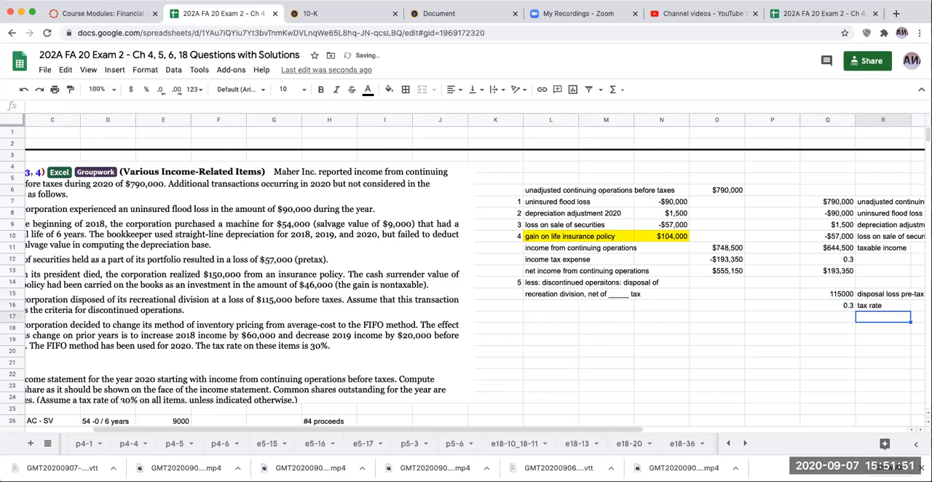
pyautogui.write('taxes - disposal')
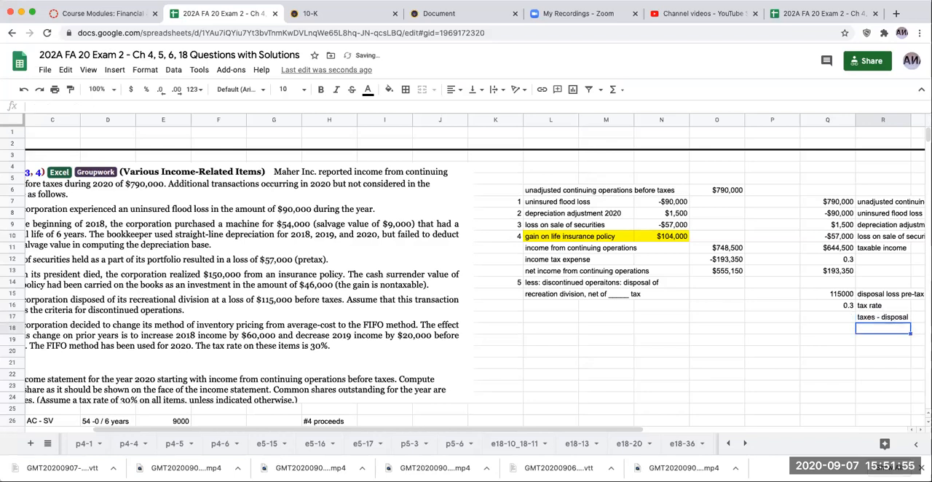
pyautogui.write('=Q15/')
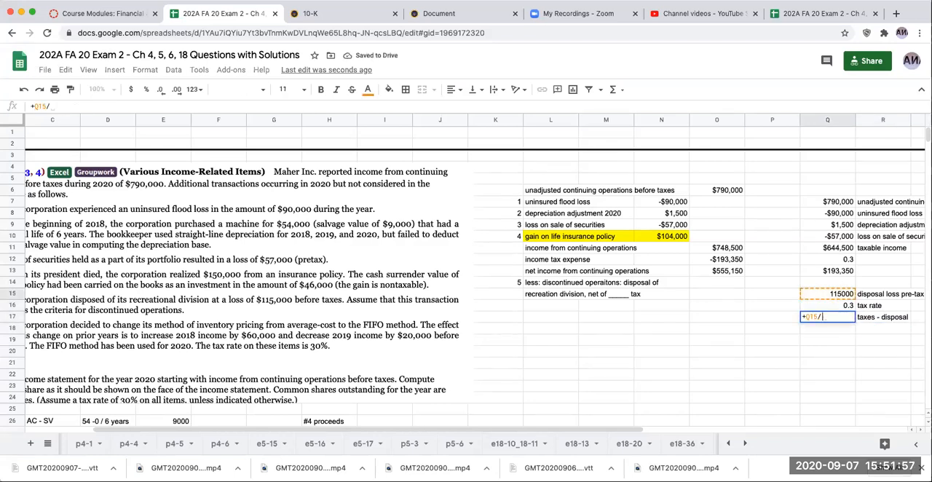
pyautogui.press('Enter')
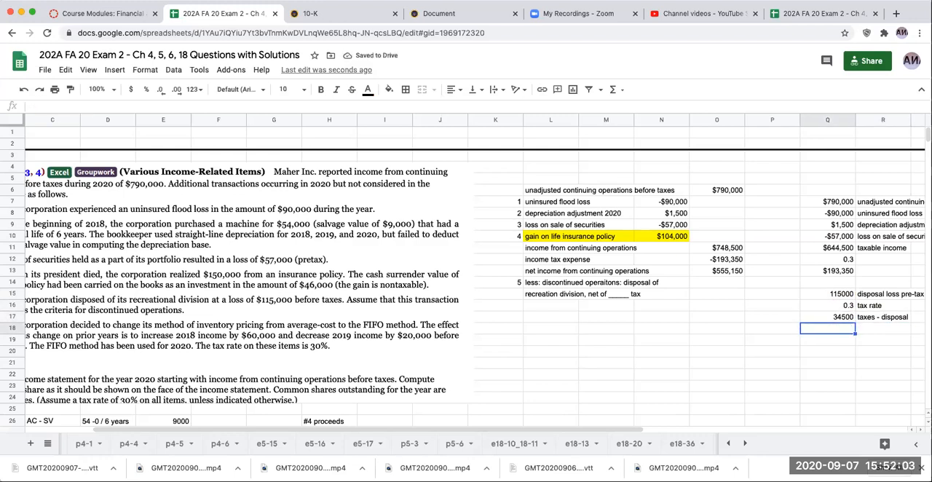
pyautogui.write('disposal loss pre-tax')
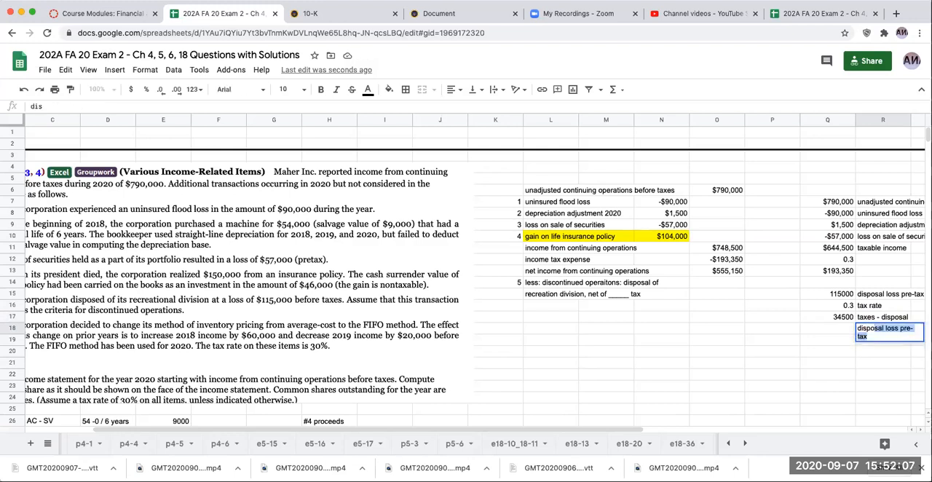
pyautogui.write('disposal- net of tax')
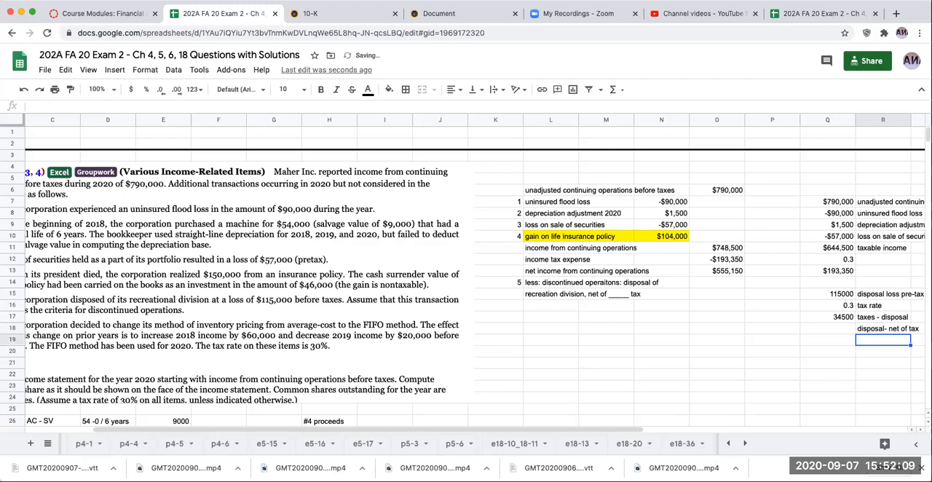
# Enter -80,500 for discontinued operations and add net income =O13+O15 ($474,650).
pyautogui.write('80500')
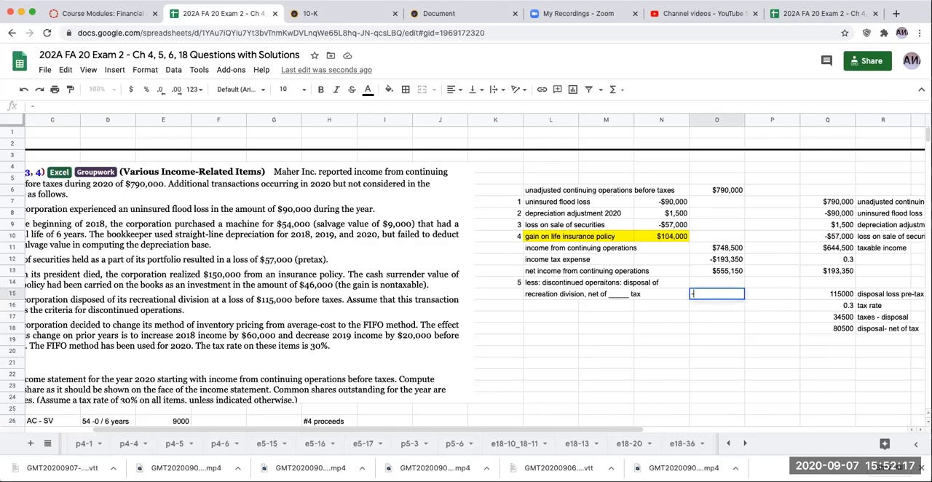
pyautogui.write('-80500')
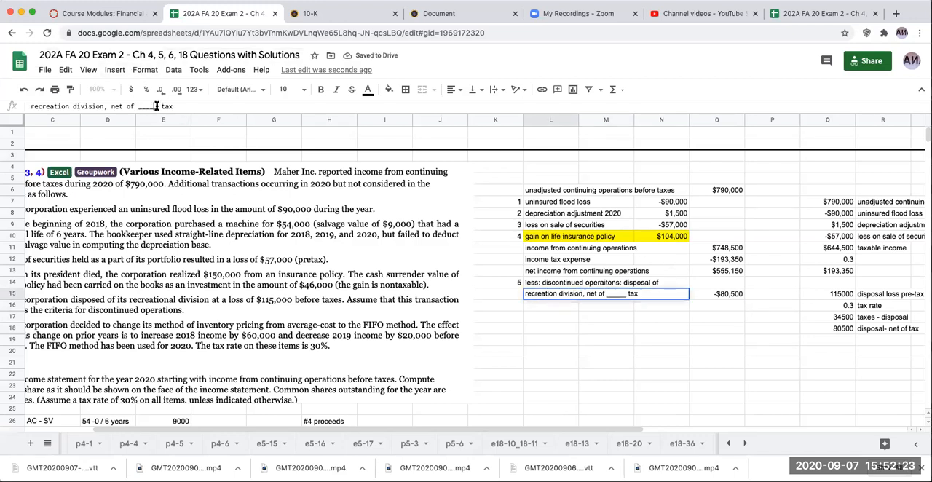
pyautogui.write('34,500')
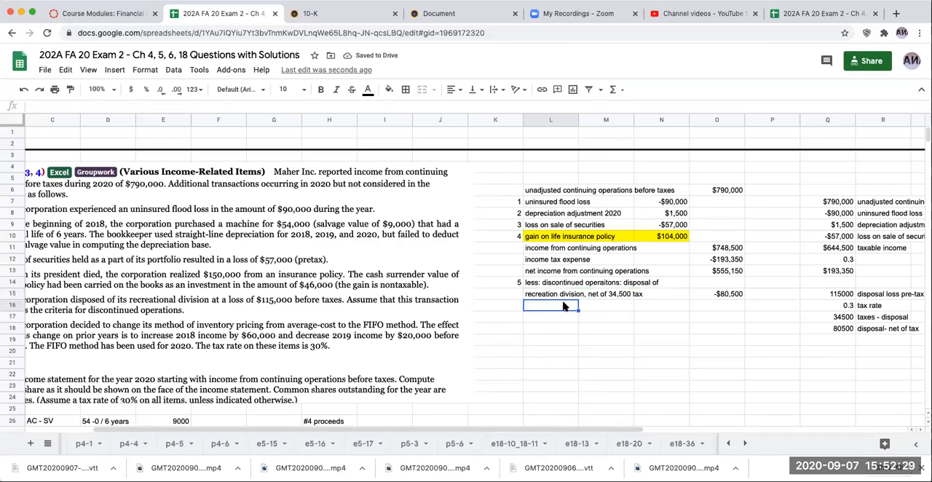
pyautogui.write('net income from continuing operations')
pyautogui.click(717, 305)
pyautogui.write('+O15')
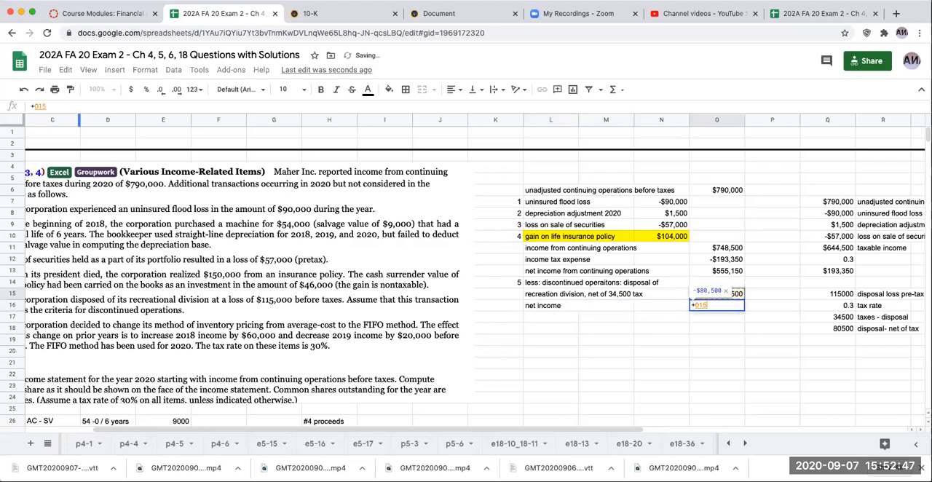
pyautogui.press('Enter')
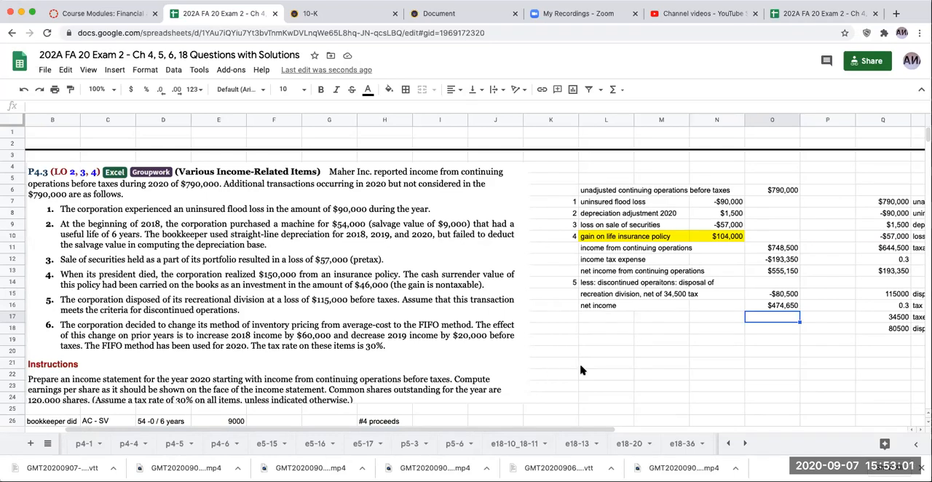
# Type 'basic earnings per share', 'N/I - Preferred Dividends' and 'wtd average shares o/s', with a bottom border.
pyautogui.scroll(-3)
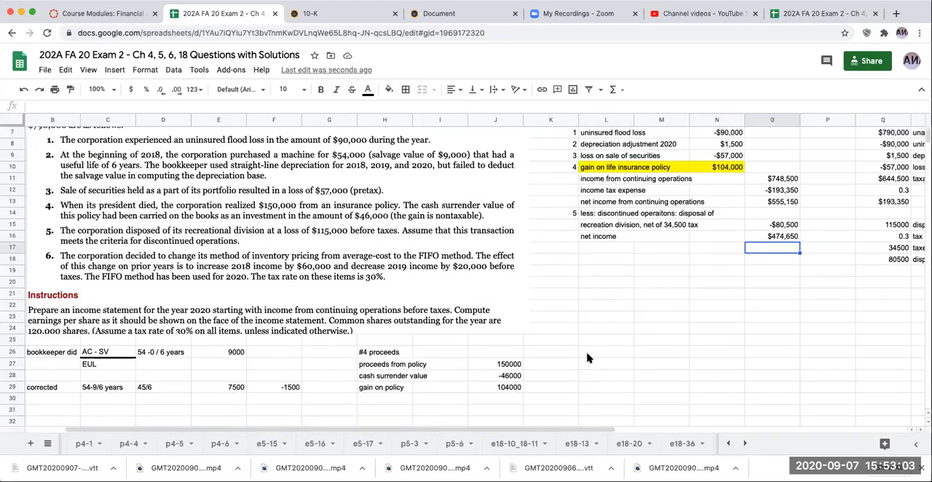
pyautogui.moveTo(614, 275)
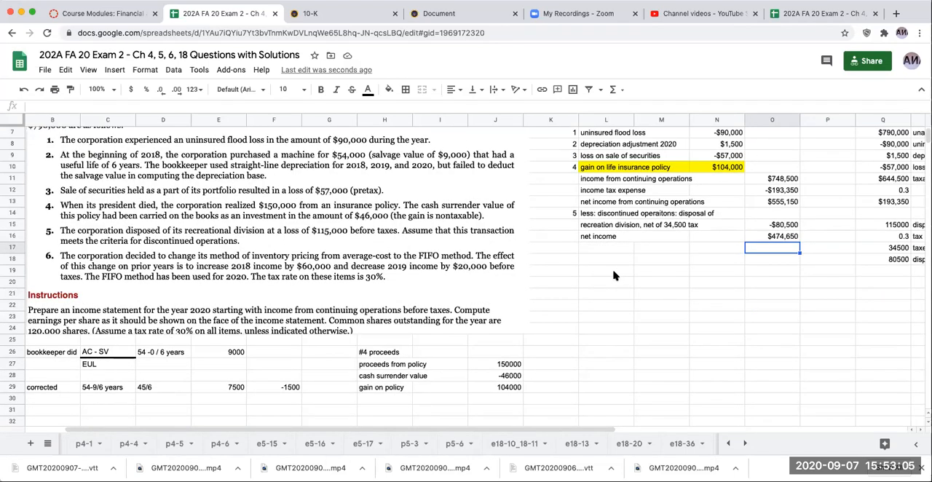
pyautogui.click(606, 270)
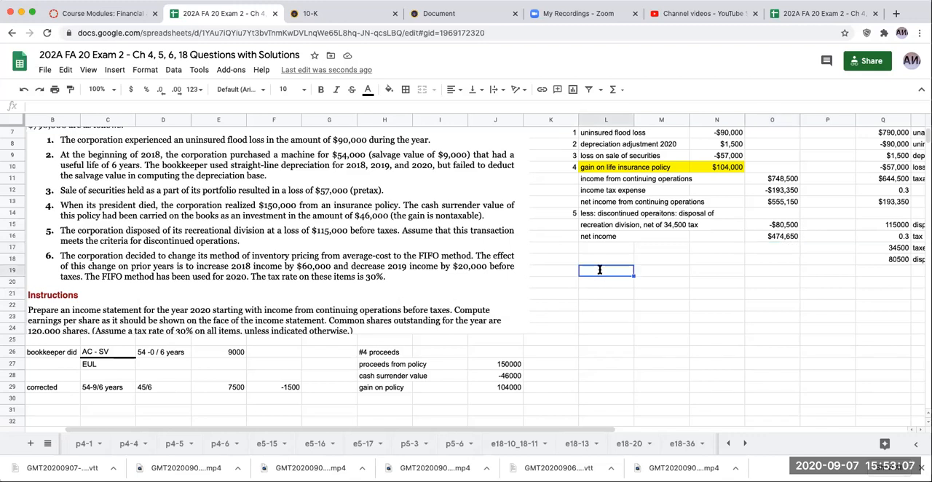
pyautogui.write('basic earnings per')
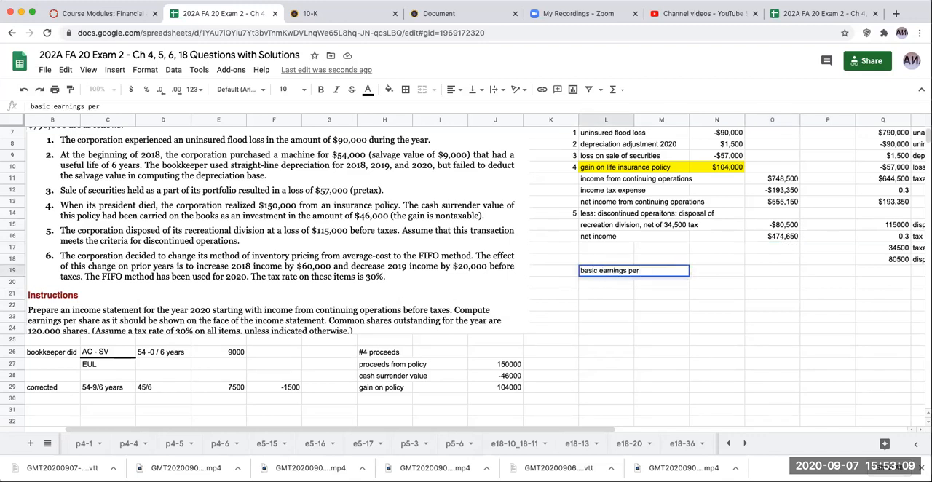
pyautogui.write('share')
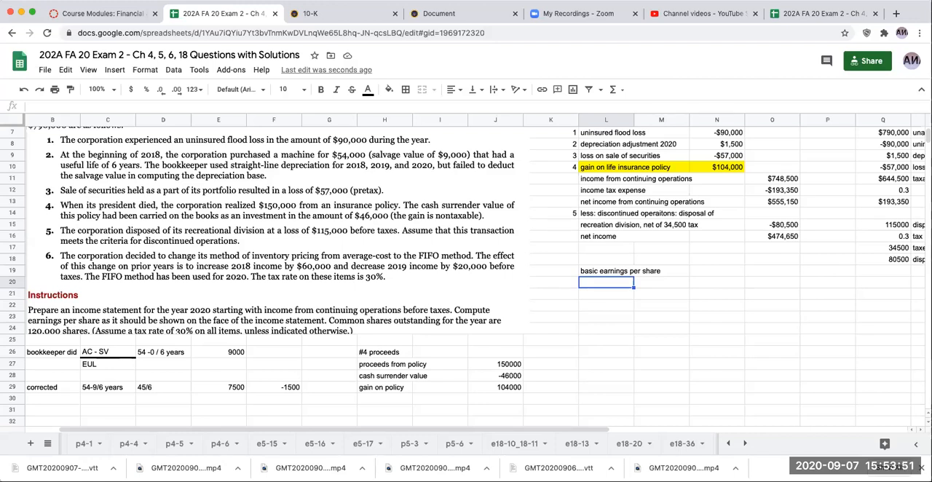
pyautogui.write('N/I -')
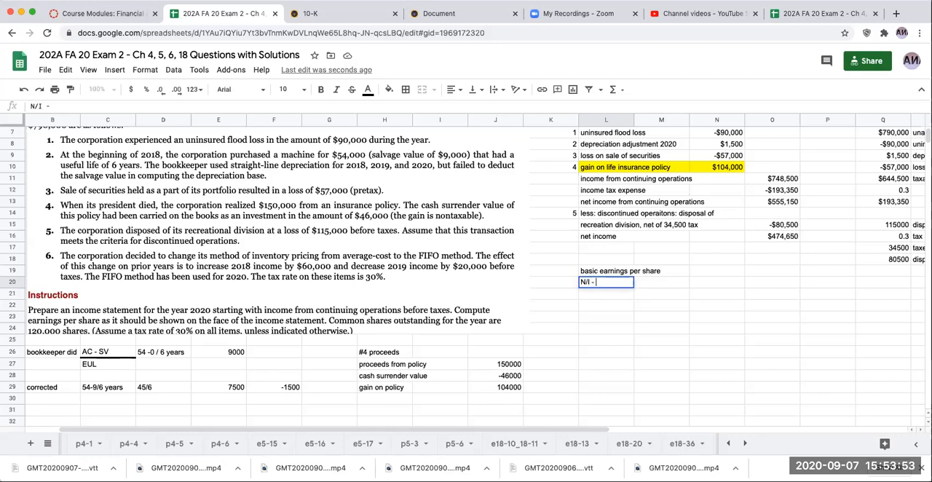
pyautogui.write('Preferred Dividen')
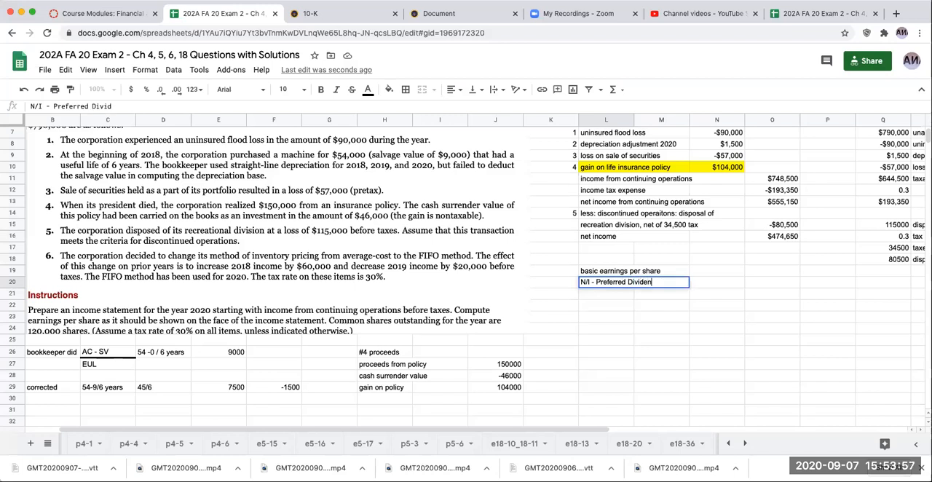
pyautogui.write('wt')
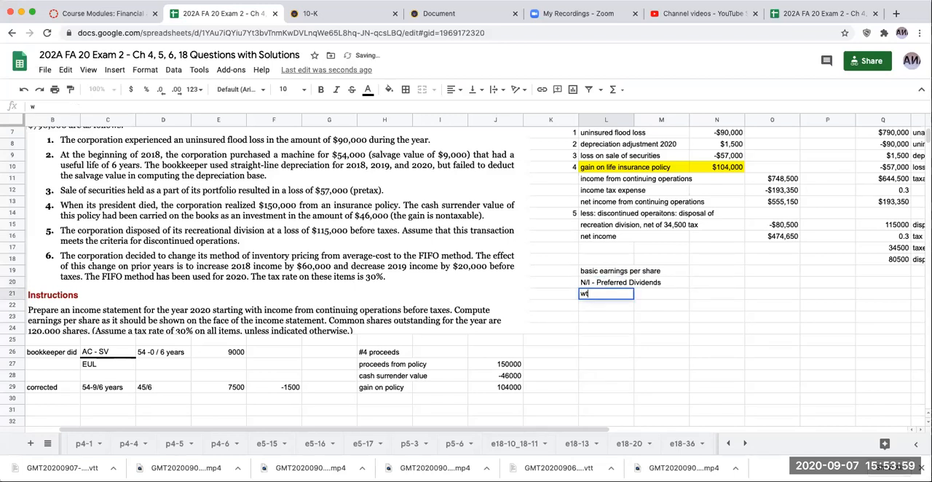
pyautogui.write('td average shares o/s')
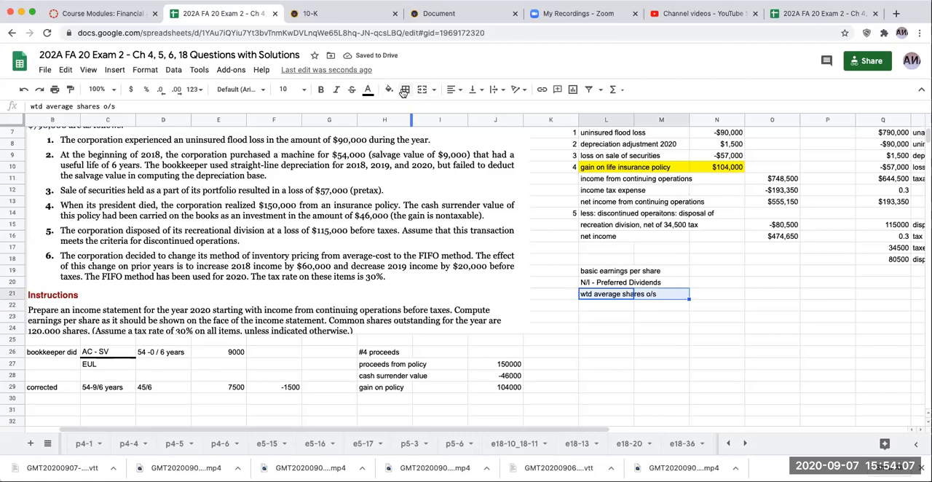
pyautogui.click(406, 90)
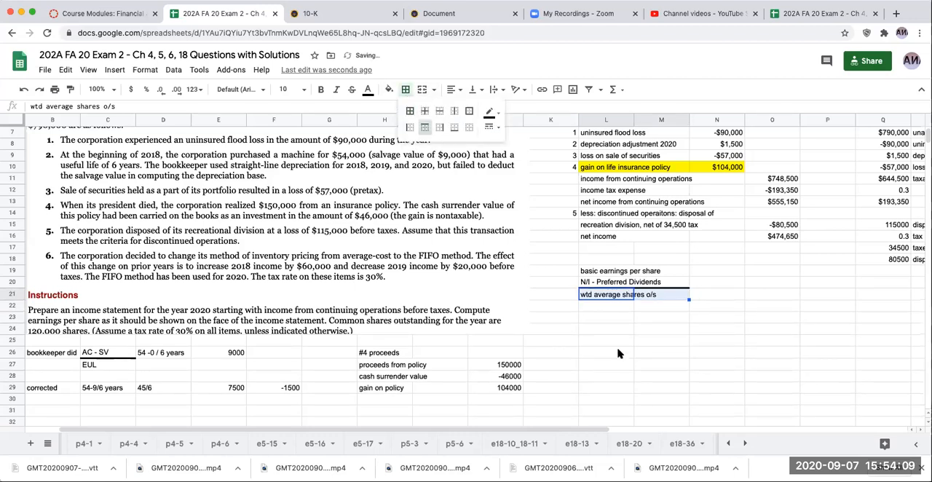
# Glance at the CBIZ 10-K page, then return to the 202A FA 20 Exam 2 spreadsheet.
pyautogui.click(311, 13)
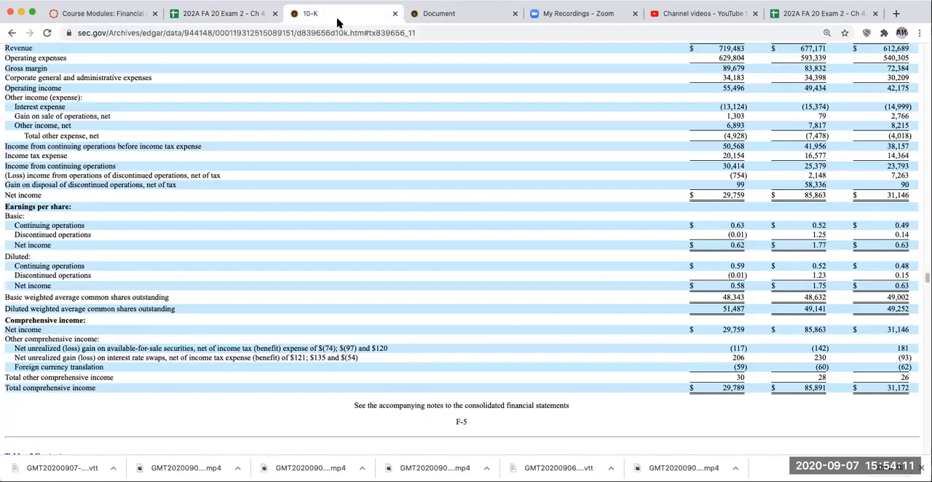
pyautogui.scroll(3)
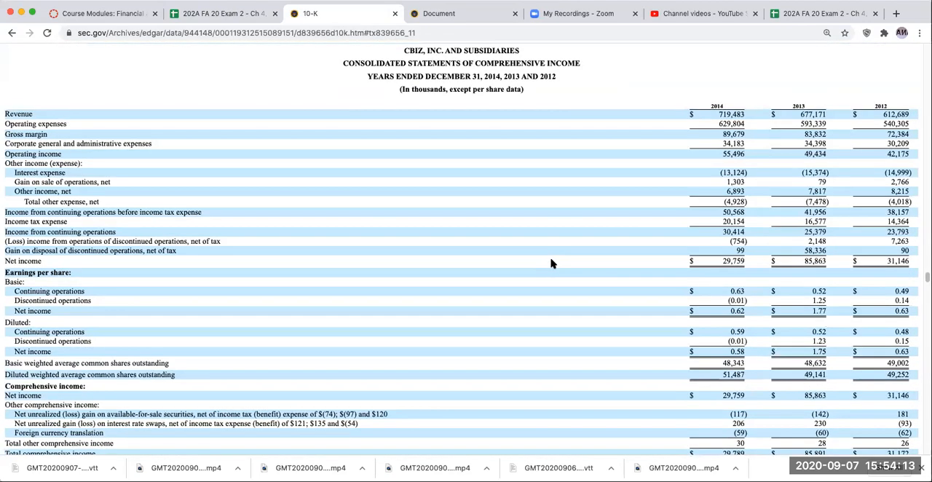
pyautogui.moveTo(41, 288)
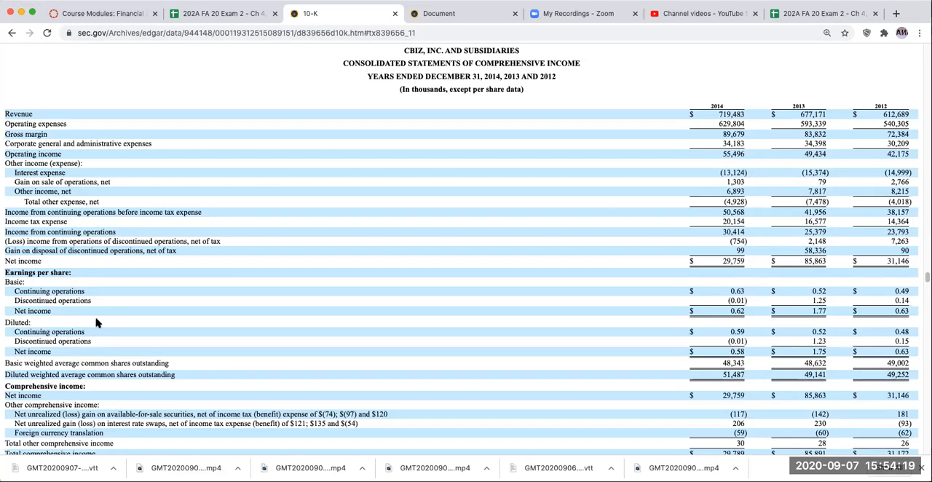
pyautogui.moveTo(555, 11)
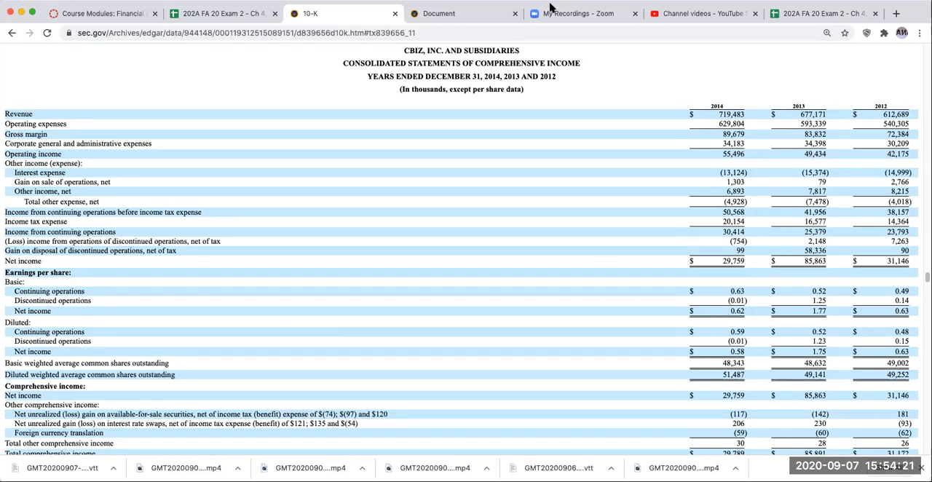
pyautogui.click(814, 13)
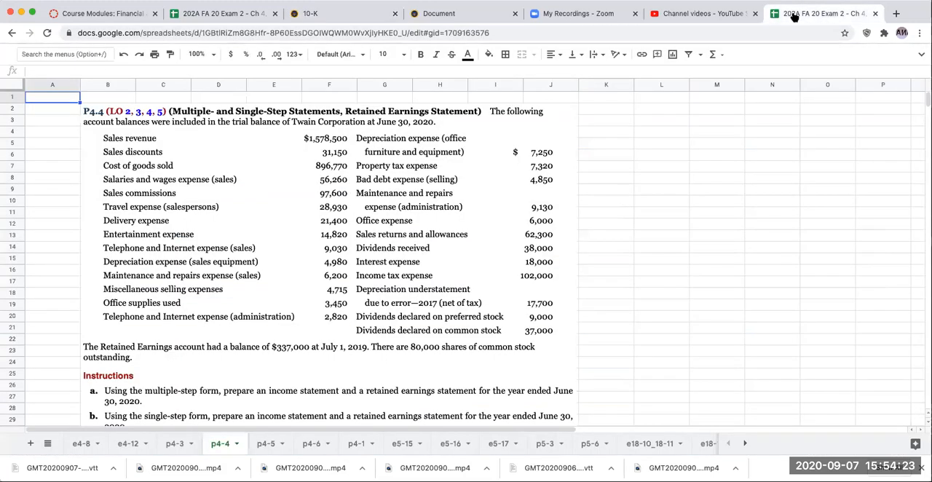
# Add continuing and discontinued operations EPS lines dividing 555,150 and -80,500 by 120,000.
pyautogui.click(821, 13)
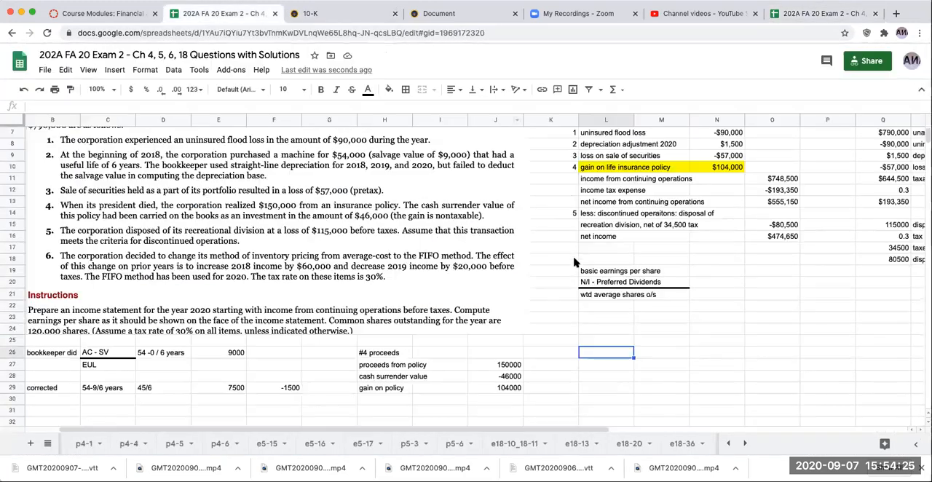
pyautogui.click(606, 317)
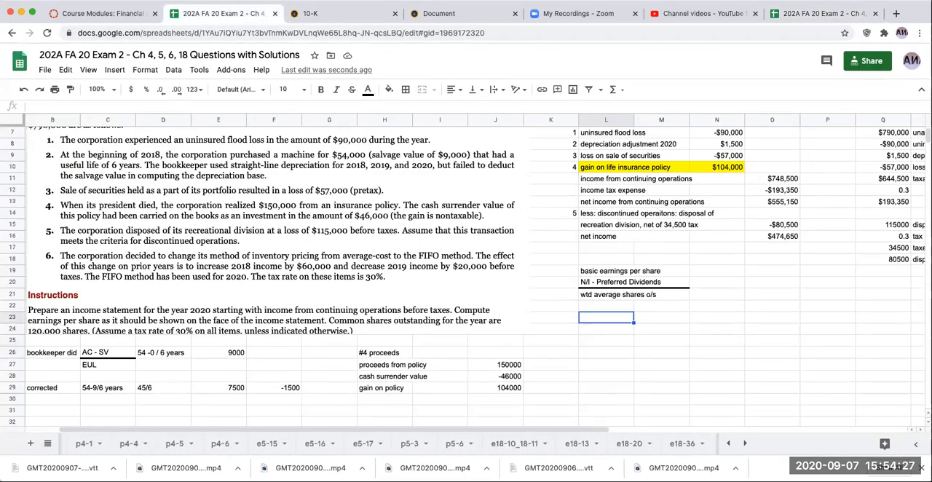
pyautogui.write('continuing operations')
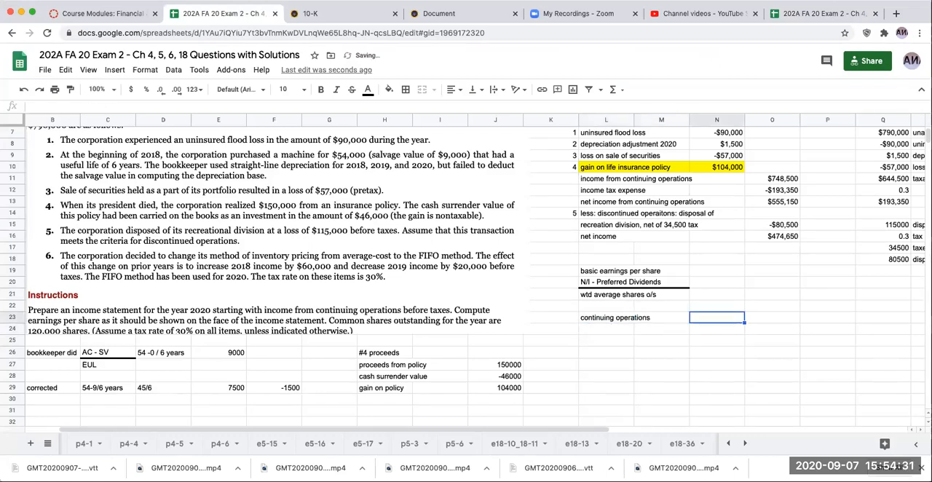
pyautogui.write('555150/')
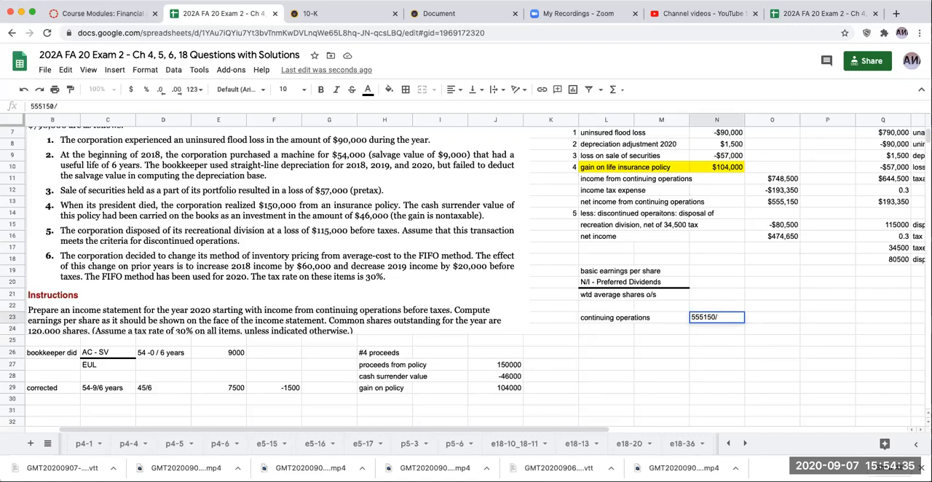
pyautogui.write('120000')
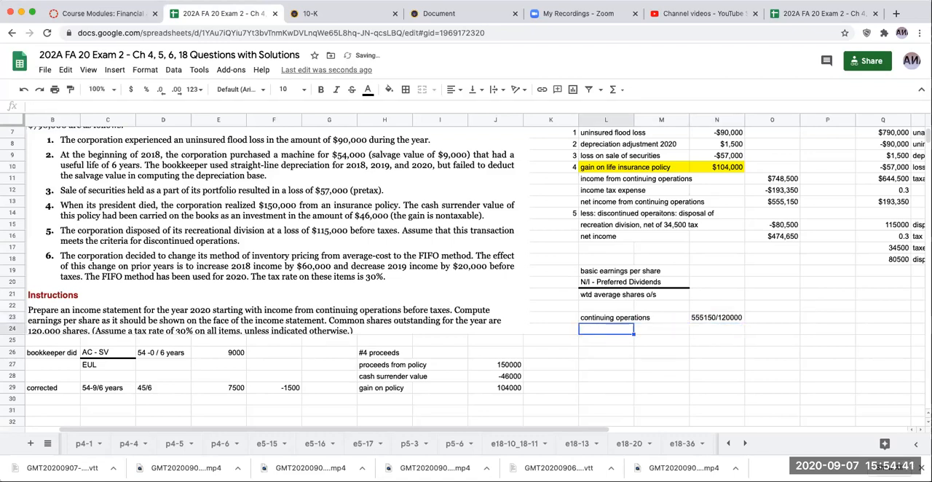
pyautogui.write('discontinued operations')
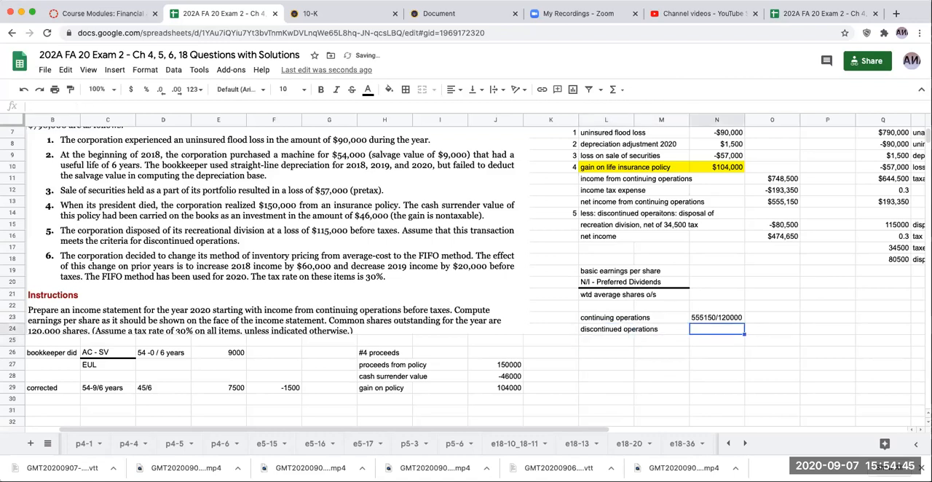
pyautogui.write('-80500/')
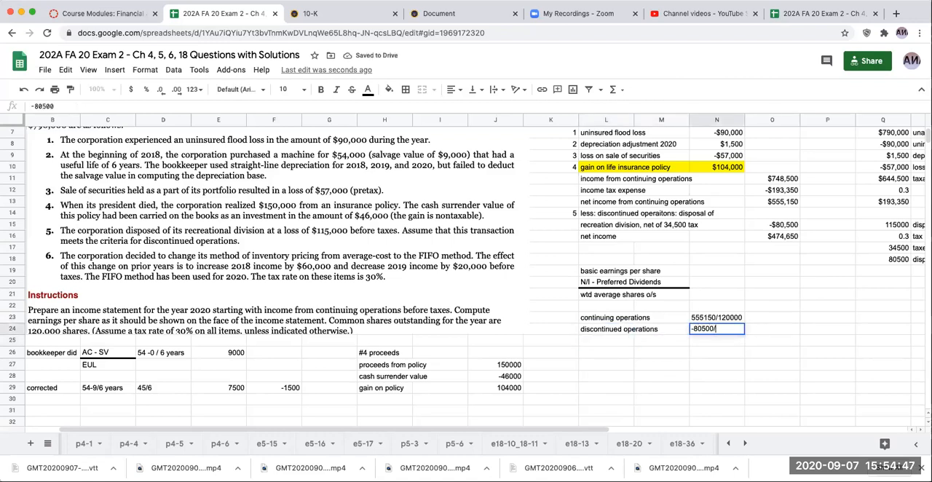
pyautogui.press('Enter')
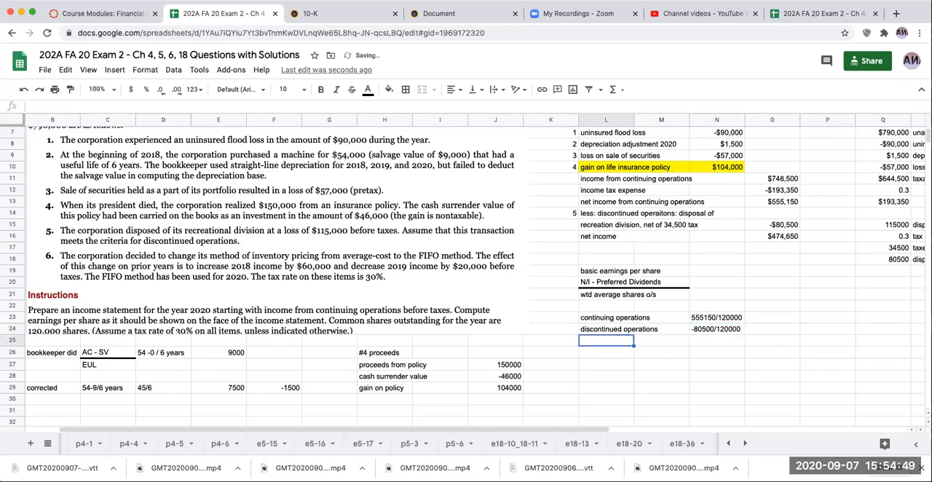
# Add the net income EPS line (474,650/120,000) and correct the per-share formulas.
pyautogui.write('net income')
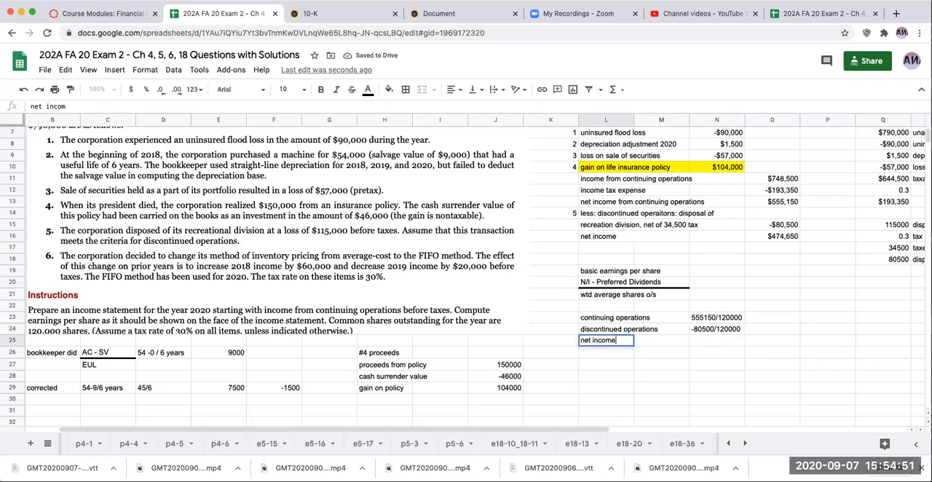
pyautogui.write('474650')
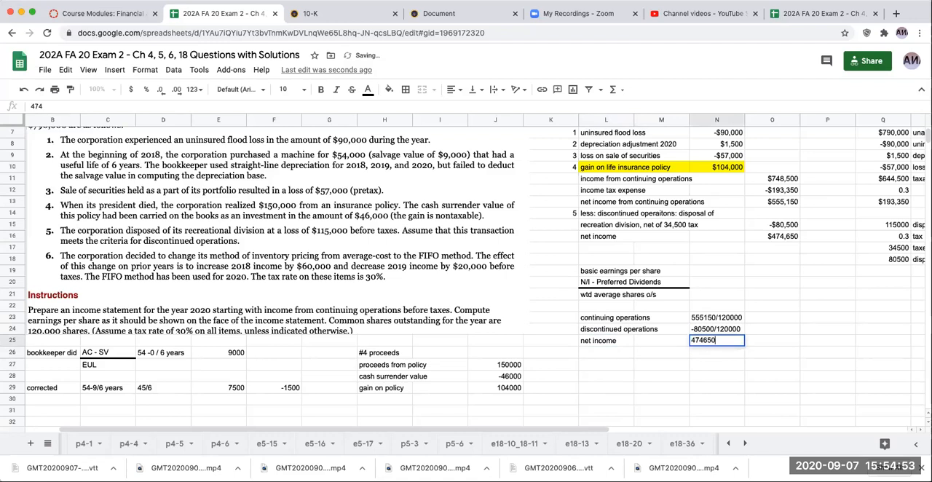
pyautogui.write('/120000')
pyautogui.click(772, 318)
pyautogui.write('+')
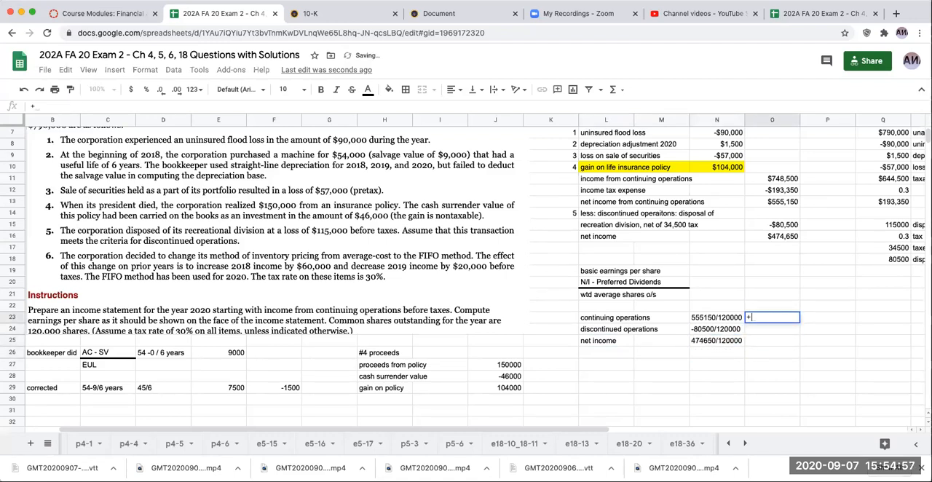
pyautogui.write('555150/1')
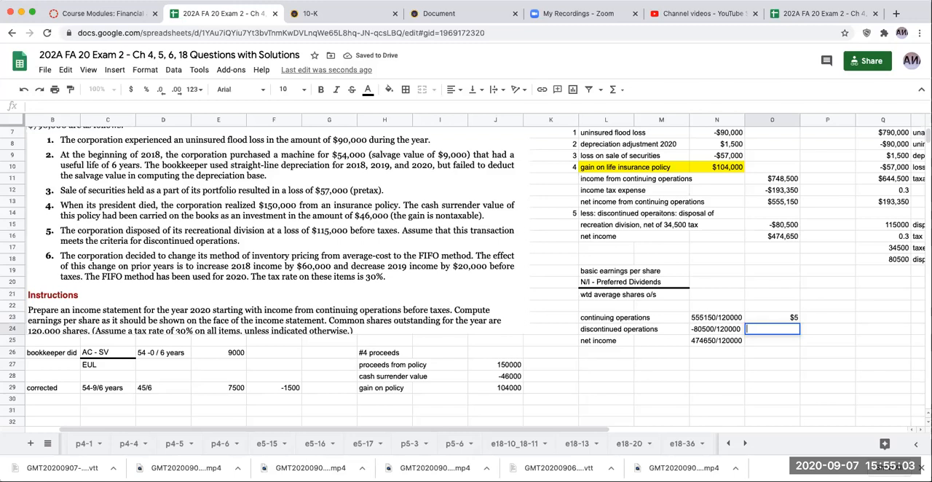
pyautogui.write('-80500/120')
pyautogui.write('+')
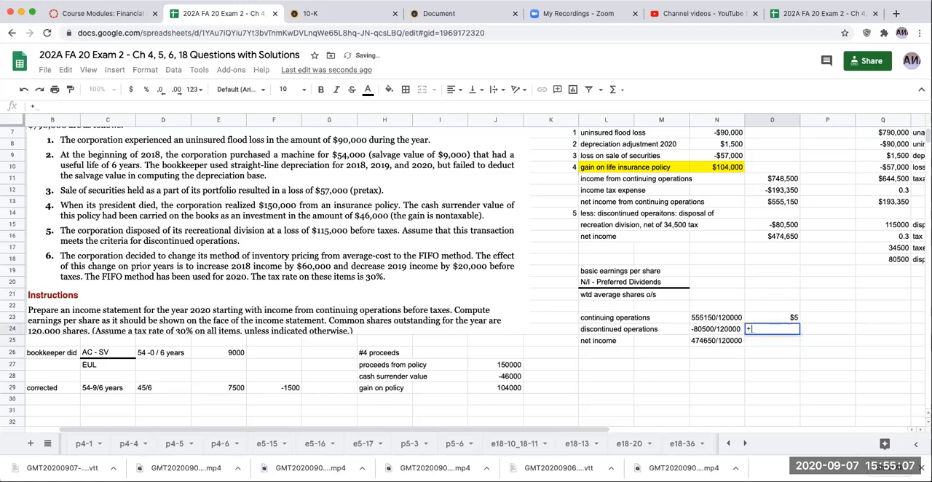
pyautogui.write('-80500')
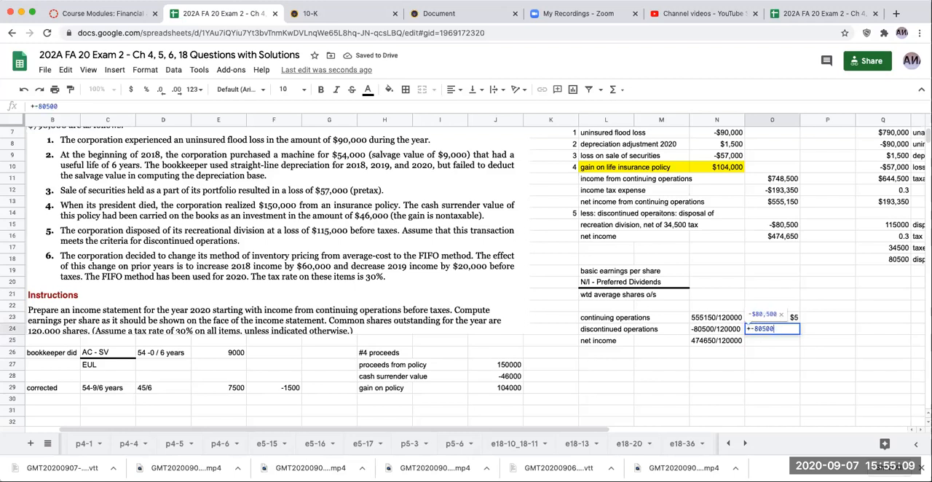
pyautogui.press('Enter')
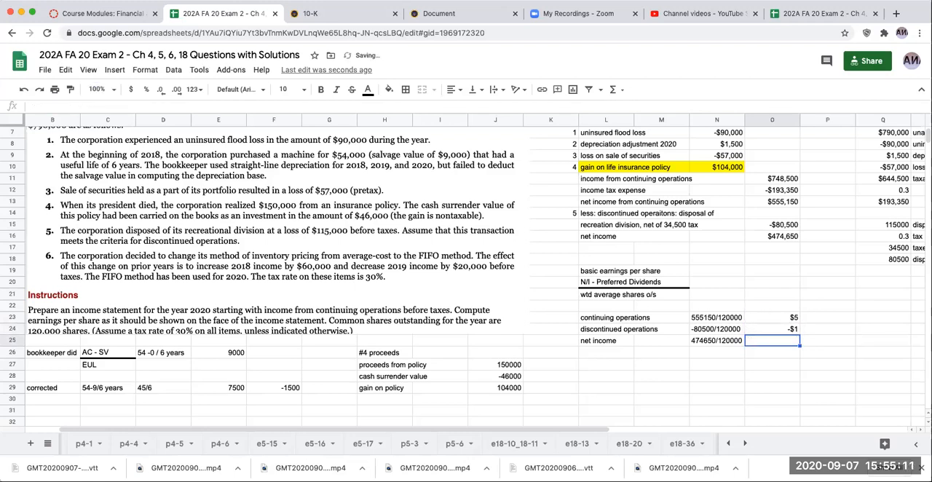
pyautogui.write('-474650/12000')
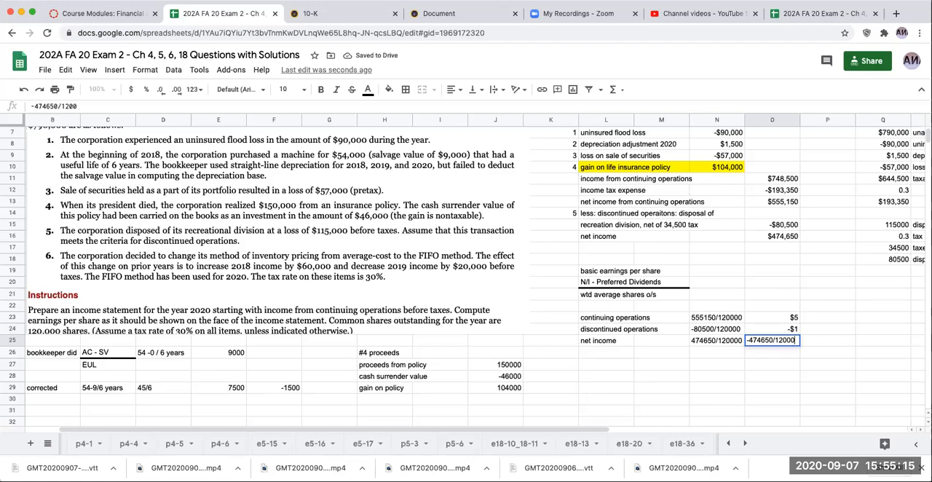
pyautogui.write('+474')
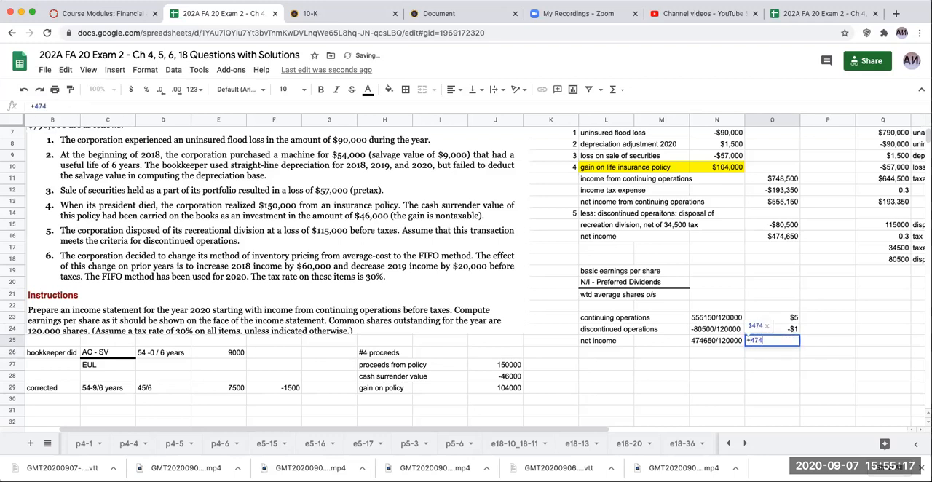
pyautogui.write('650/120')
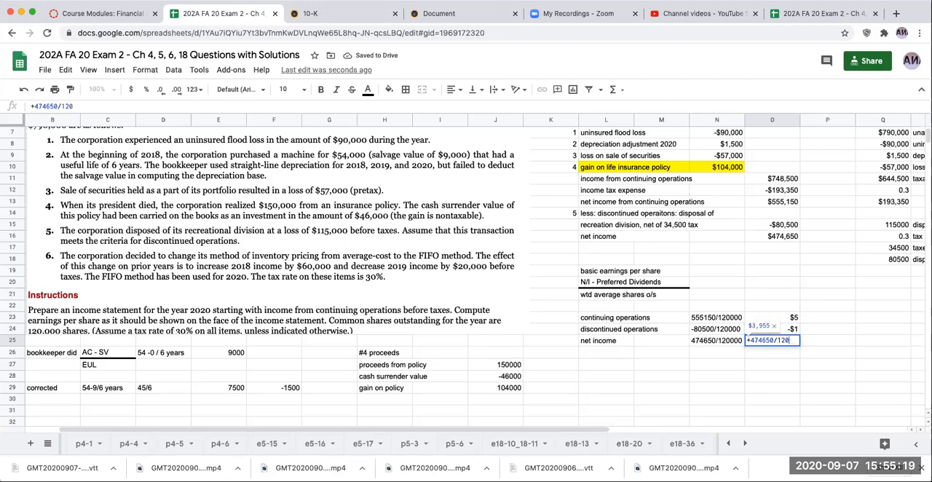
pyautogui.press('Enter')
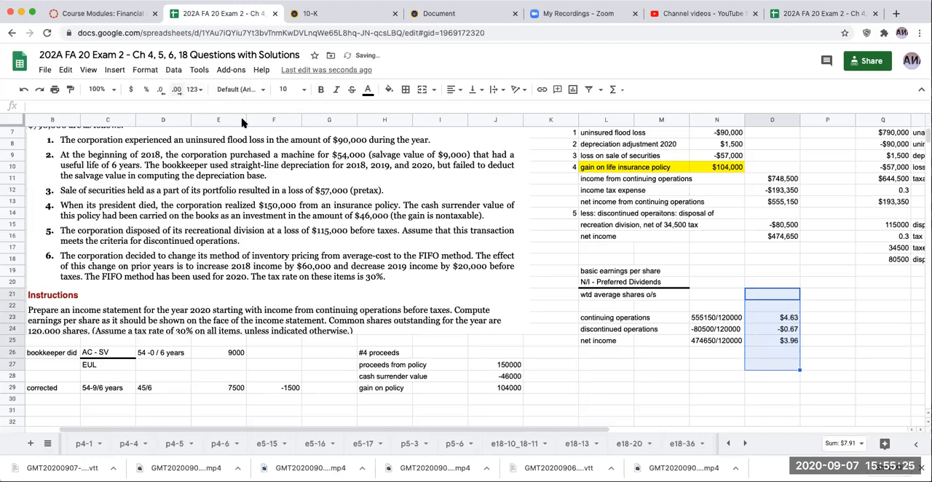
pyautogui.click(606, 305)
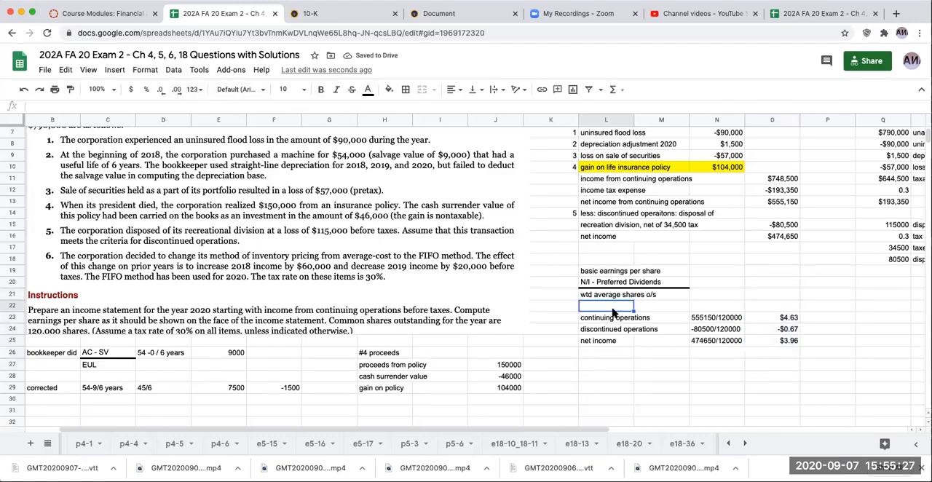
# Type the heading 'earnings per share- basic' above the three EPS lines.
pyautogui.write('earnings per share- basic')
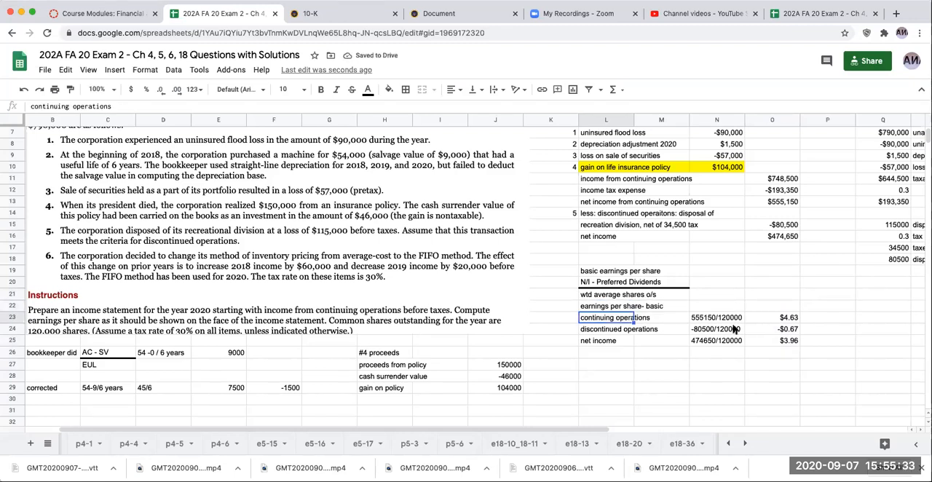
pyautogui.scroll(-3)
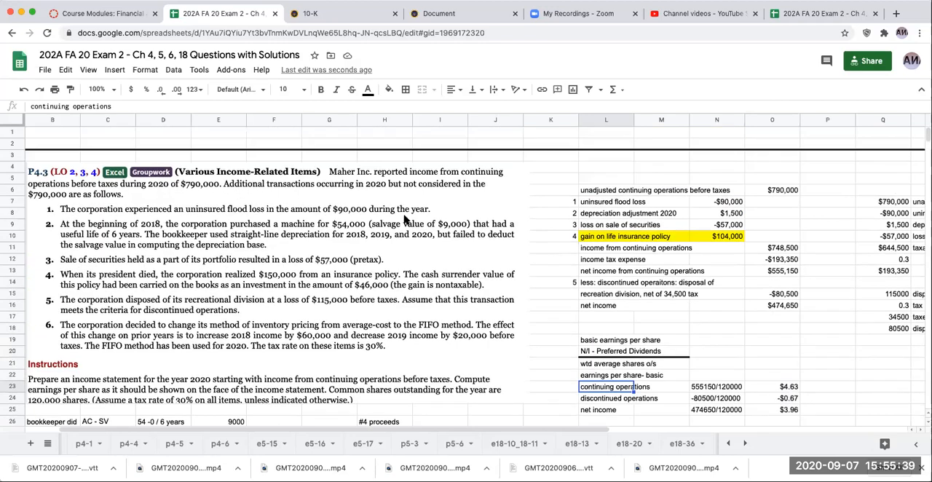
pyautogui.moveTo(474, 249)
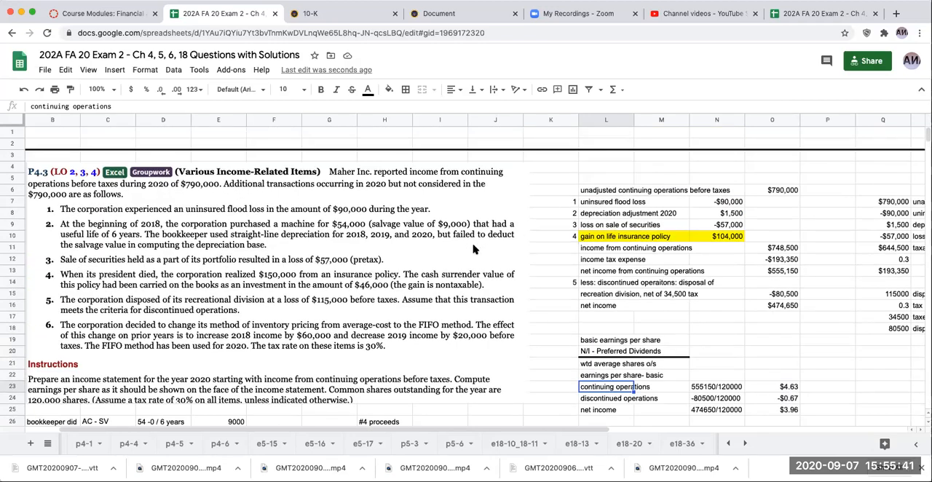
pyautogui.moveTo(456, 234)
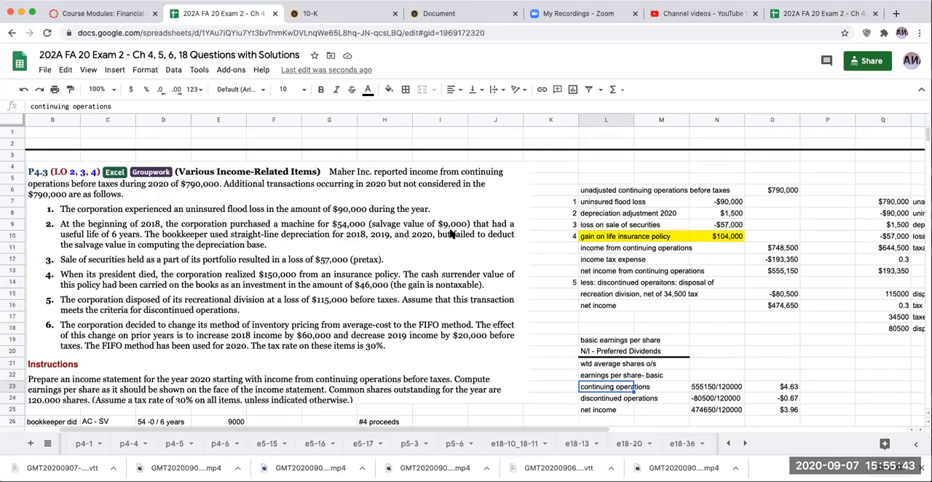